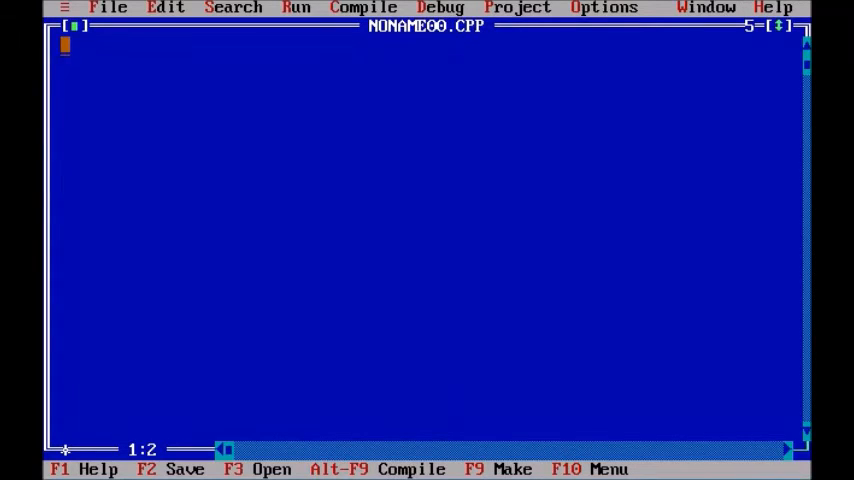
# Write #include<iostream.h>, #include<conio.h> and an empty void main() with braces
pyautogui.write('#inc')
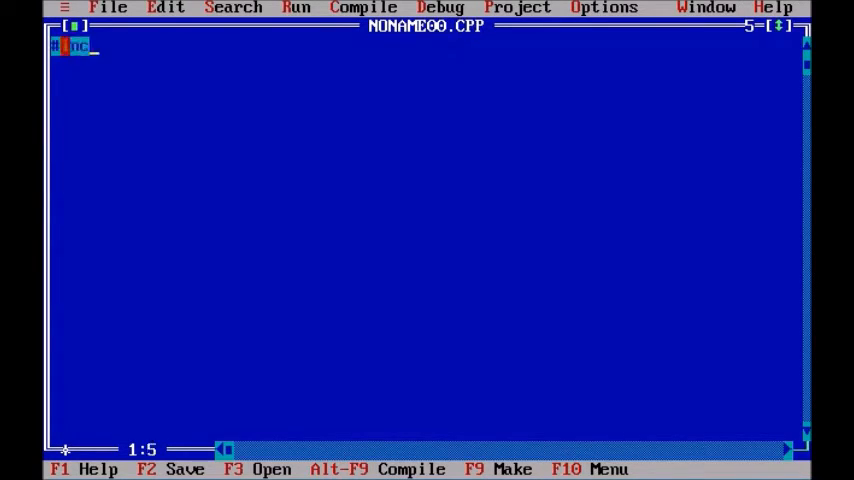
pyautogui.write('lude<iostream.')
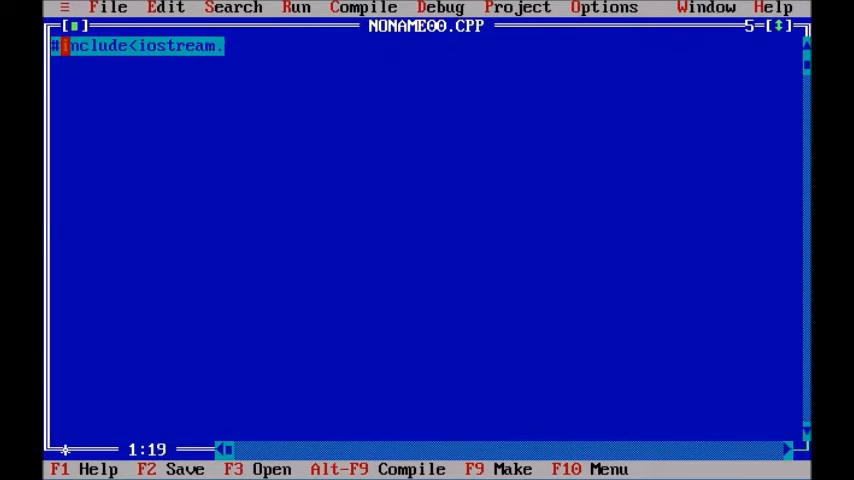
pyautogui.write('h>')
pyautogui.click(425, 65)
pyautogui.write('#inc')
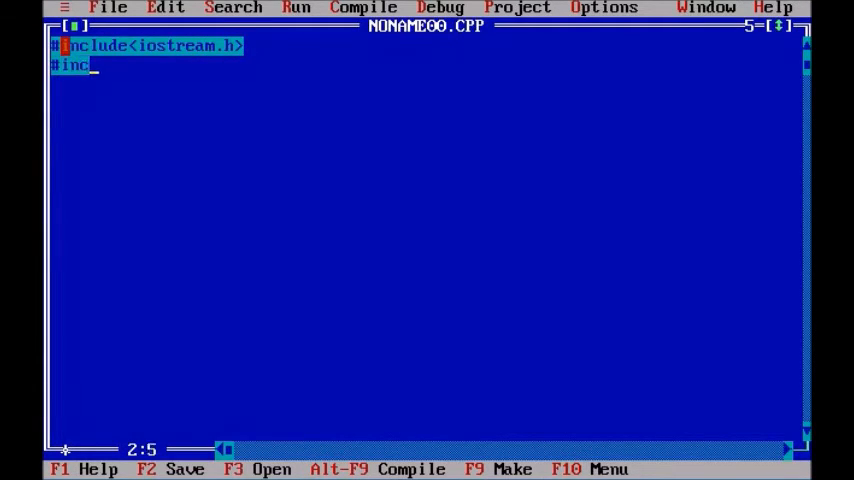
pyautogui.write('ud')
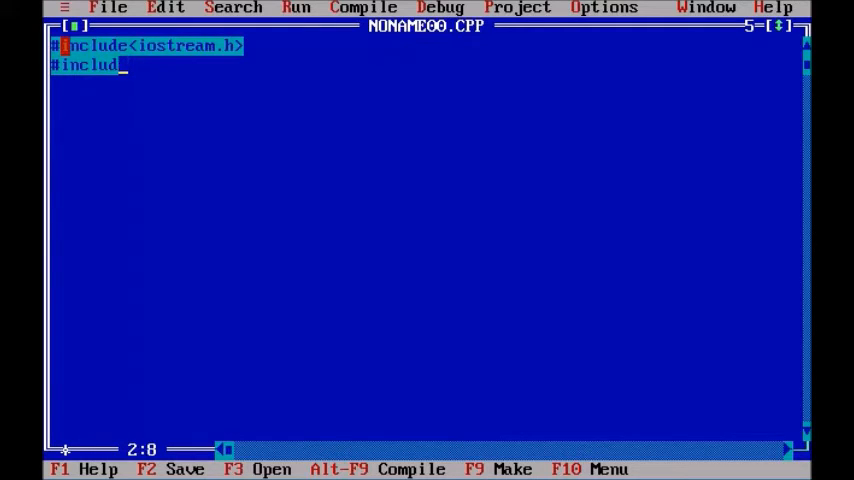
pyautogui.write('e<conio.h>')
pyautogui.click(424, 84)
pyautogui.write('void main')
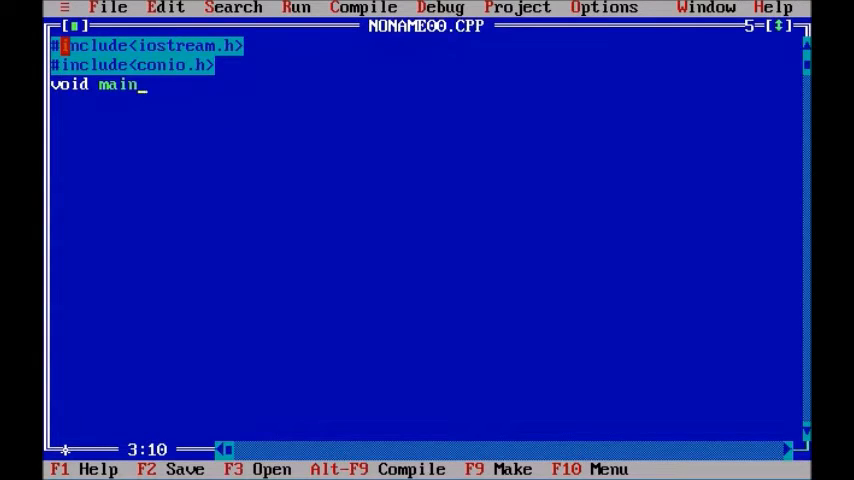
pyautogui.write('()')
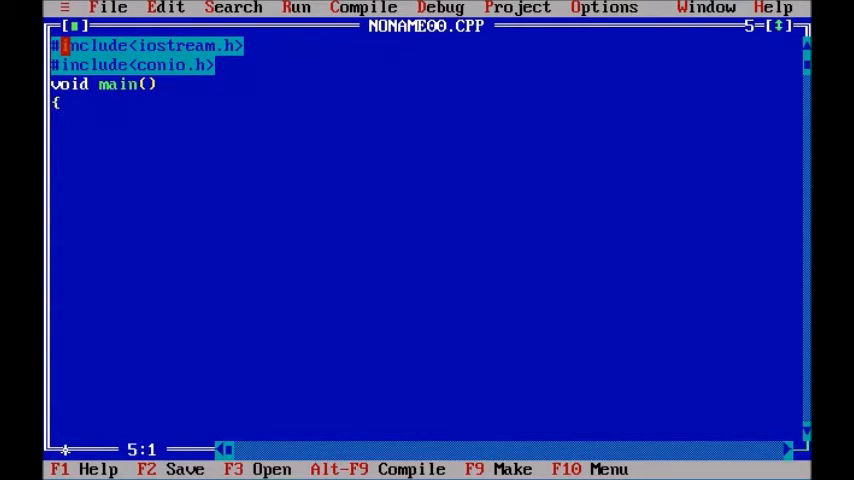
pyautogui.write('}')
pyautogui.write('#')
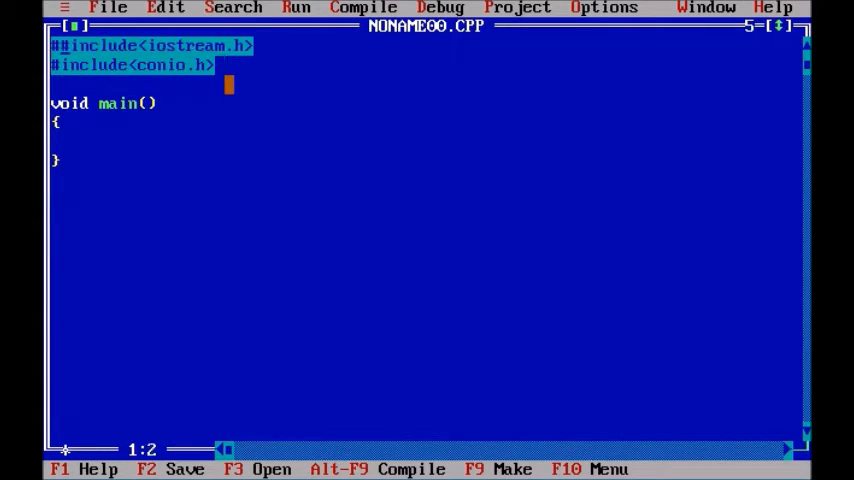
# Add #include<stdlib.h> on the blank line at the top
pyautogui.press('Enter')
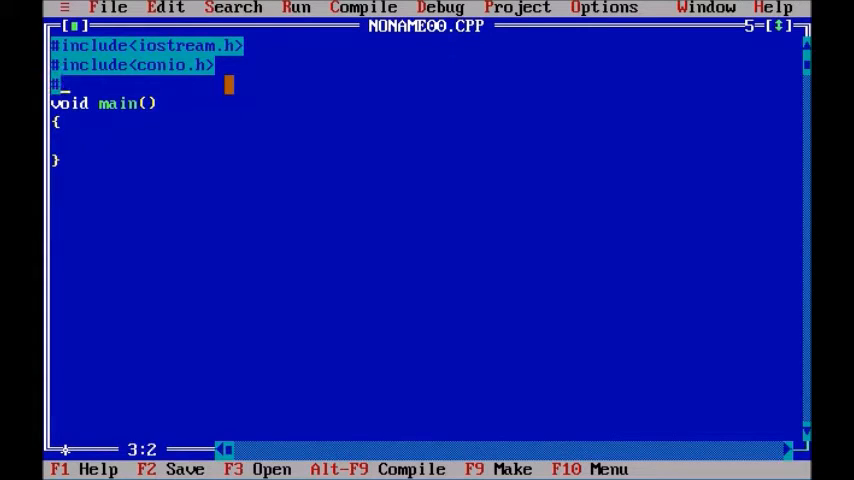
pyautogui.write('#include<')
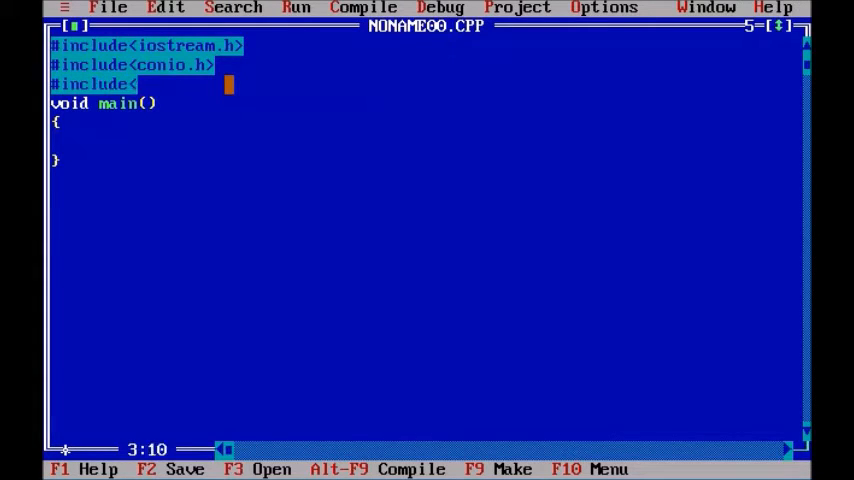
pyautogui.write('stdd')
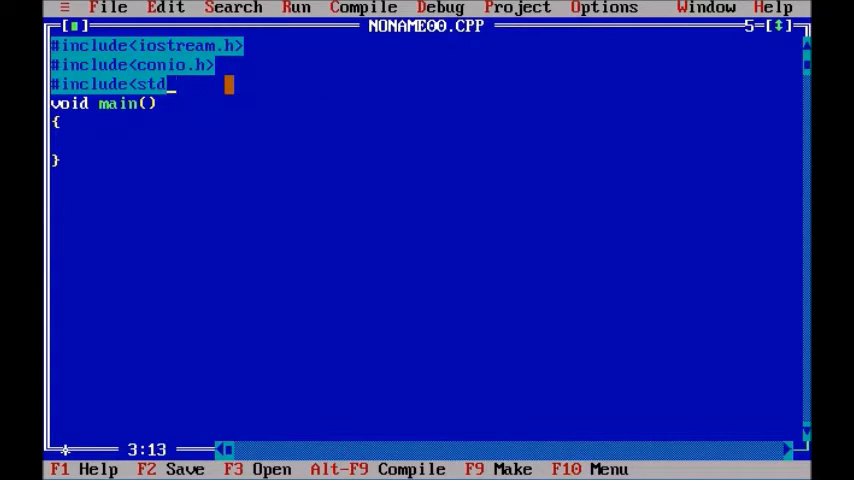
pyautogui.write('lib.h>')
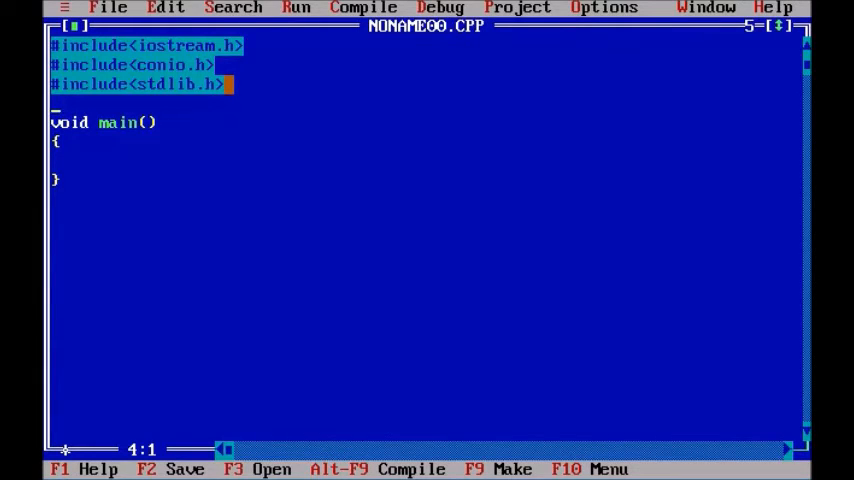
# Declare the void ran_a(); prototype and open a line above it
pyautogui.write('void')
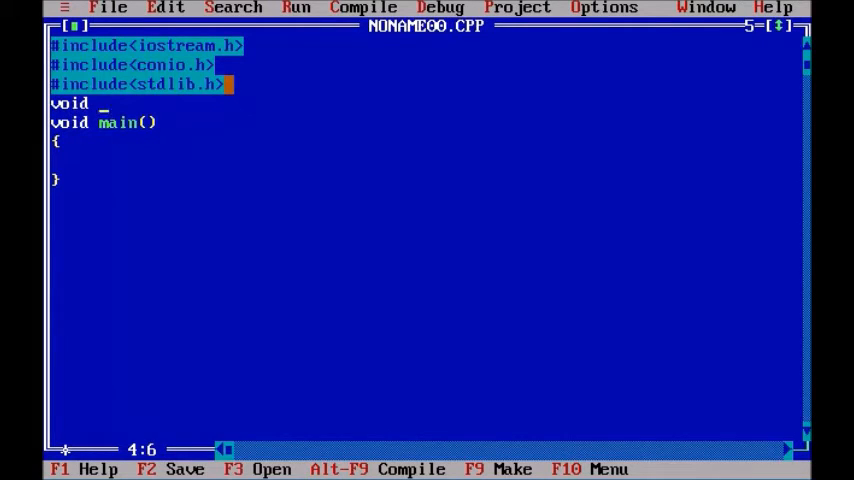
pyautogui.write('ran')
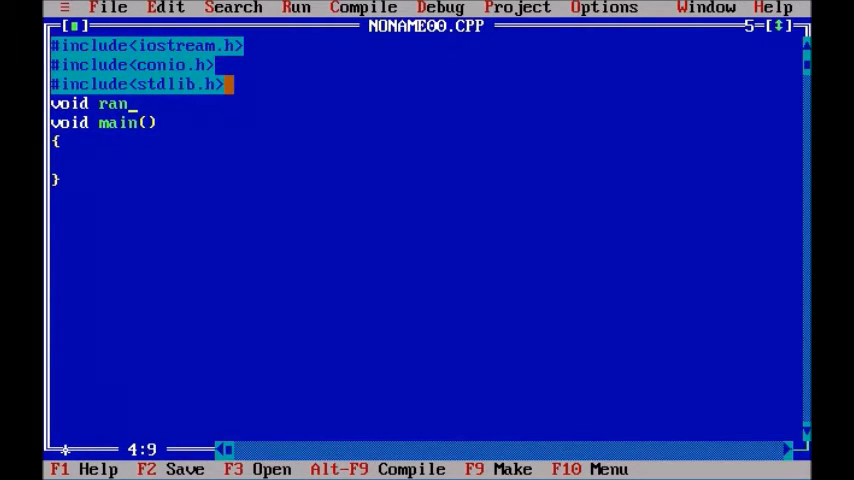
pyautogui.write('_a();')
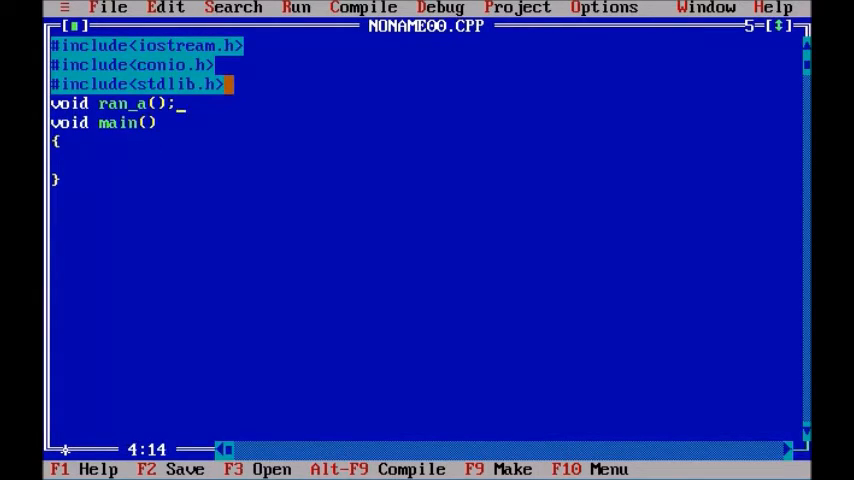
pyautogui.press('Home')
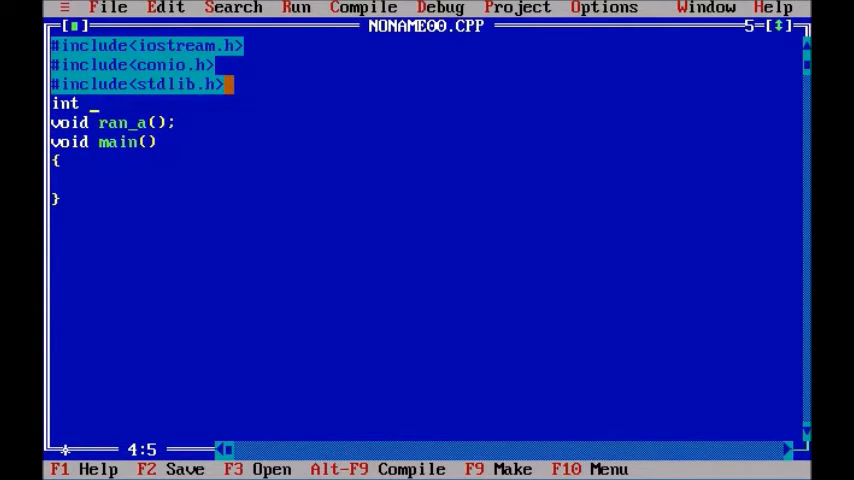
# Declare the global int array a1[50] above the prototypes
pyautogui.write('a{')
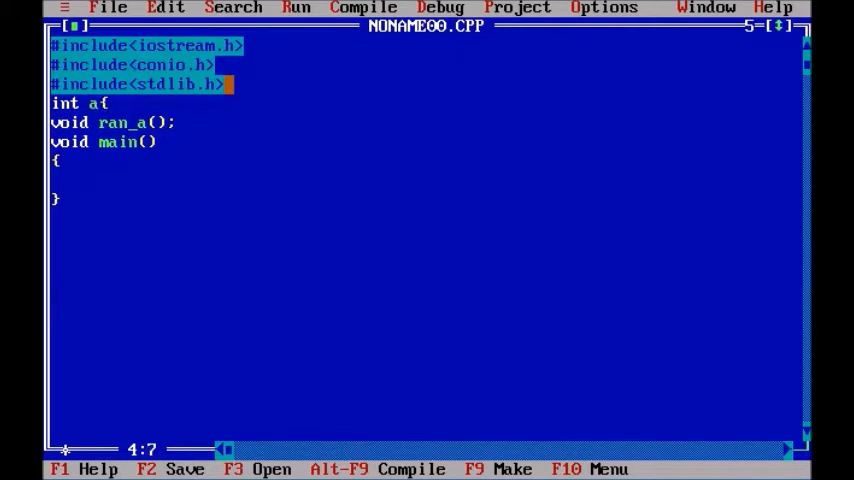
pyautogui.write('1[]')
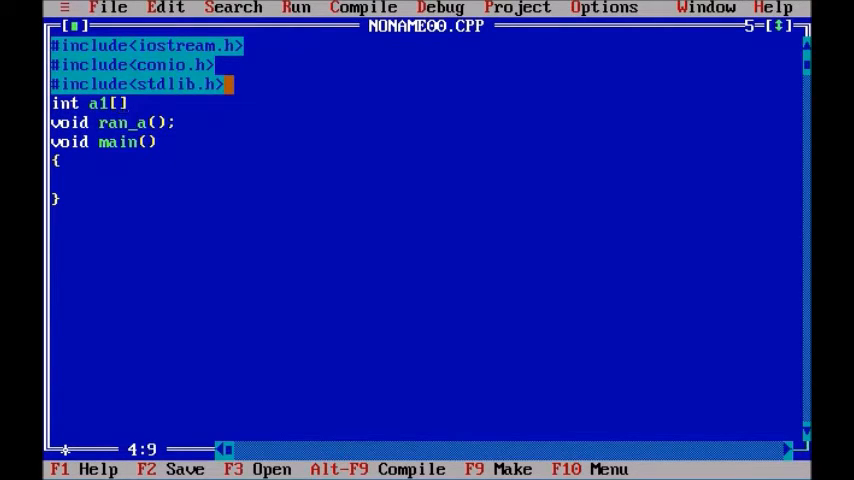
pyautogui.write('5')
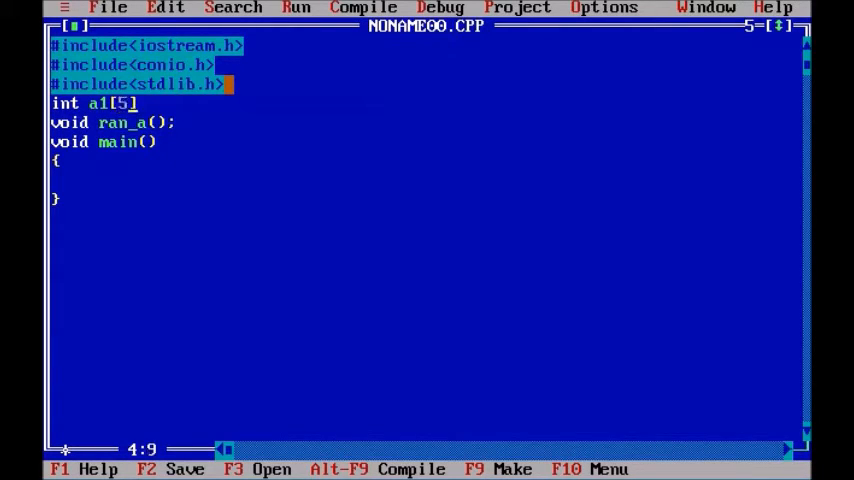
pyautogui.write('0], ;')
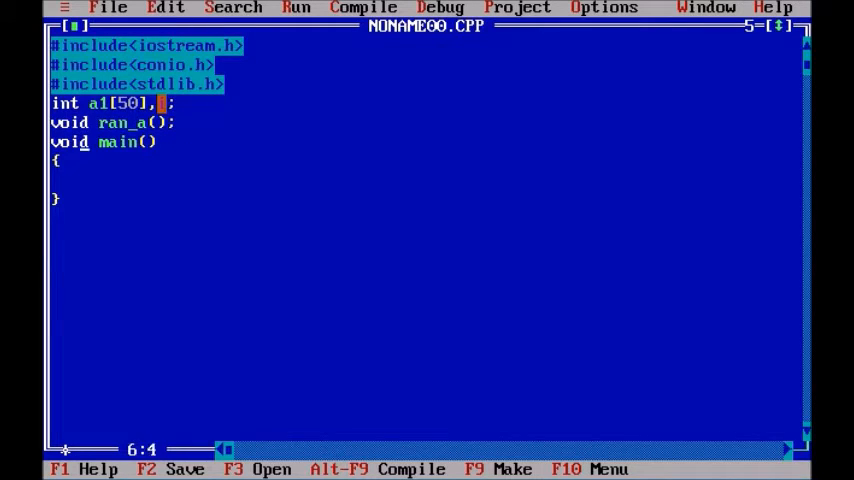
# Add a void show_a(); prototype below ran_a()
pyautogui.press('Enter')
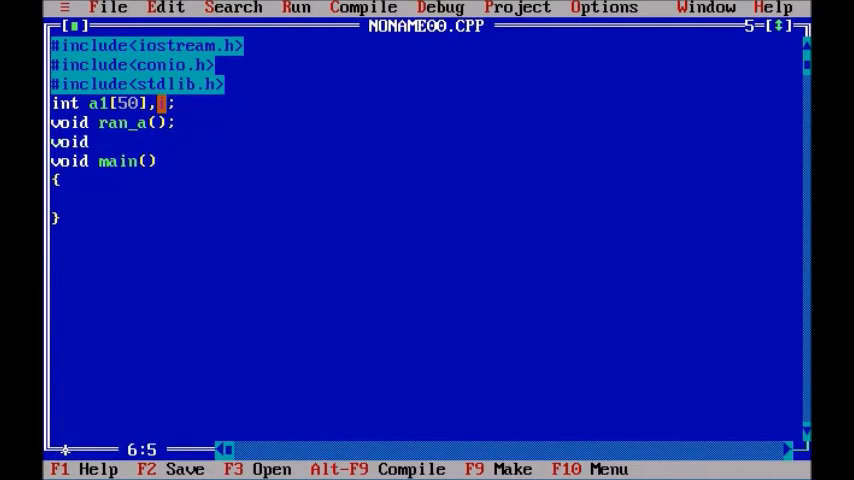
pyautogui.write('show')
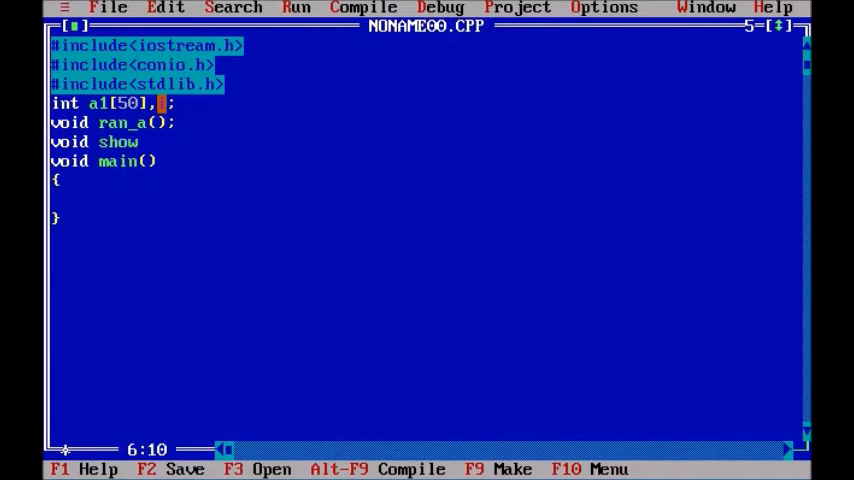
pyautogui.write('_a')
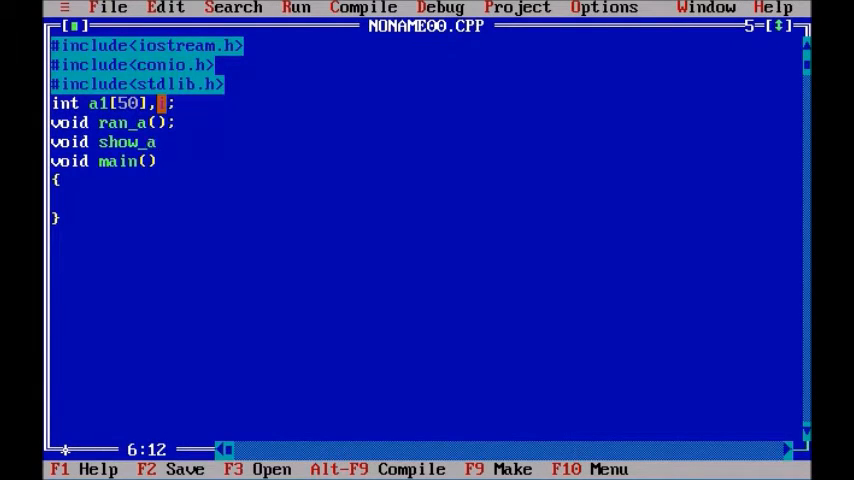
pyautogui.write('();')
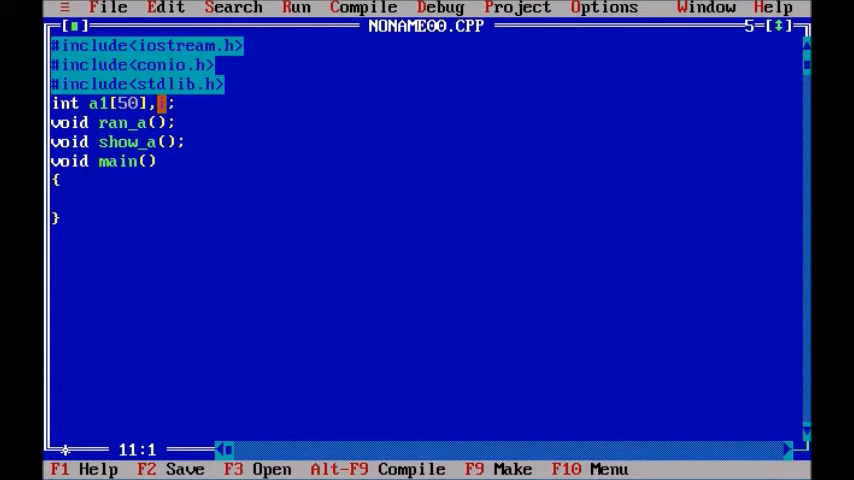
# Write the void ran_a() header containing a for(i=0;i<counter;i++) loop
pyautogui.write('void')
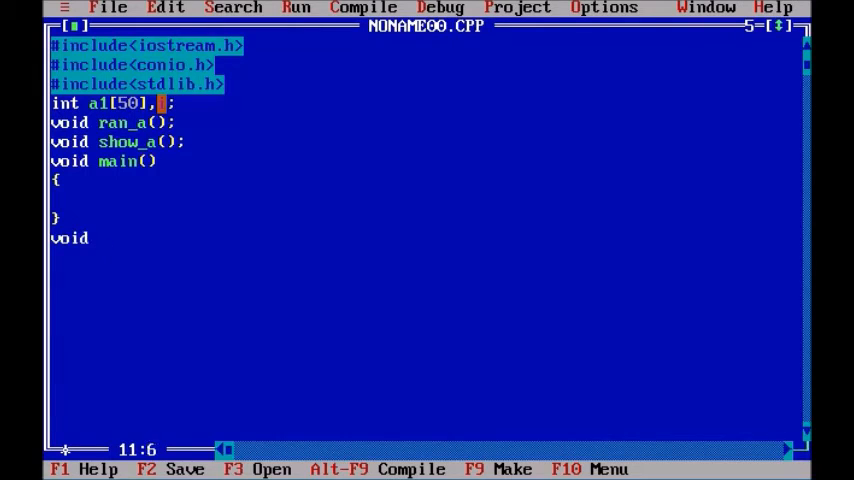
pyautogui.write('ran')
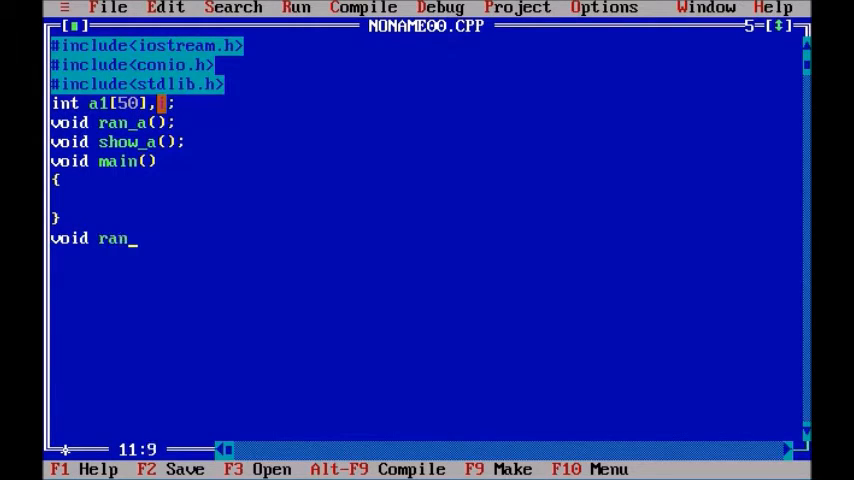
pyautogui.write('a()')
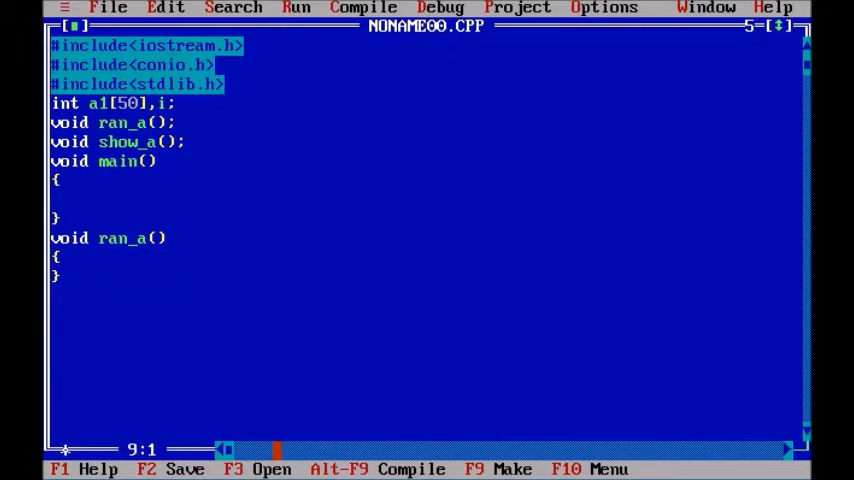
pyautogui.write('fo')
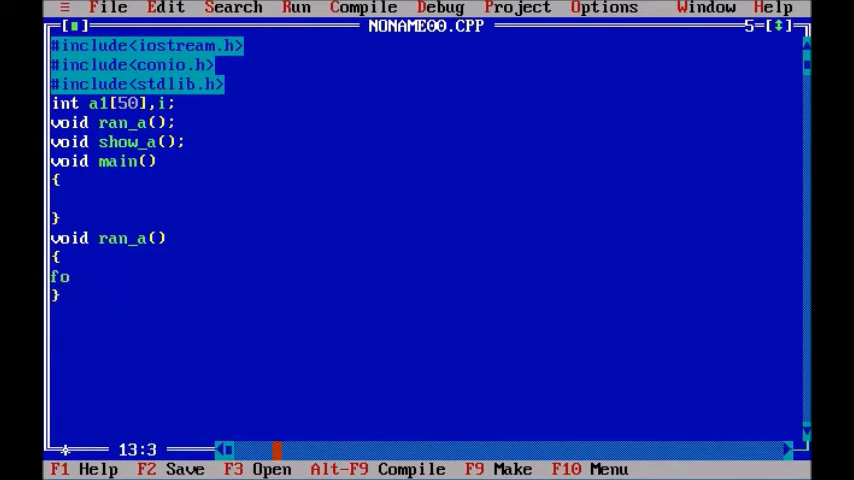
pyautogui.write('r()')
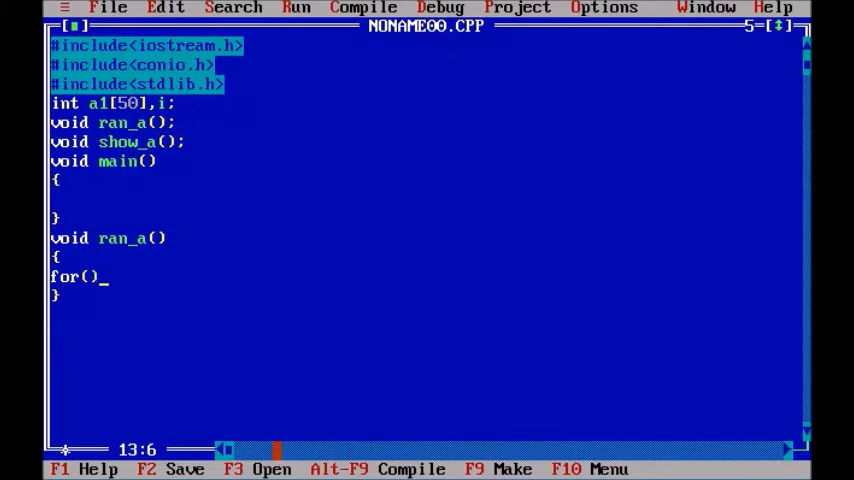
pyautogui.write('i')
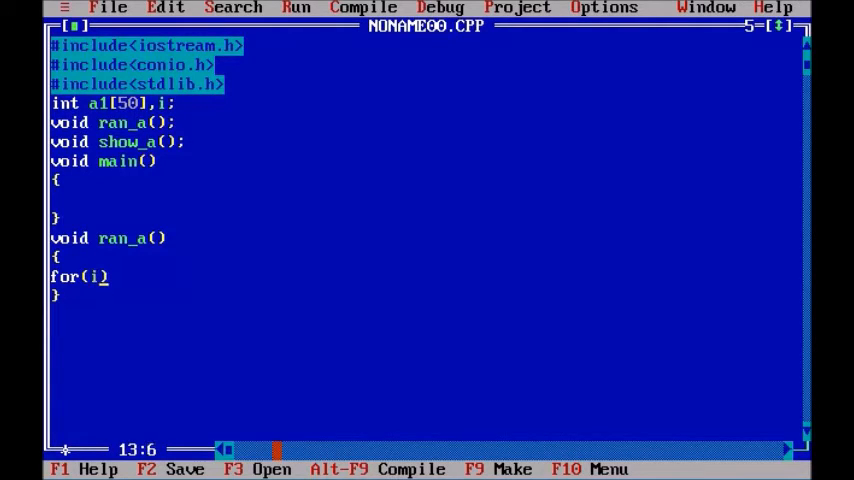
pyautogui.write('=0;')
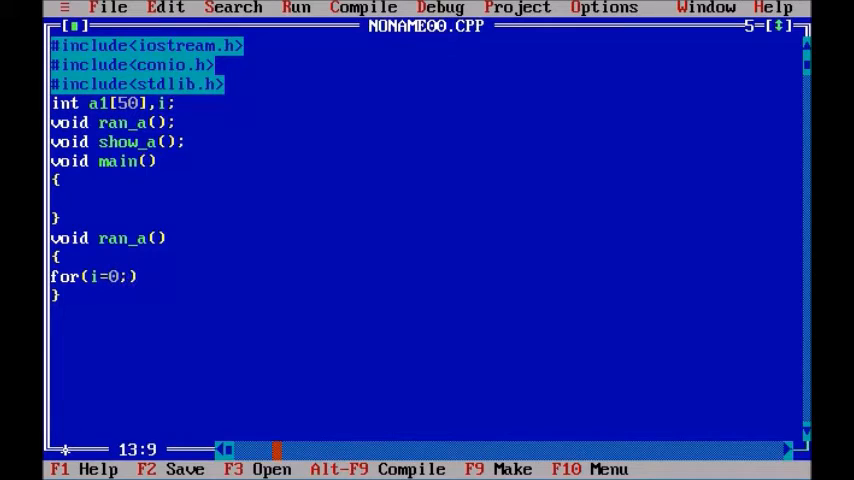
pyautogui.write('i<')
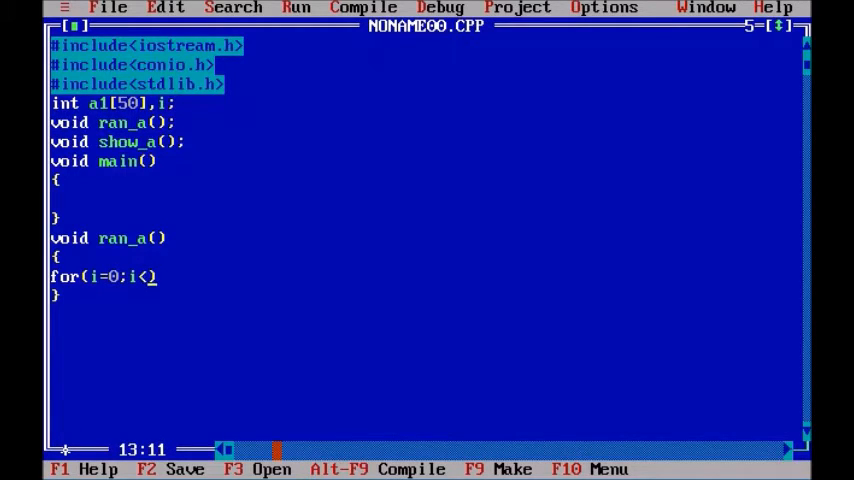
pyautogui.write('counter')
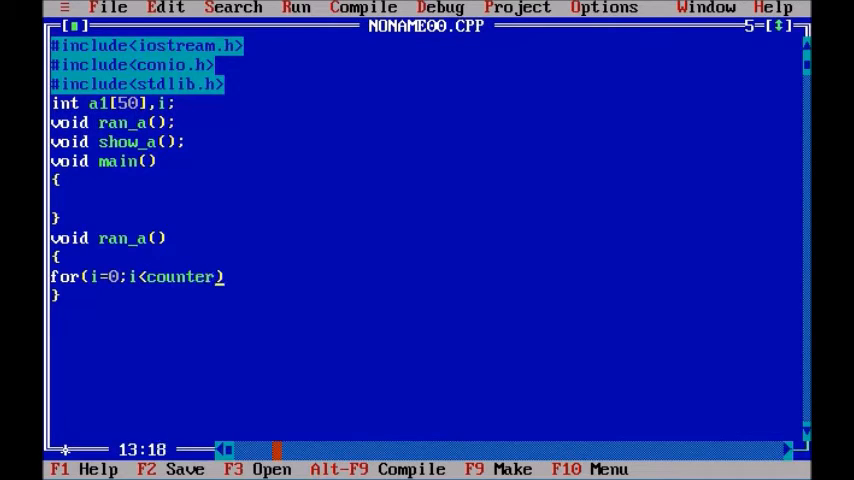
pyautogui.write(';')
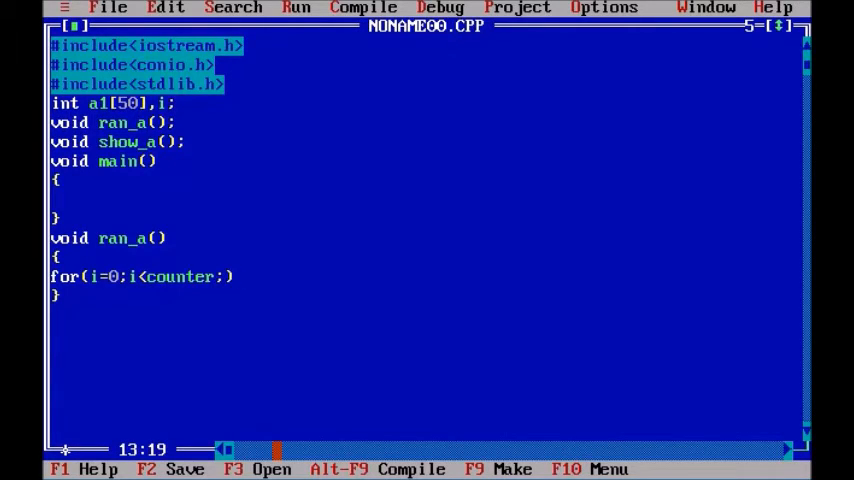
pyautogui.write('i++')
pyautogui.write('{')
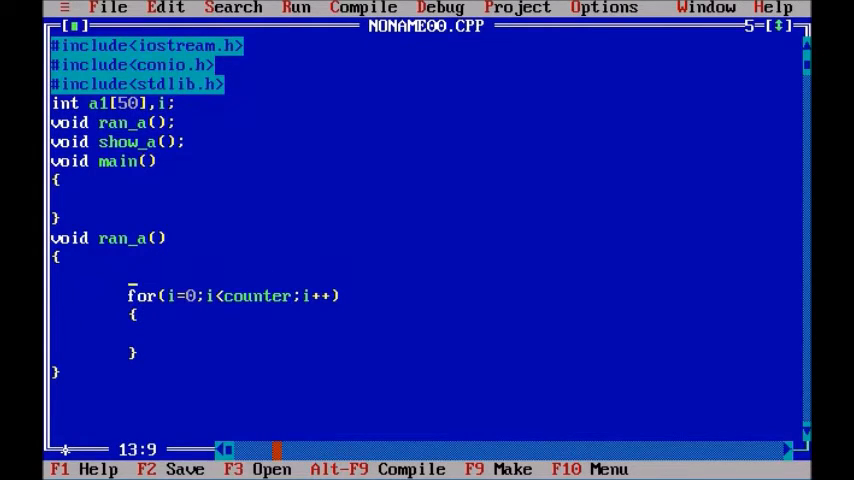
# Call randomize() and start a[i]=random() in the loop body
pyautogui.write('r')
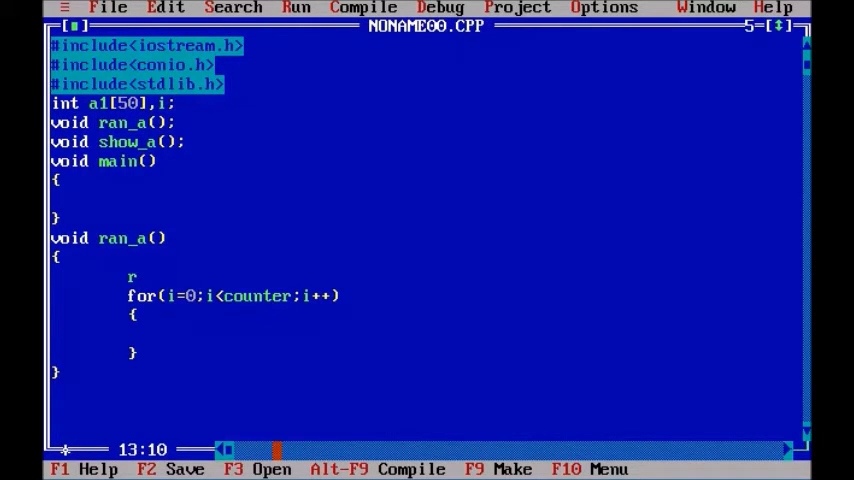
pyautogui.write('andomi')
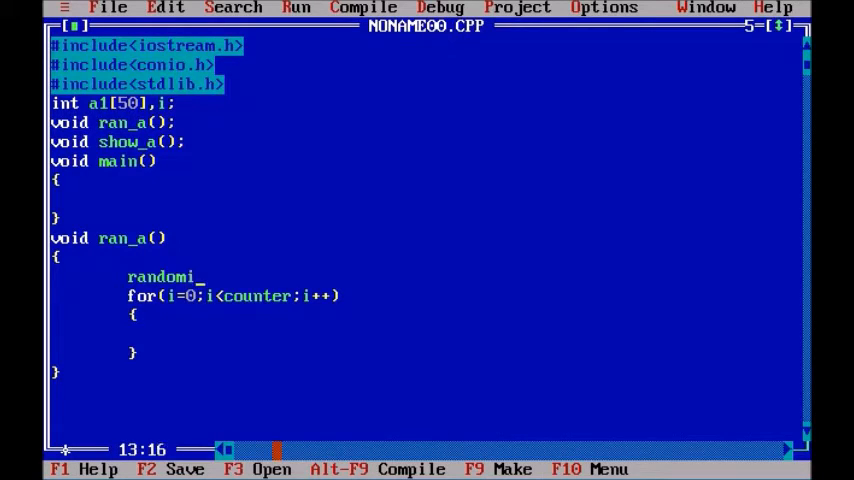
pyautogui.write('ze();')
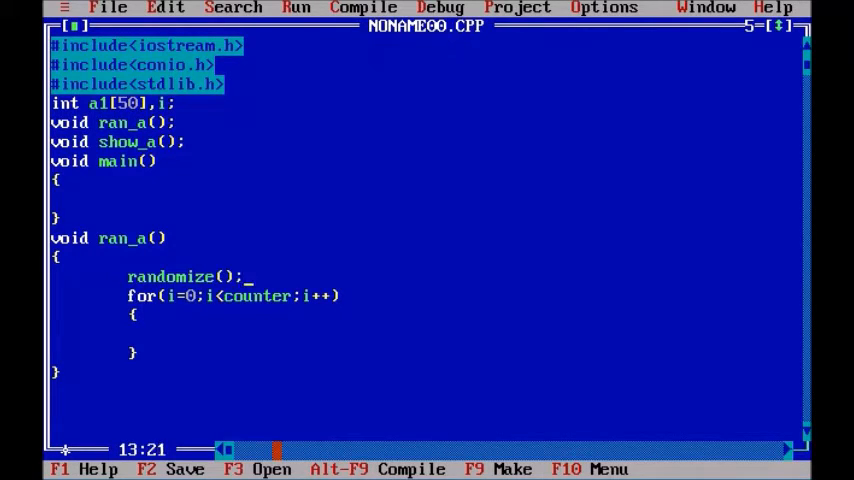
pyautogui.click(180, 343)
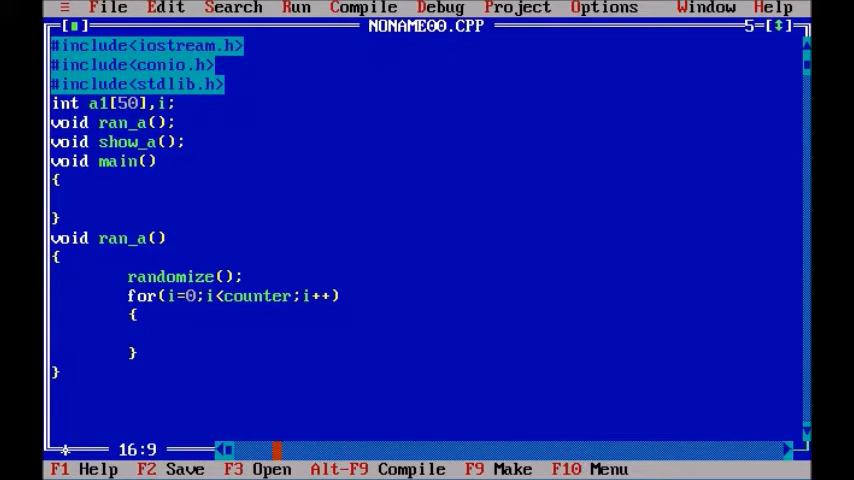
pyautogui.write('a')
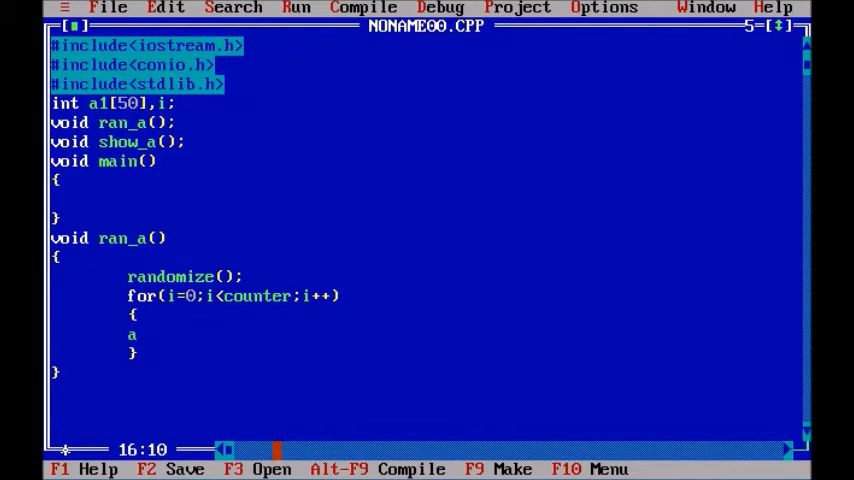
pyautogui.write('[]')
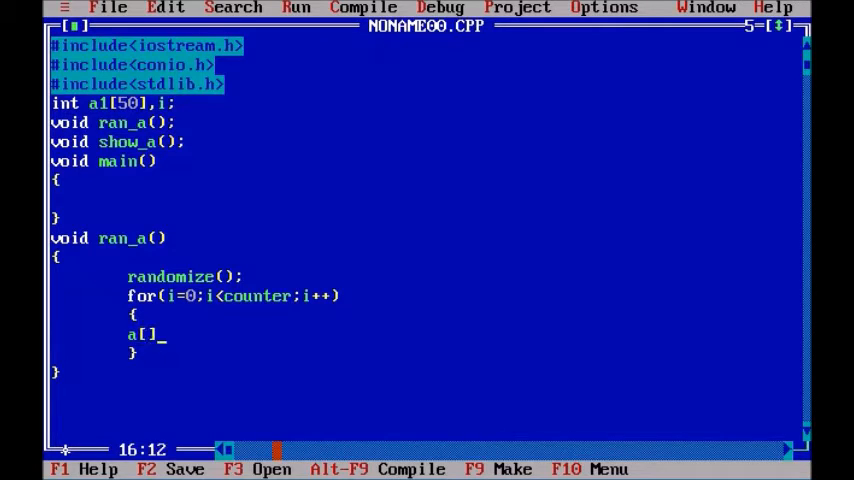
pyautogui.write('i')
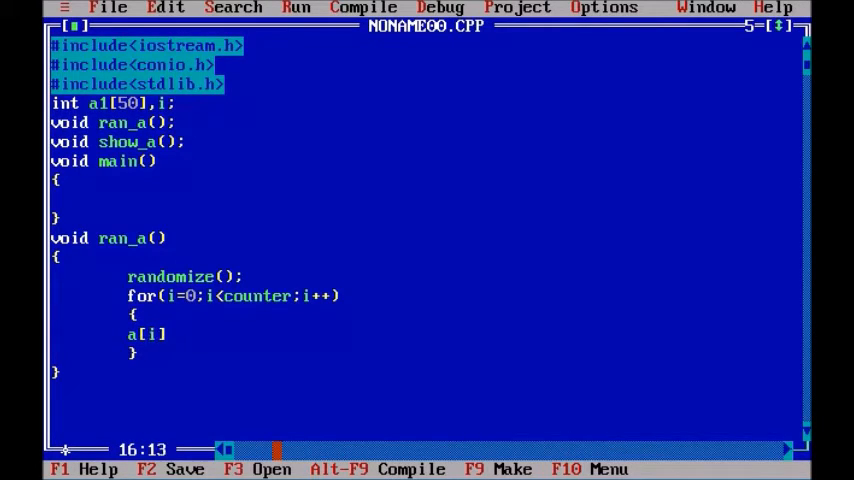
pyautogui.write('=')
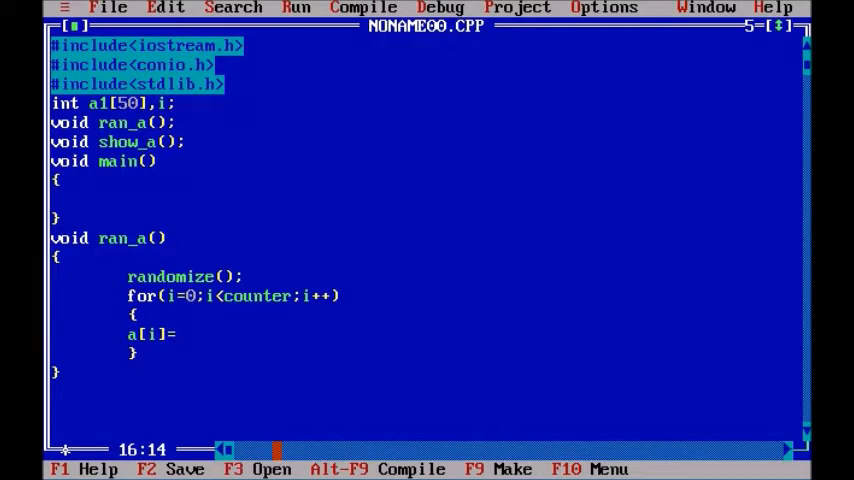
pyautogui.write('random')
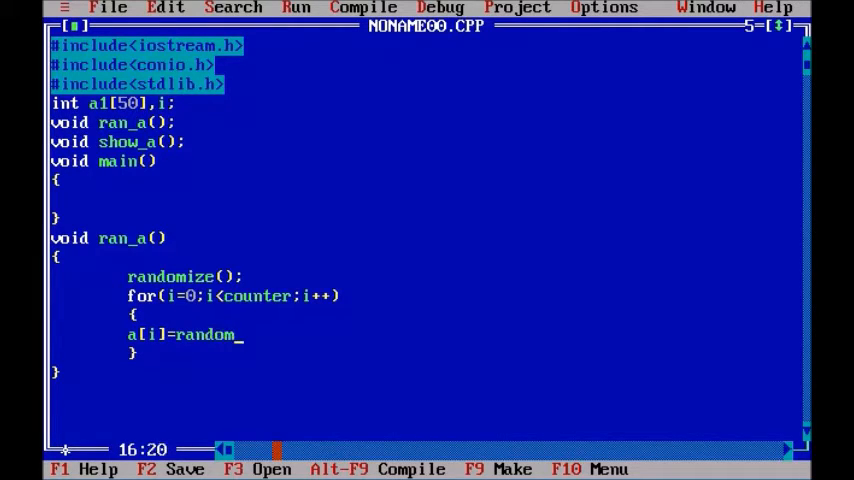
pyautogui.write('()')
pyautogui.click(114, 103)
pyautogui.write(',')
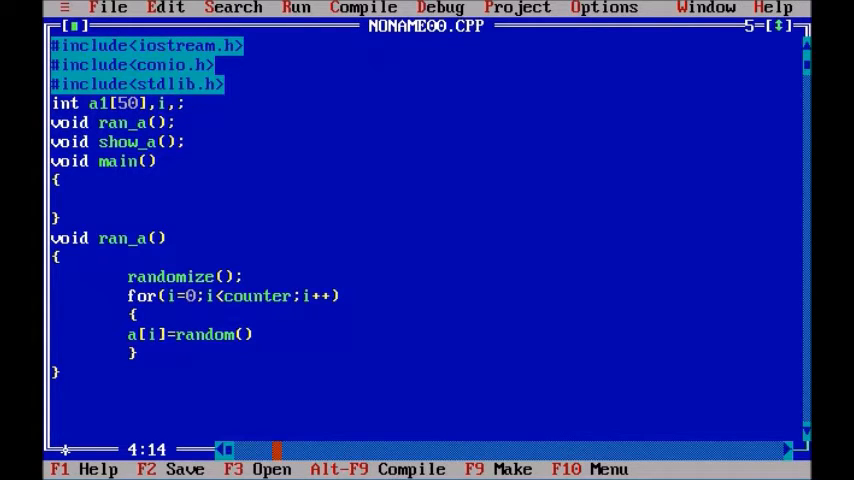
# Declare ran=10 and counter=3 globally and complete random(ran)
pyautogui.write('ran+')
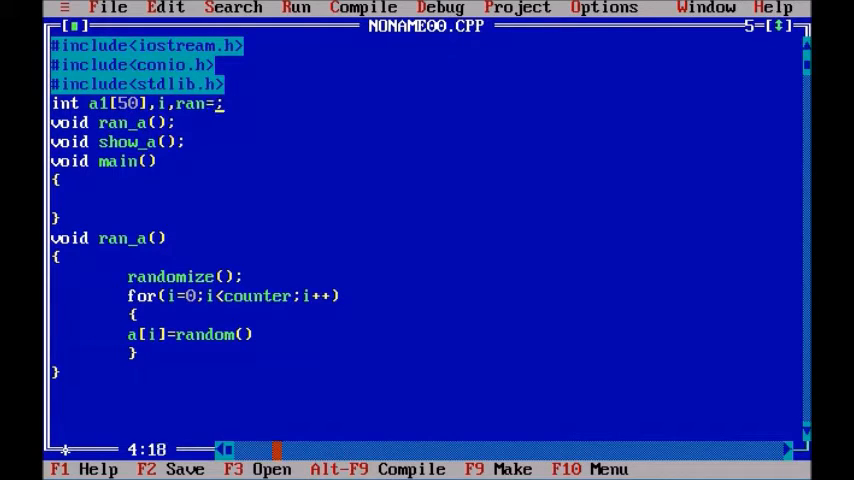
pyautogui.write('10')
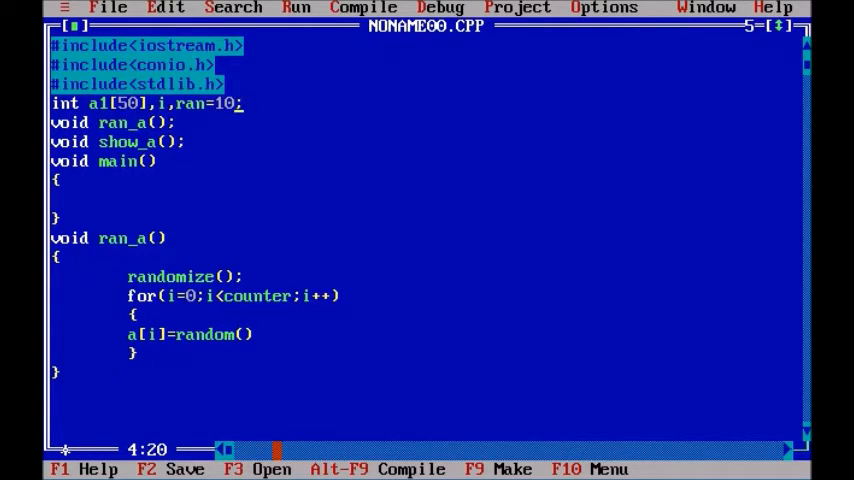
pyautogui.write(',')
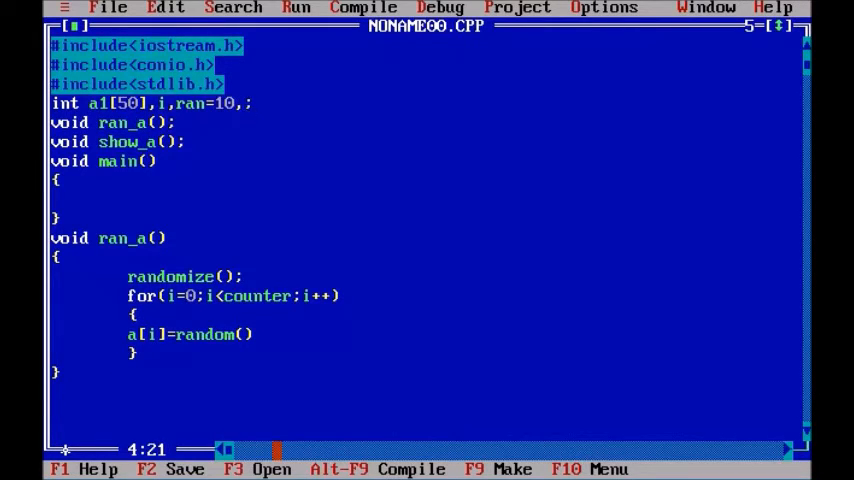
pyautogui.write('counter')
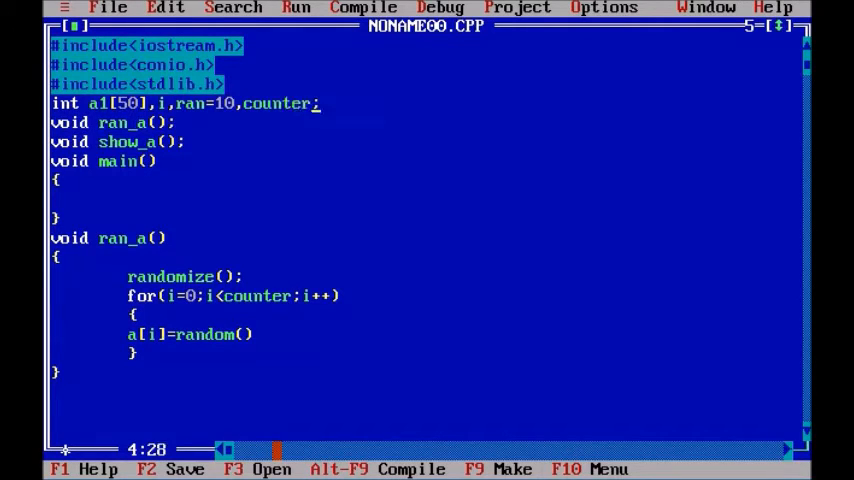
pyautogui.write('+')
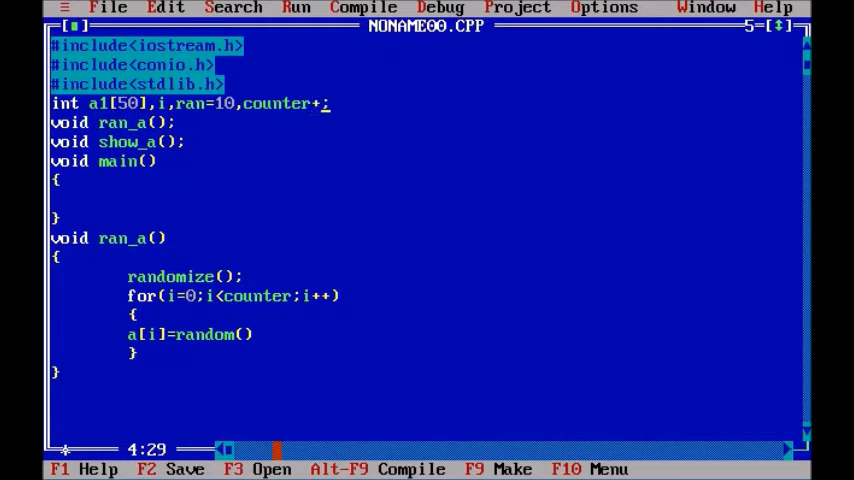
pyautogui.write('=3')
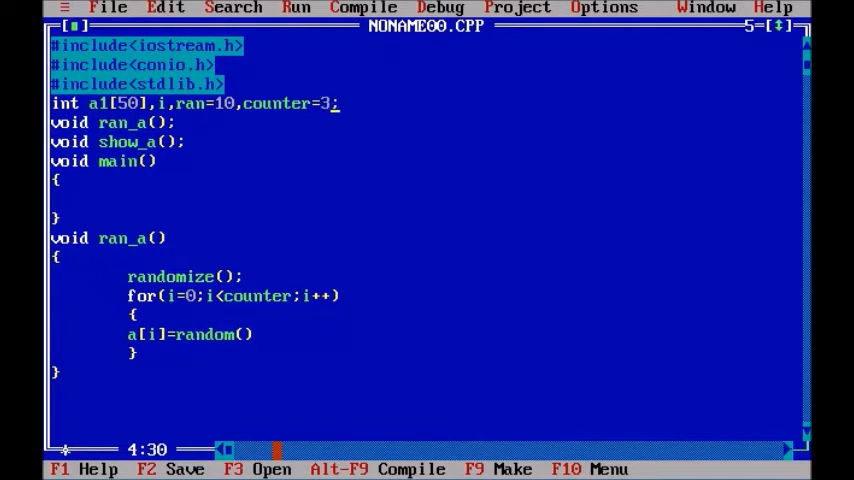
pyautogui.press('Backspace')
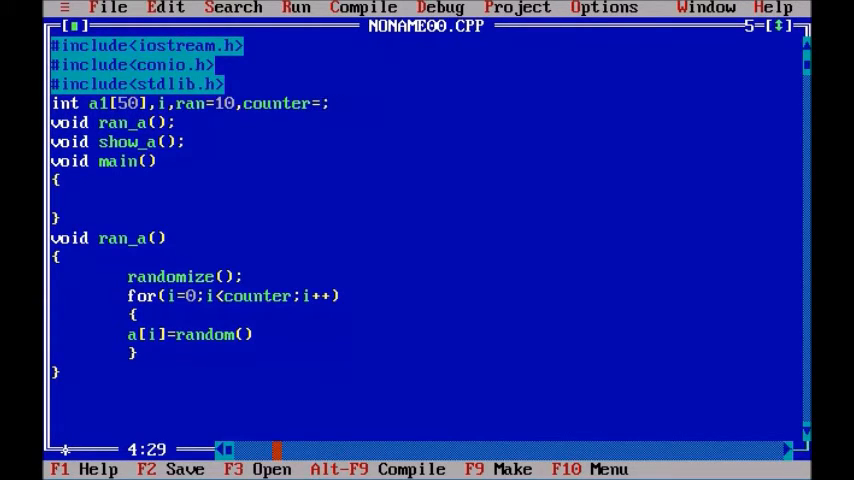
pyautogui.write('3')
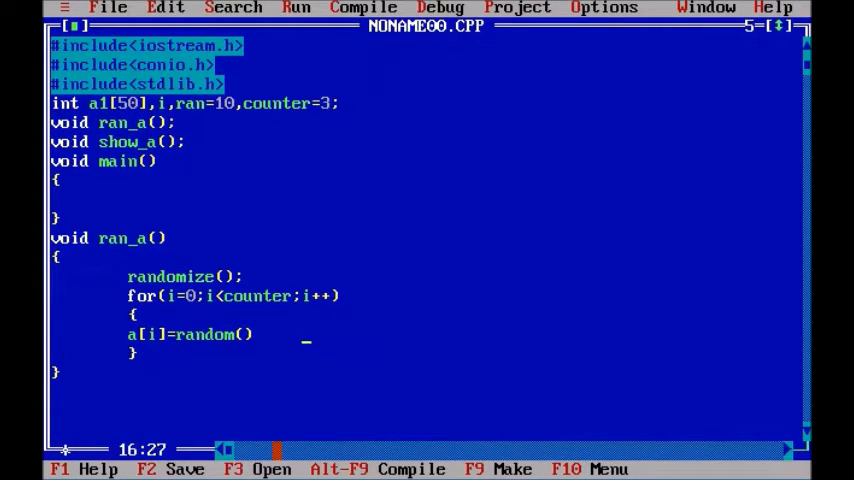
pyautogui.write('ran')
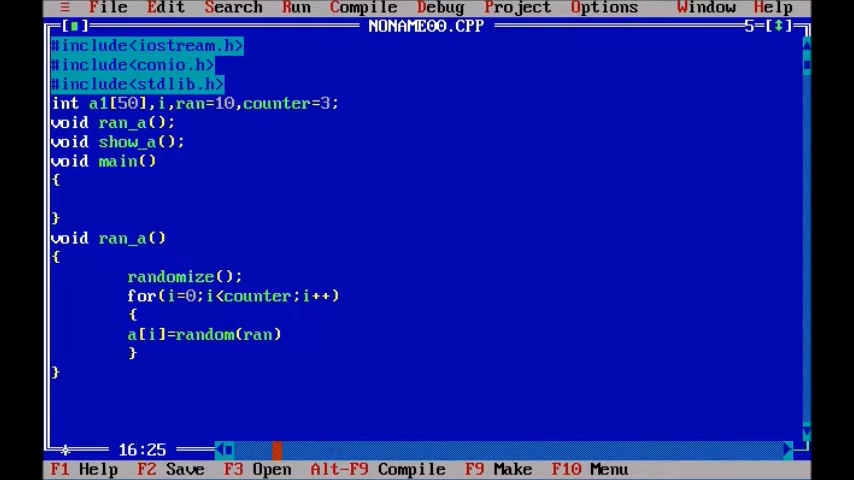
pyautogui.write(';')
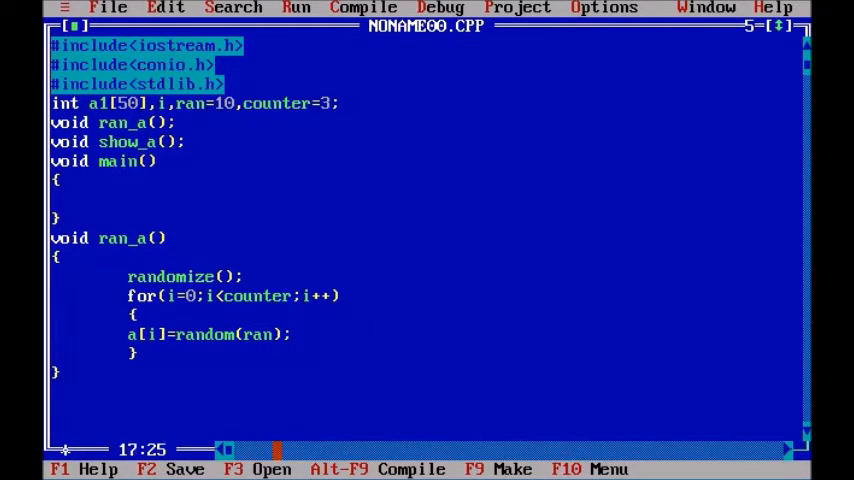
# Fix the array name and write the void show_a() function header
pyautogui.click(180, 360)
pyautogui.write('vo')
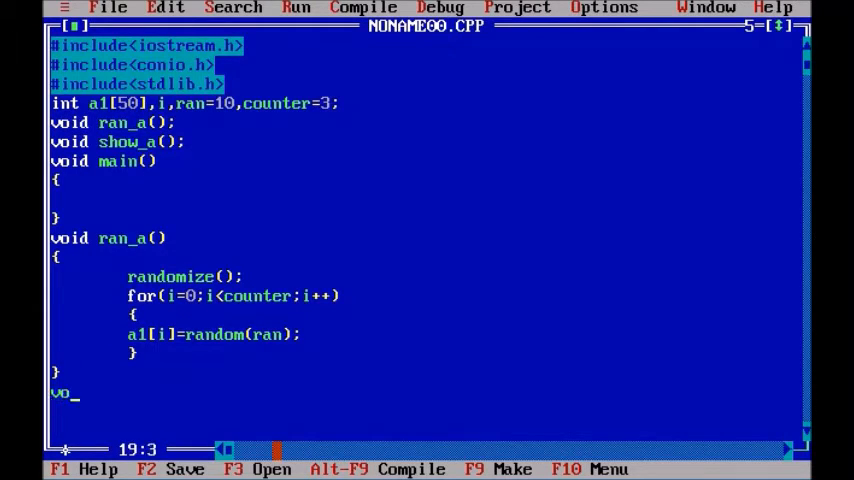
pyautogui.write('id sh')
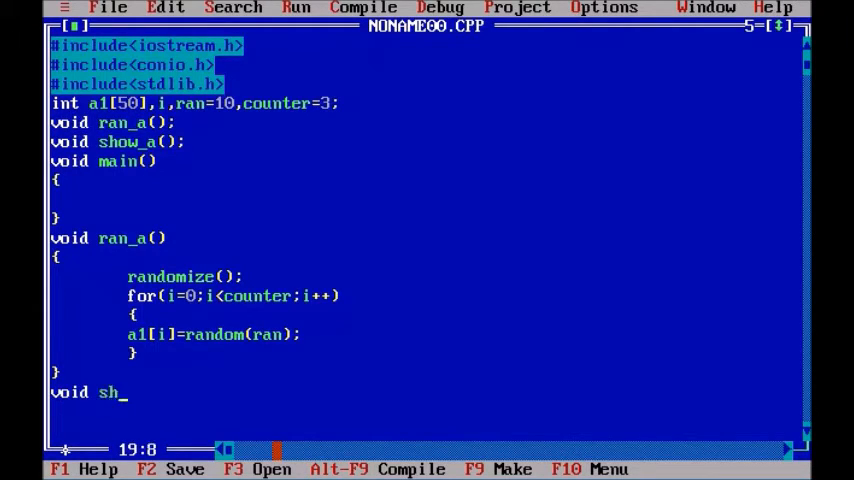
pyautogui.write('ow()')
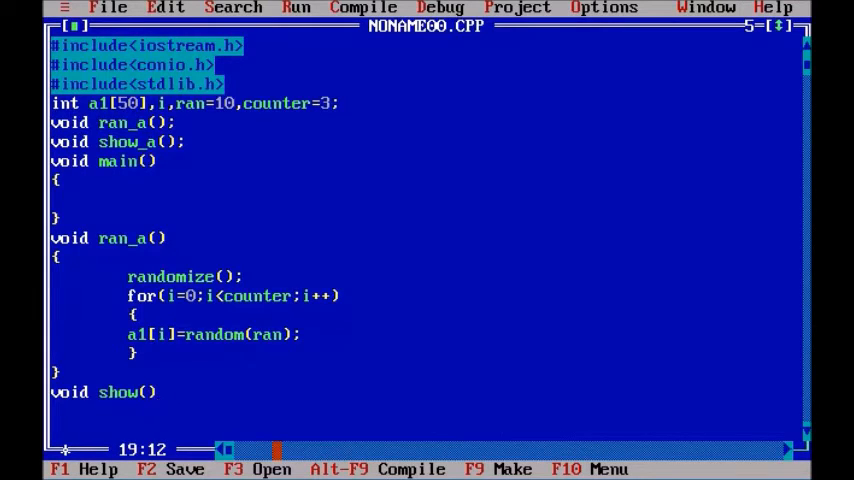
pyautogui.press('BackSpace')
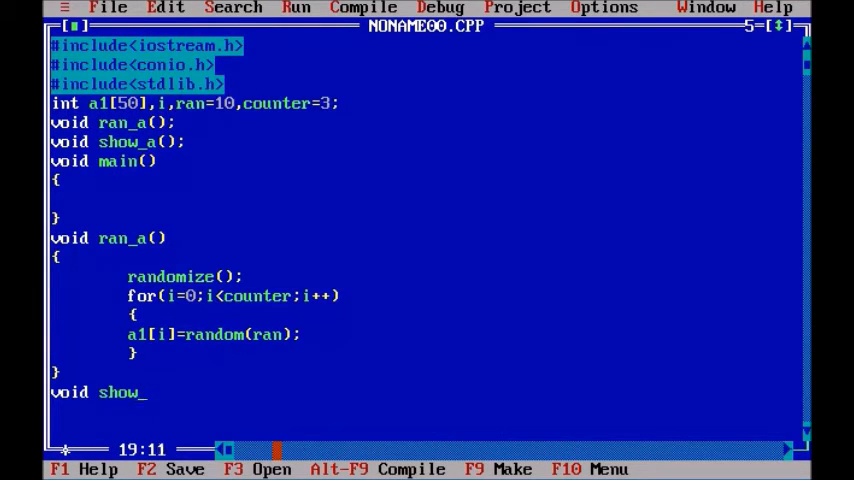
pyautogui.write('a()')
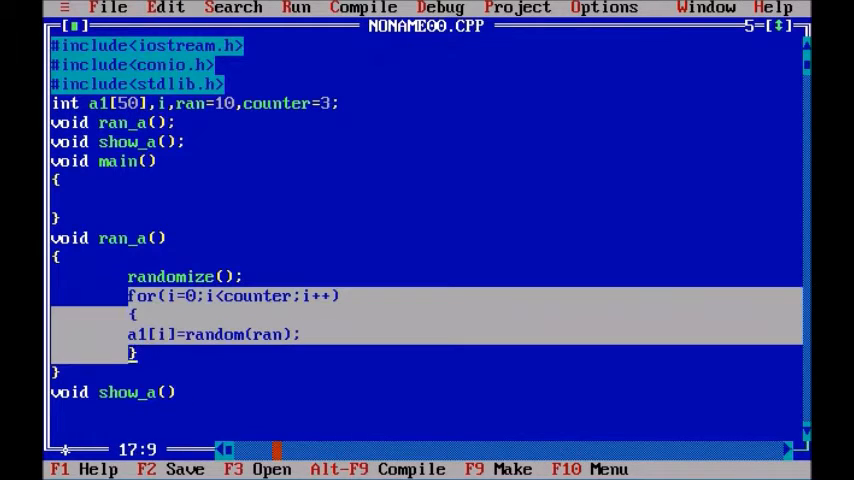
# Copy the for loop into show_a() and print cout<<a1[i]<<" "; inside it
pyautogui.press('Right')
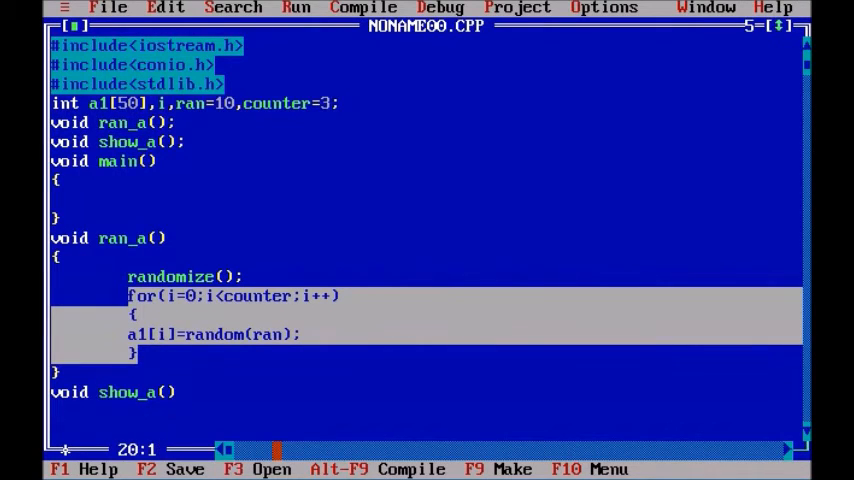
pyautogui.scroll(-3)
pyautogui.write('co')
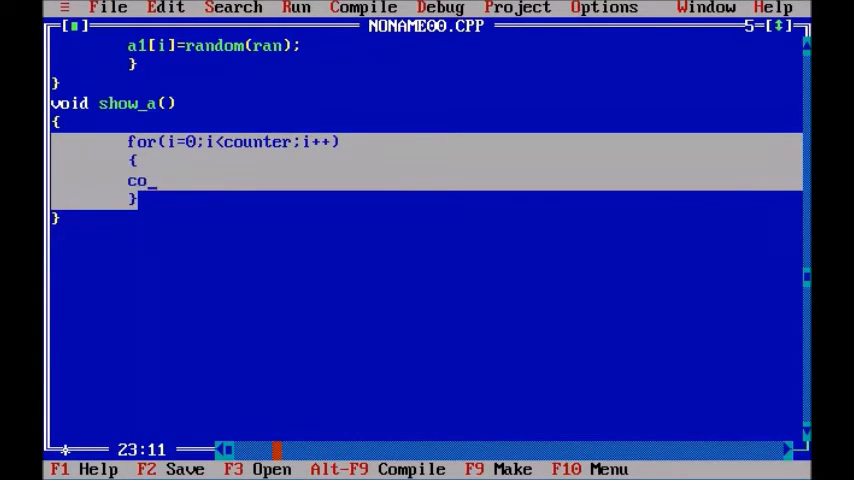
pyautogui.write('ut<<')
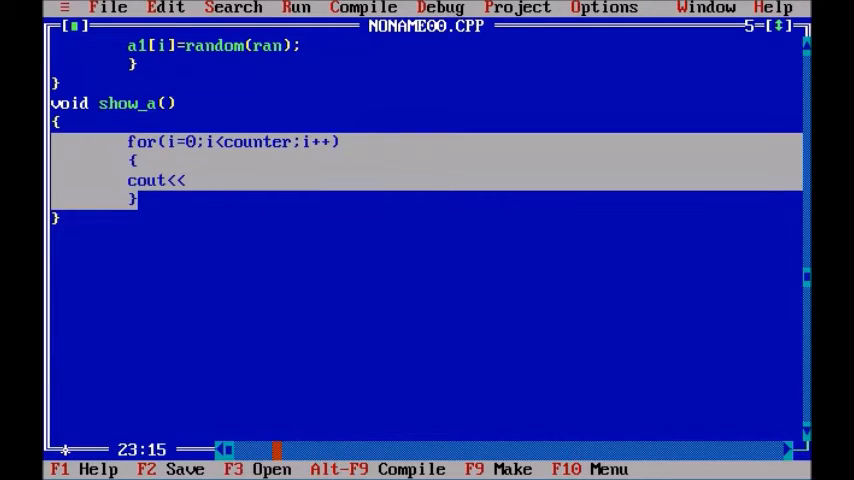
pyautogui.write('a1[')
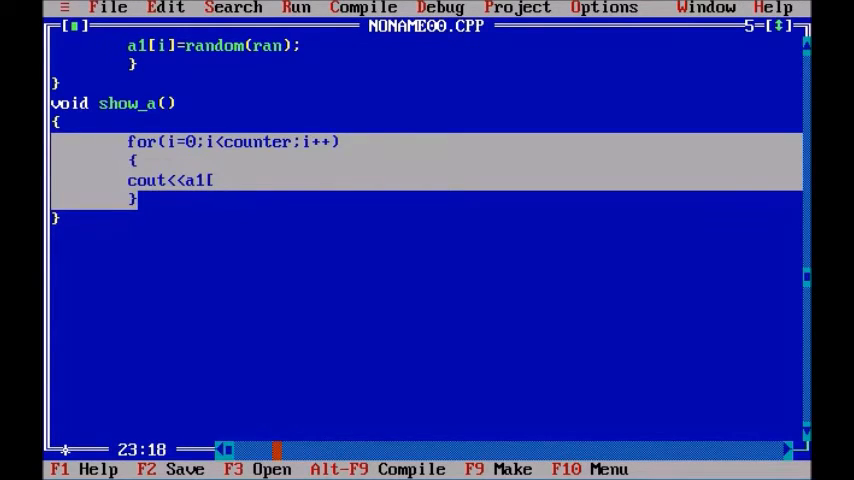
pyautogui.write('i]')
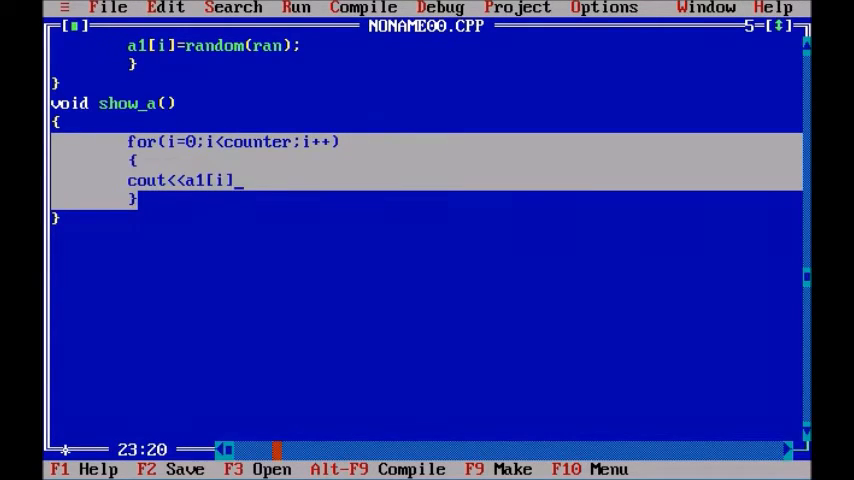
pyautogui.write('<<""')
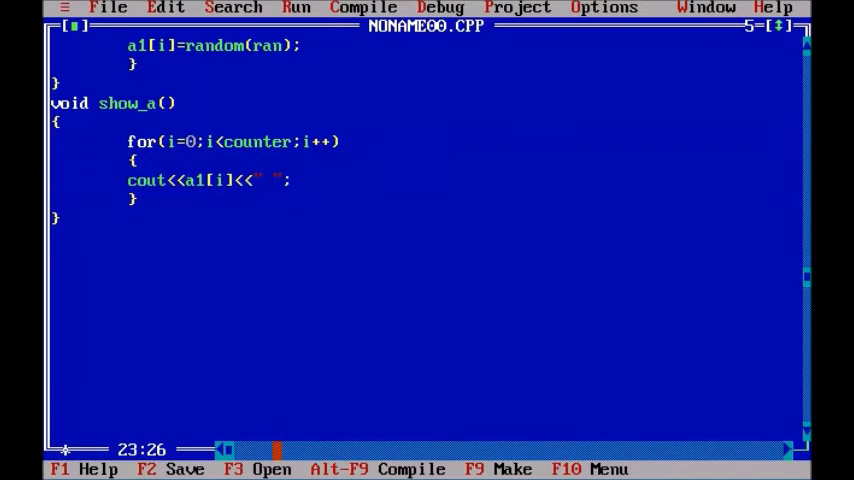
pyautogui.scroll(3)
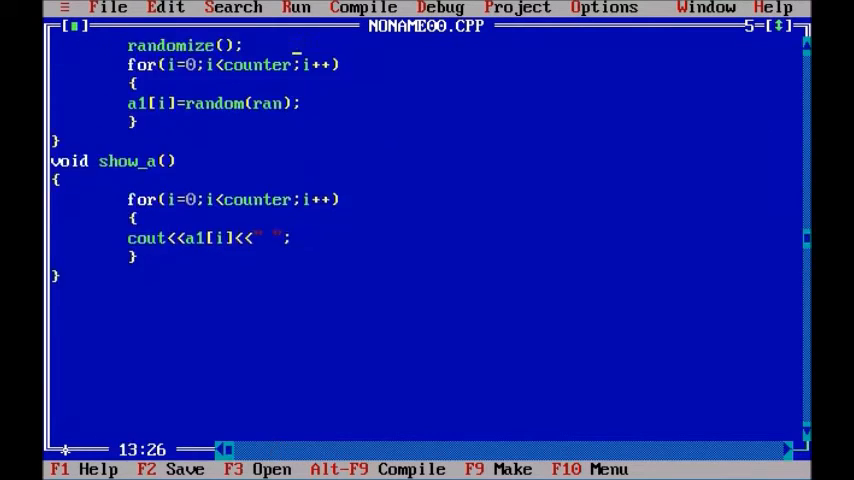
# Fill main() with clrscr();, ran_a();, show_a(); and getch(); calls
pyautogui.scroll(3)
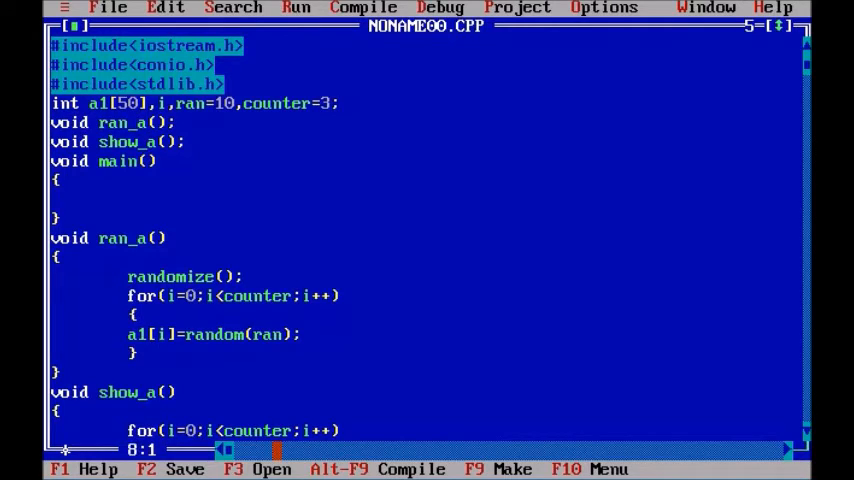
pyautogui.write('clrsc')
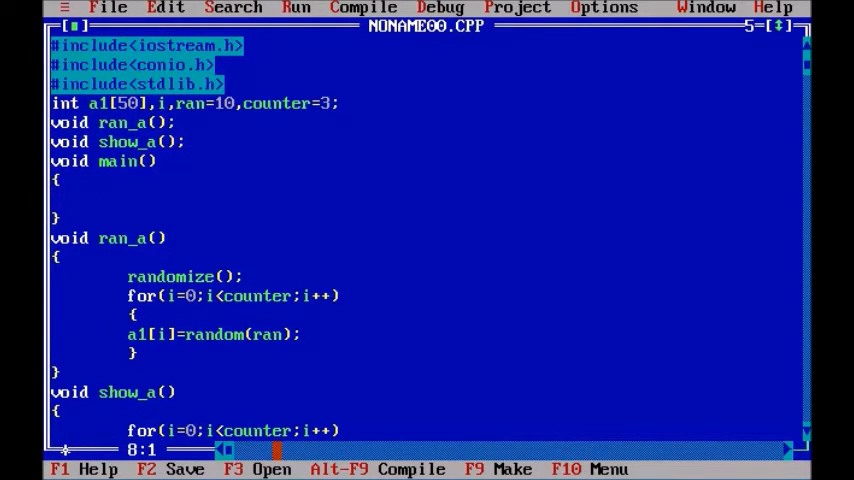
pyautogui.write('clr')
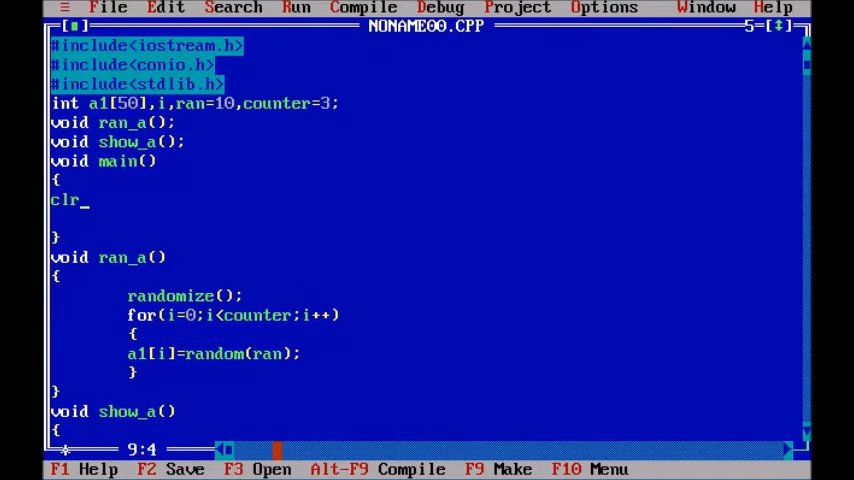
pyautogui.write('scr();')
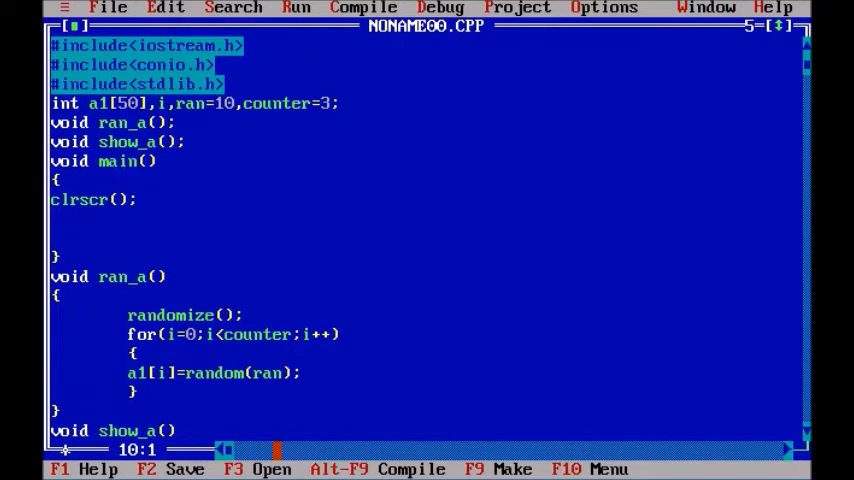
pyautogui.write('ran_a')
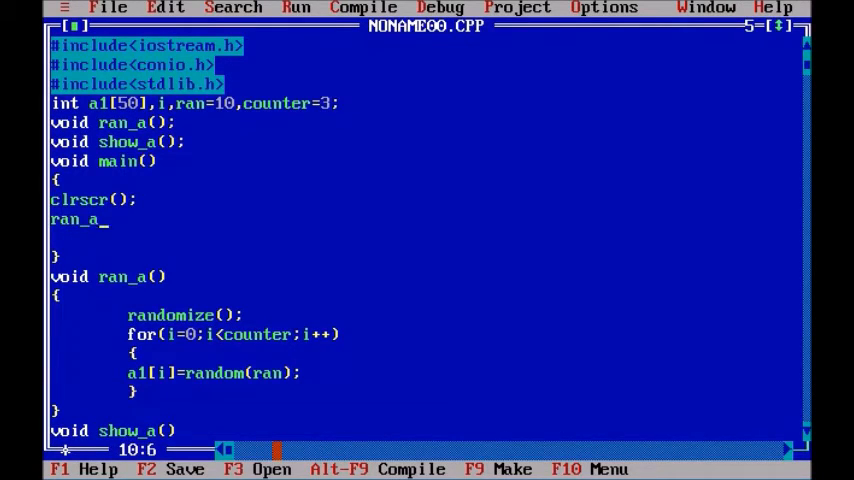
pyautogui.write('()')
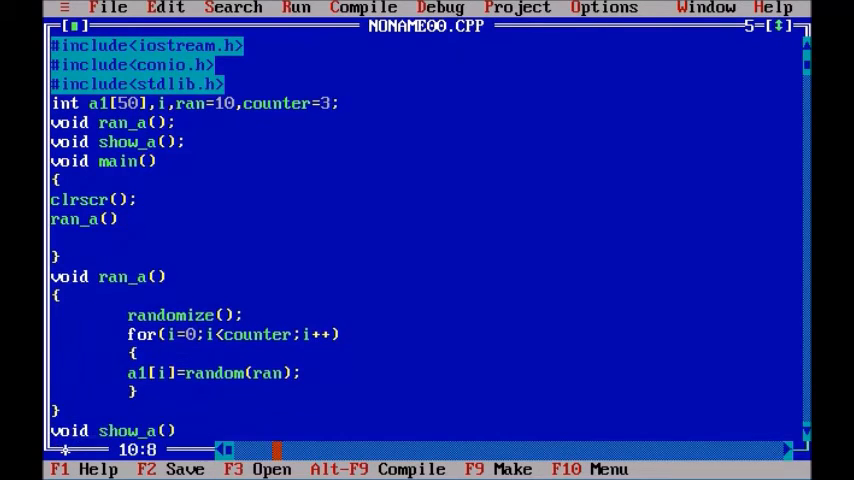
pyautogui.write('sho')
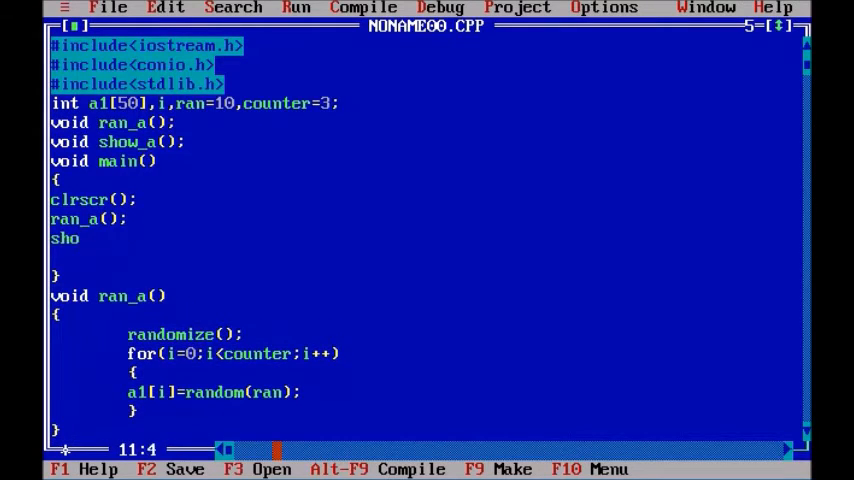
pyautogui.write('w')
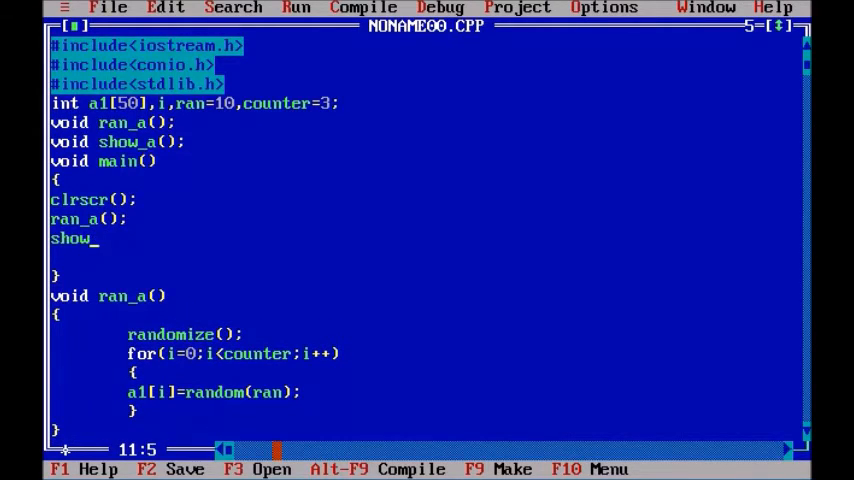
pyautogui.write('a();')
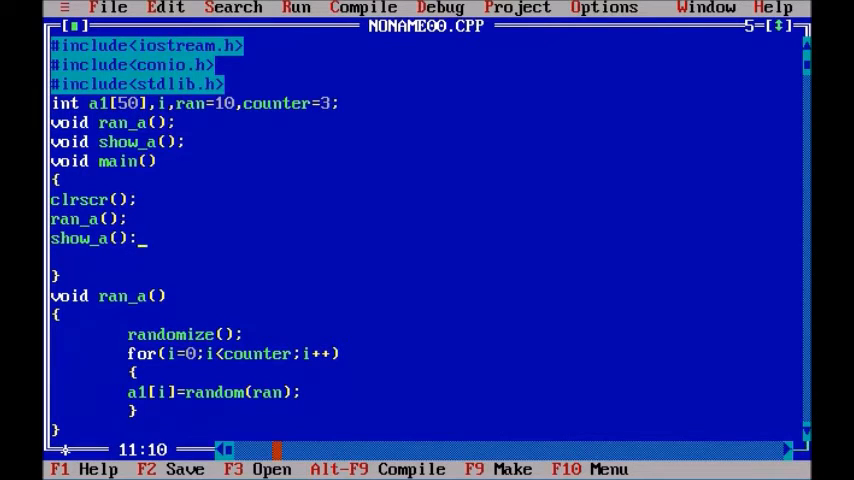
pyautogui.write('getc')
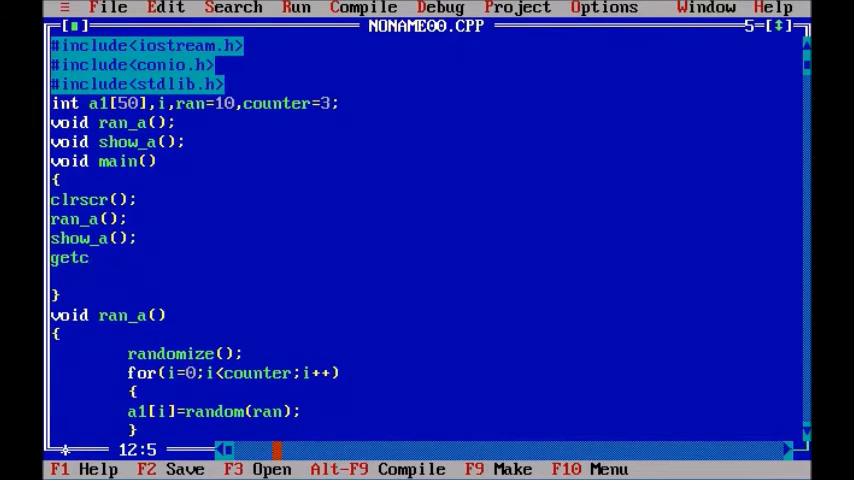
pyautogui.write('h();')
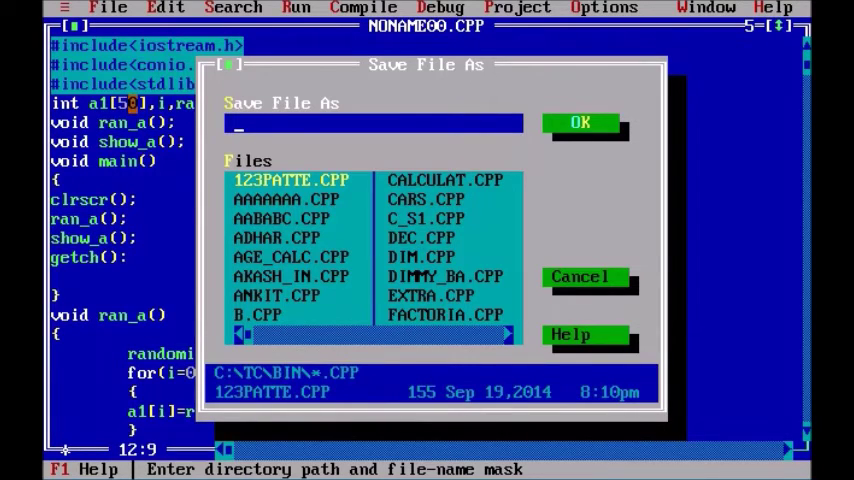
# Save the file as mem.cpp, compile it (4 errors), and dismiss the results
pyautogui.write('mem.cpp')
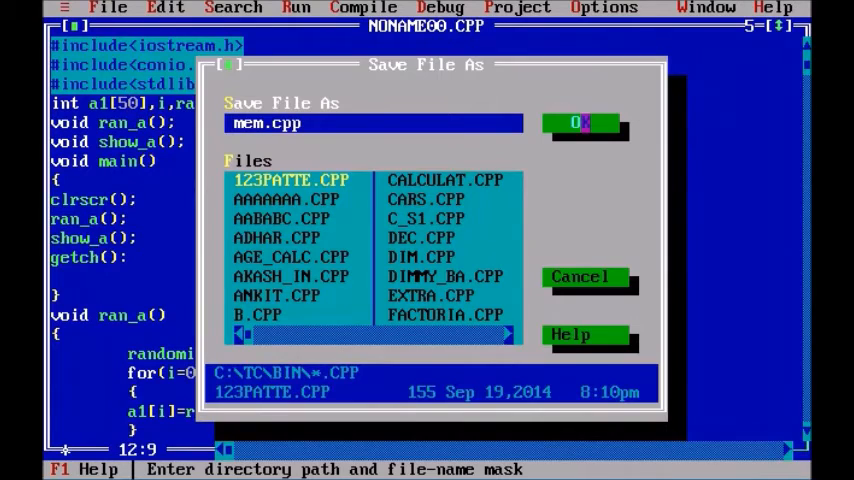
pyautogui.click(574, 123)
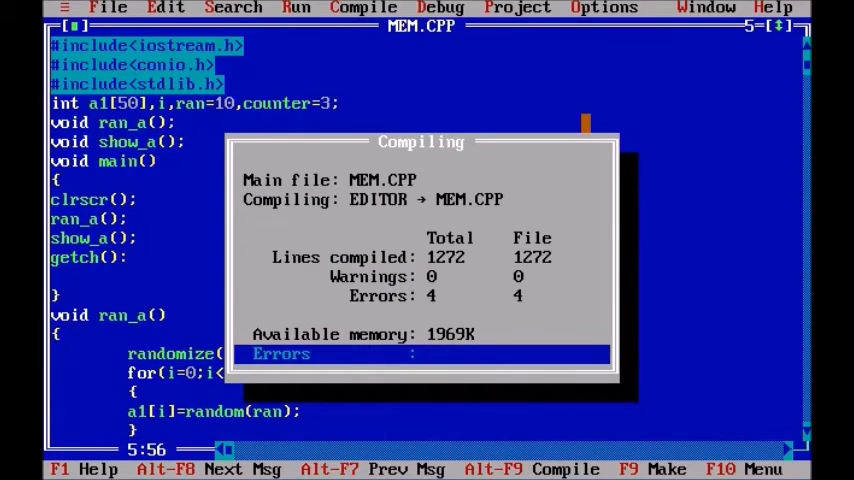
pyautogui.press('Enter')
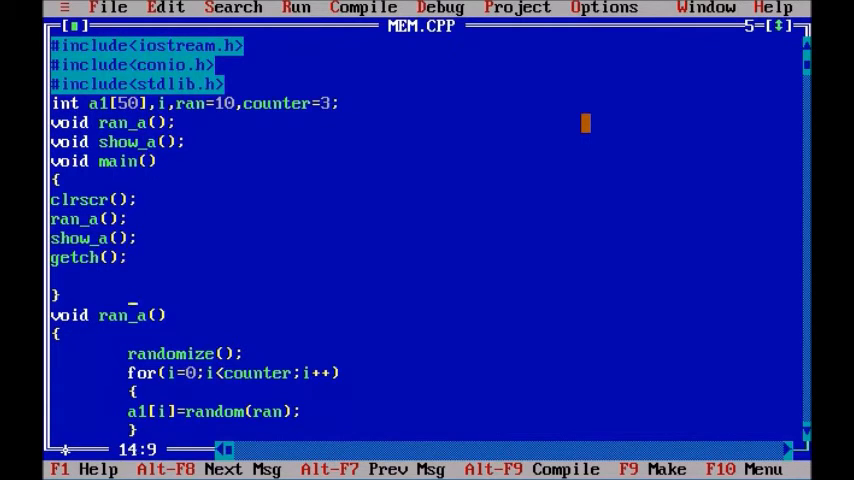
pyautogui.scroll(-3)
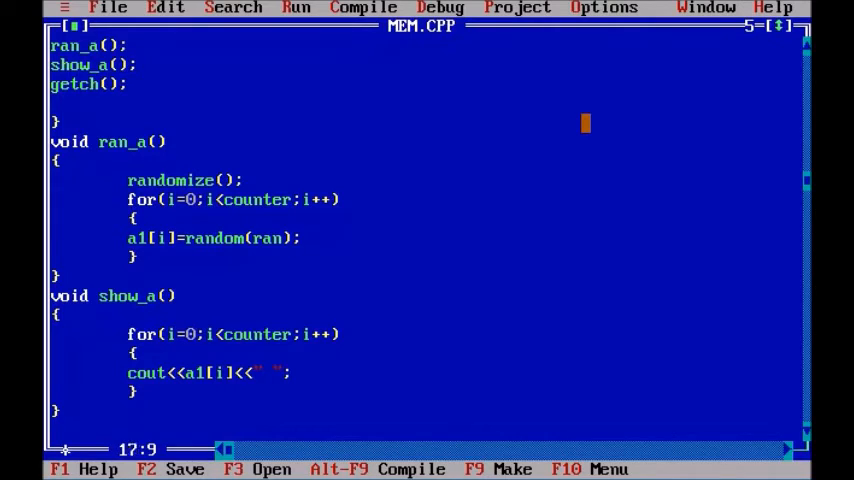
pyautogui.scroll(3)
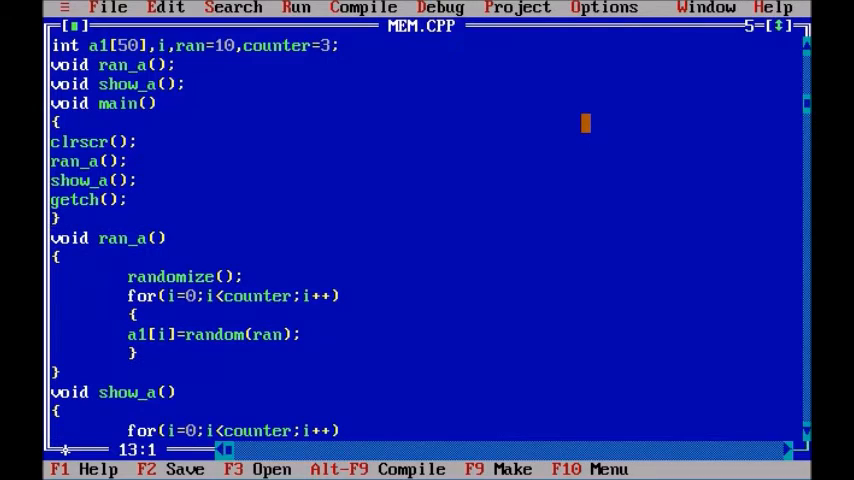
# Add the void enter_a() and game_play() prototypes and remove the blank line before main()
pyautogui.press('Down')
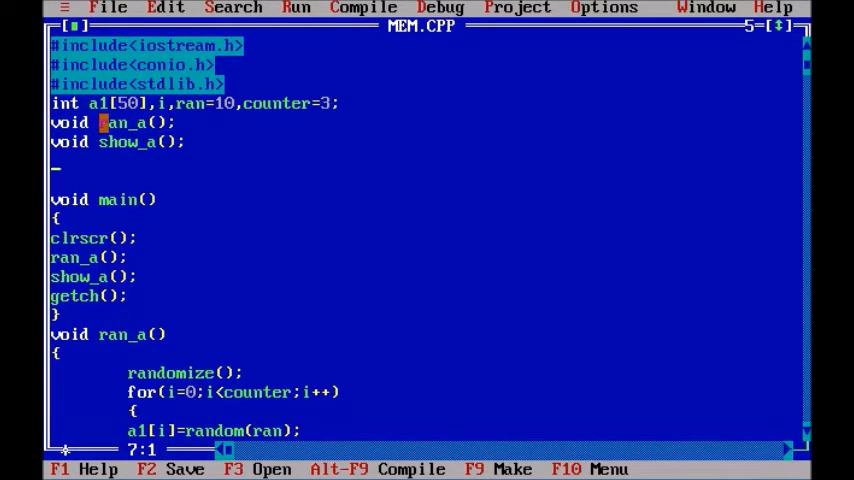
pyautogui.write('void')
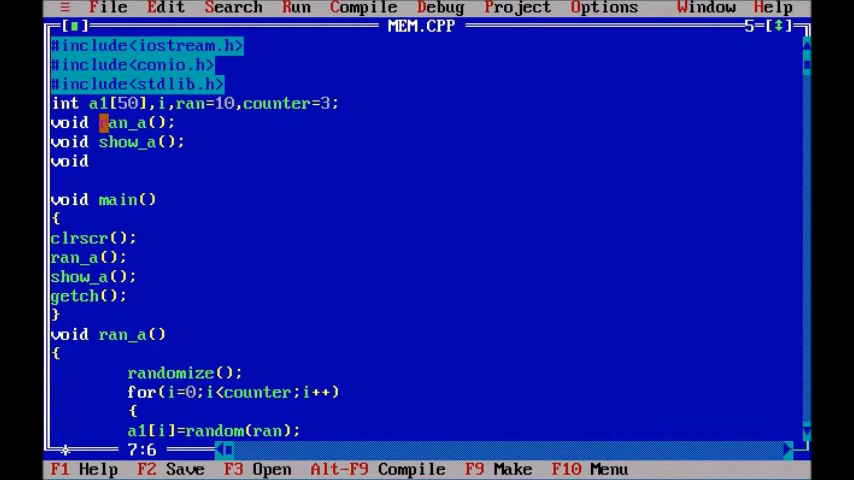
pyautogui.write('enter')
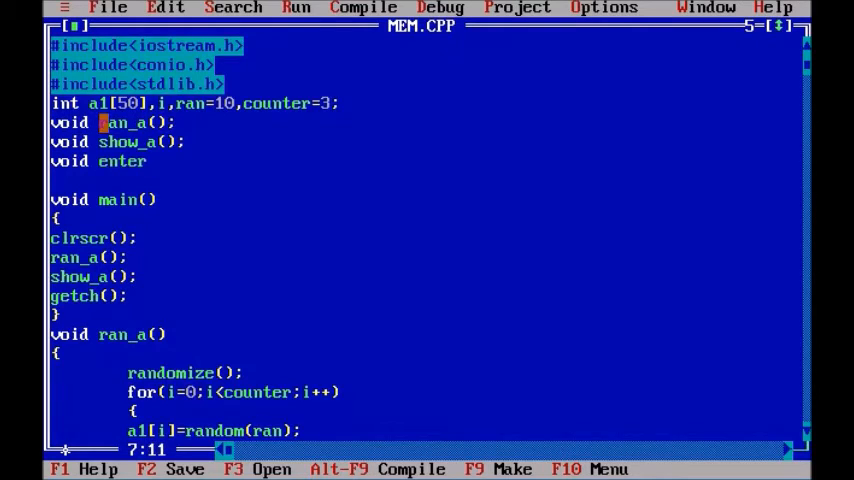
pyautogui.write('_a();')
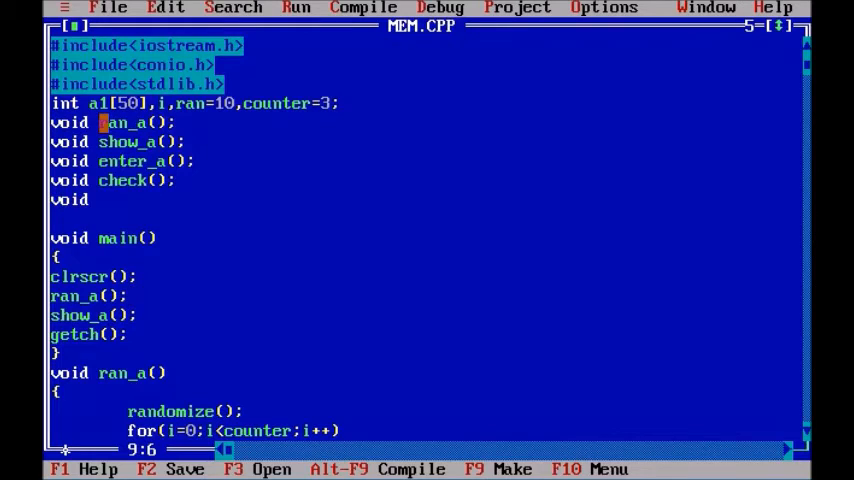
pyautogui.write('game')
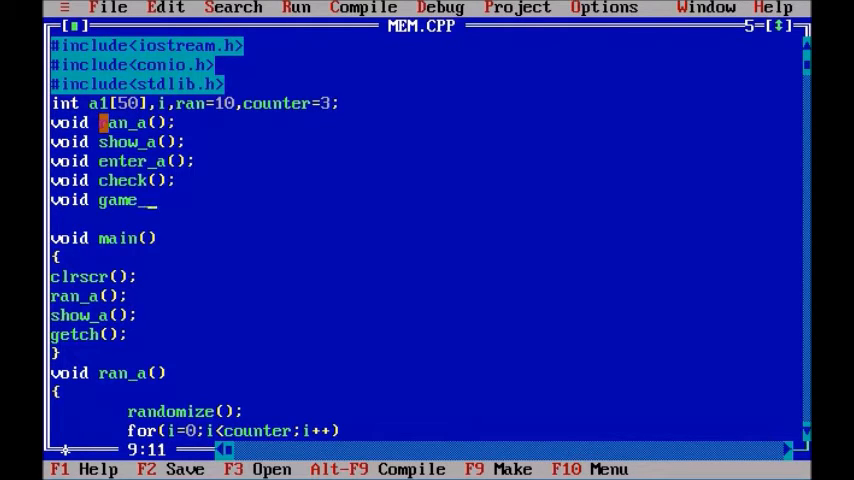
pyautogui.write('_play();')
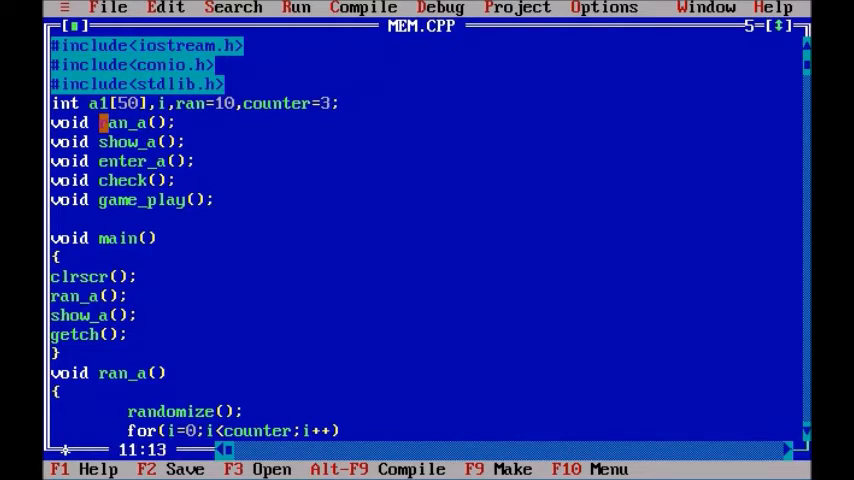
pyautogui.press('Home')
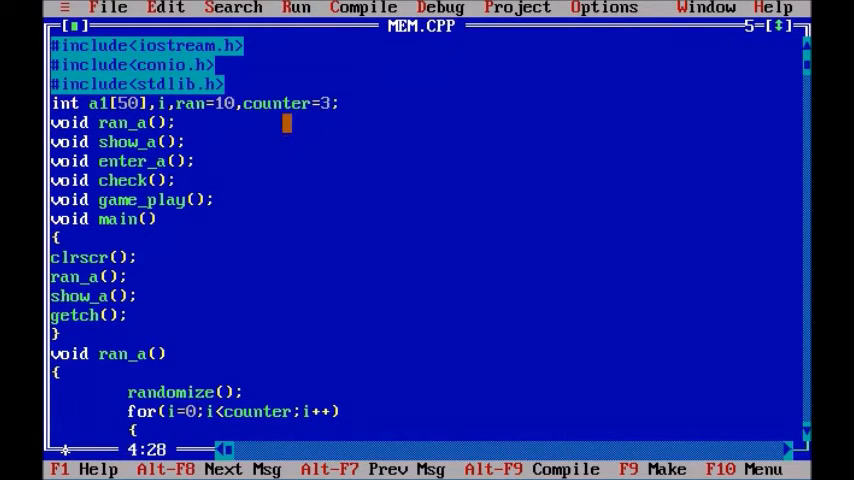
# Extend the global int line with a2[50] and chk=0
pyautogui.write(',a2')
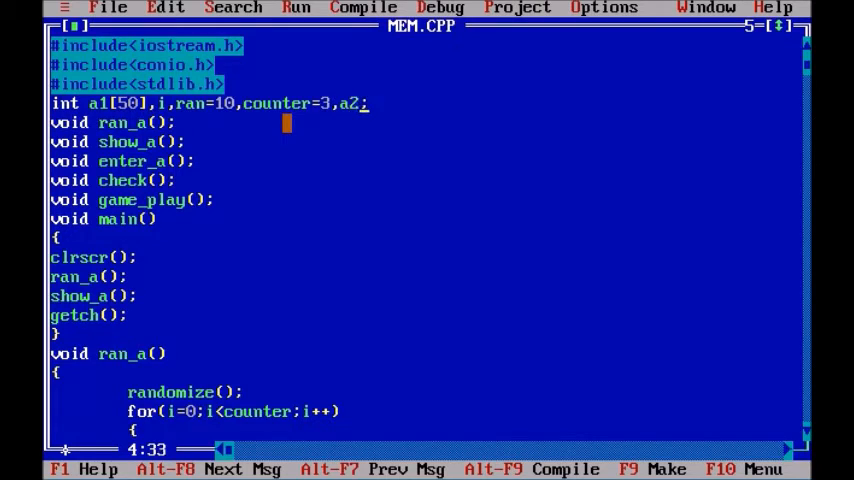
pyautogui.write('p')
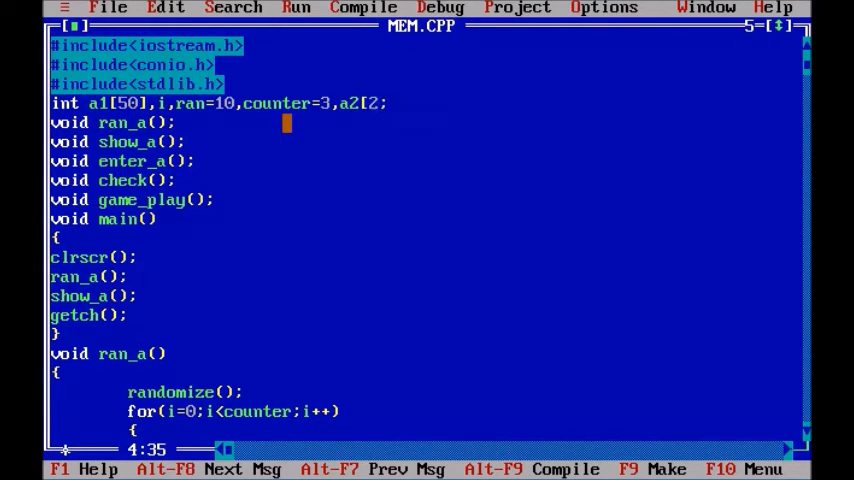
pyautogui.write('50]')
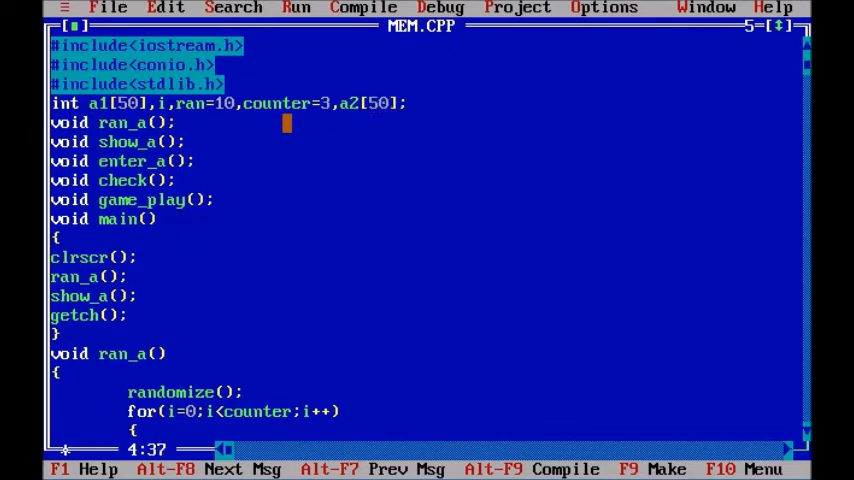
pyautogui.write(',chk')
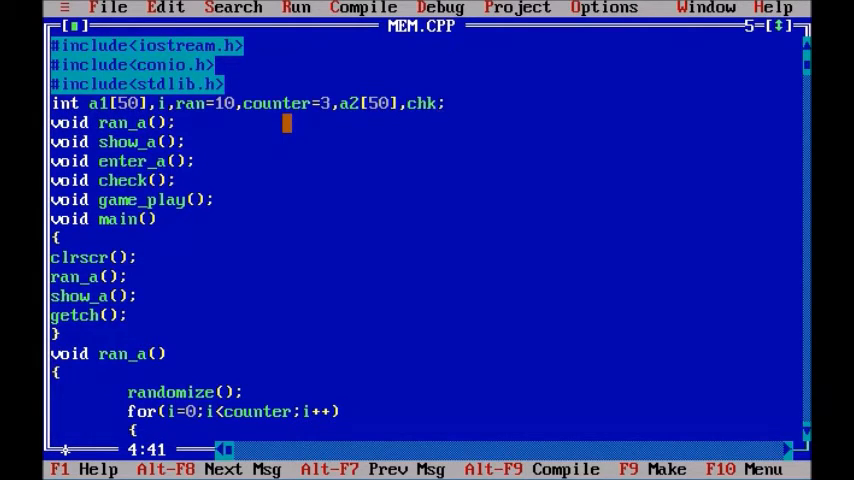
pyautogui.write('=0')
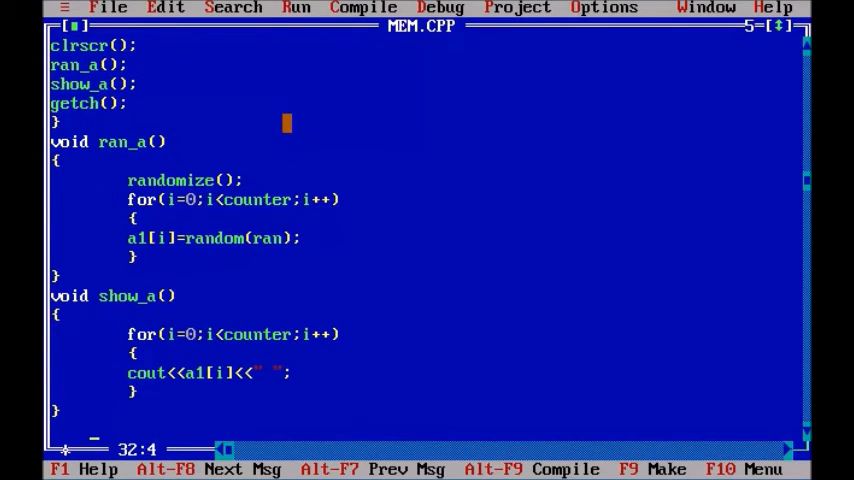
# Start void enter_a() with a loop printing "ENTER THE ELEMENT" followed by i+1
pyautogui.write('void')
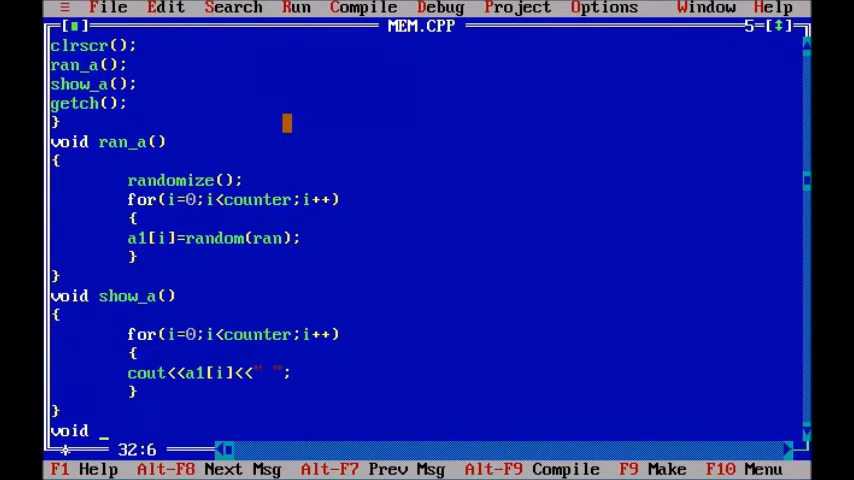
pyautogui.write('enter_a(')
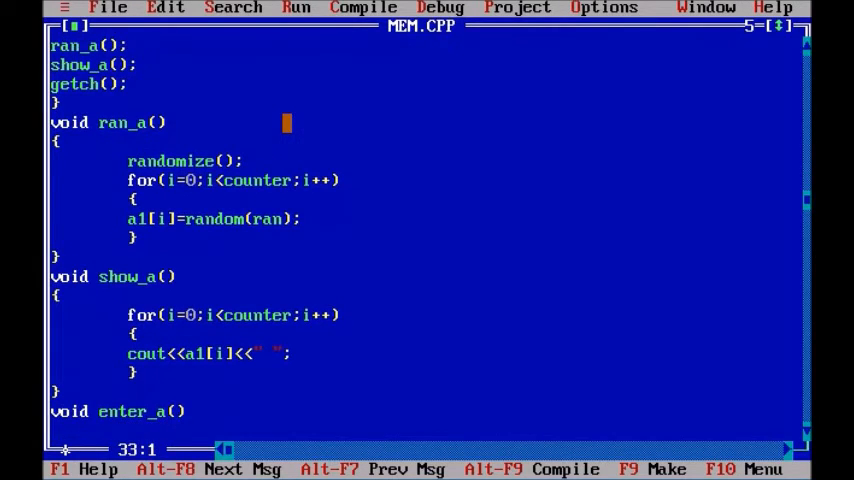
pyautogui.scroll(-3)
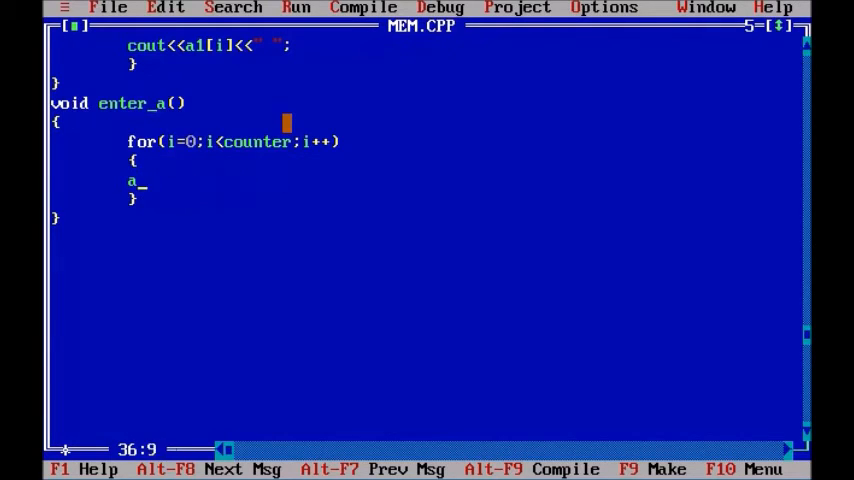
pyautogui.write('COUT<<')
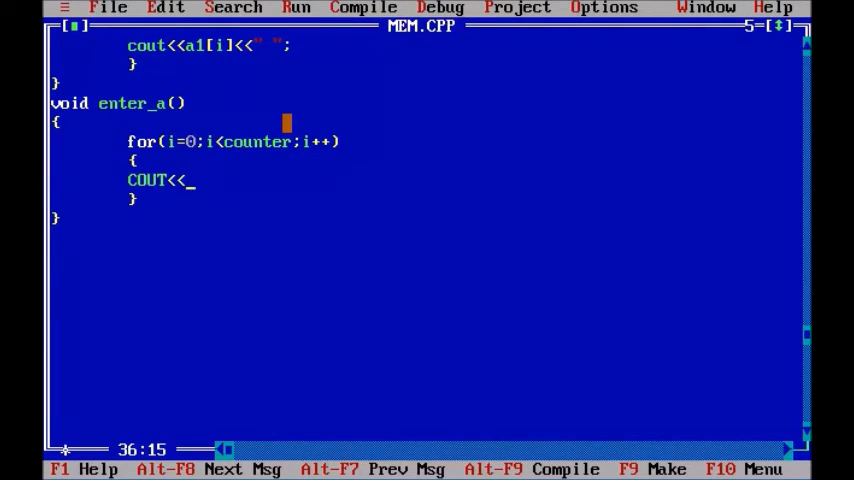
pyautogui.press('Backspace')
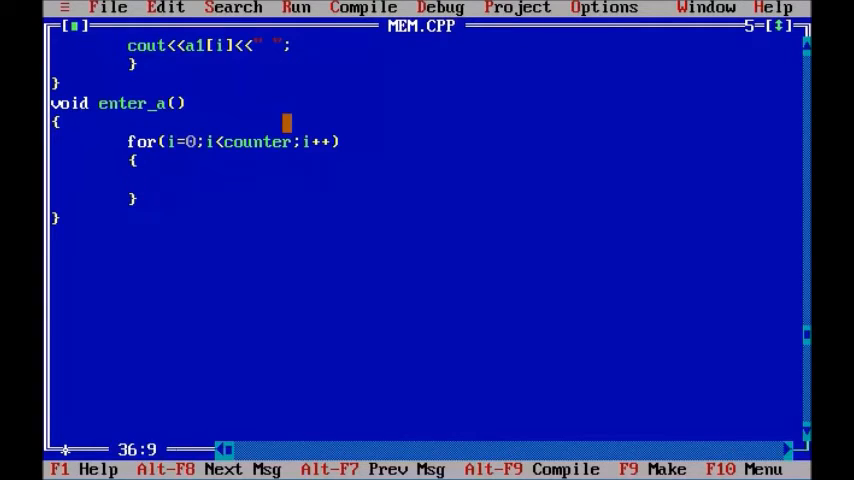
pyautogui.write('COU')
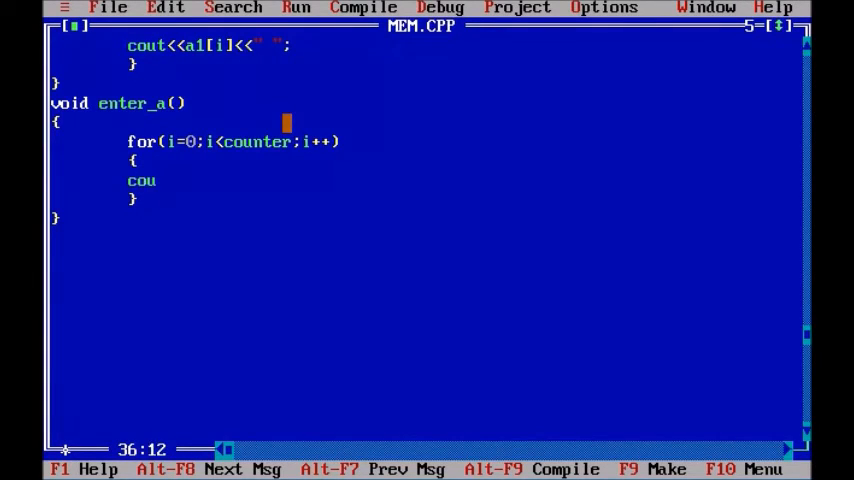
pyautogui.write('t<<""')
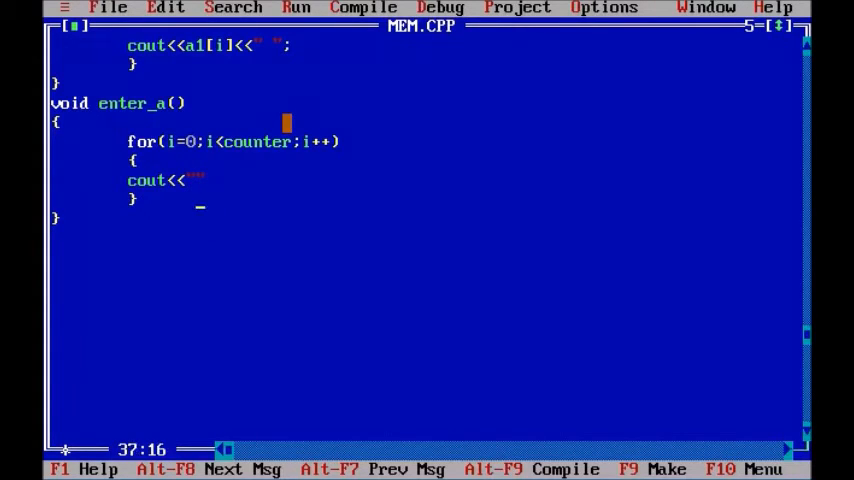
pyautogui.press('Up')
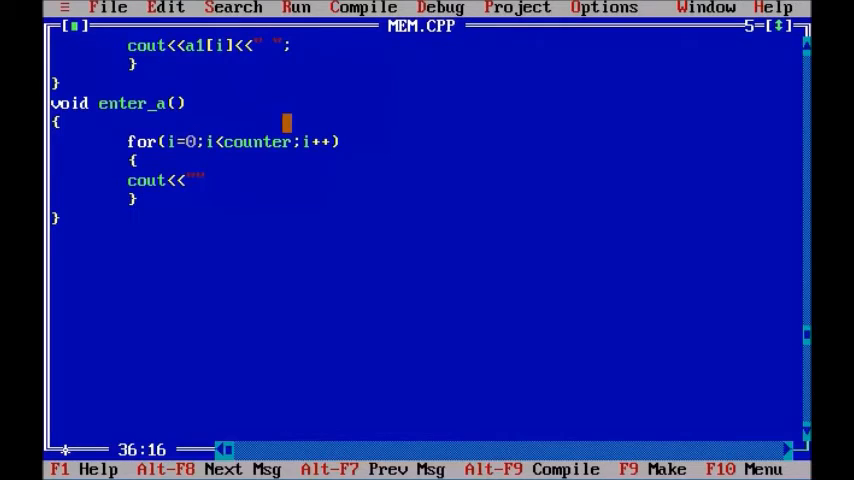
pyautogui.write('ENTER')
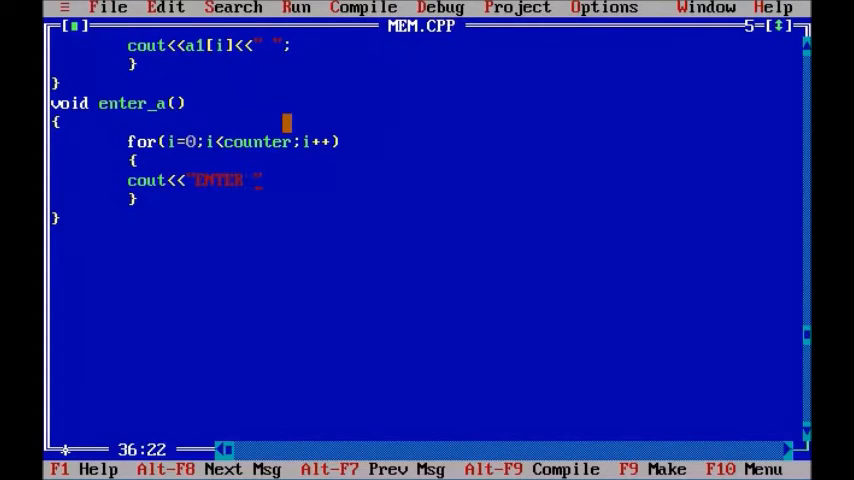
pyautogui.write('THE EM')
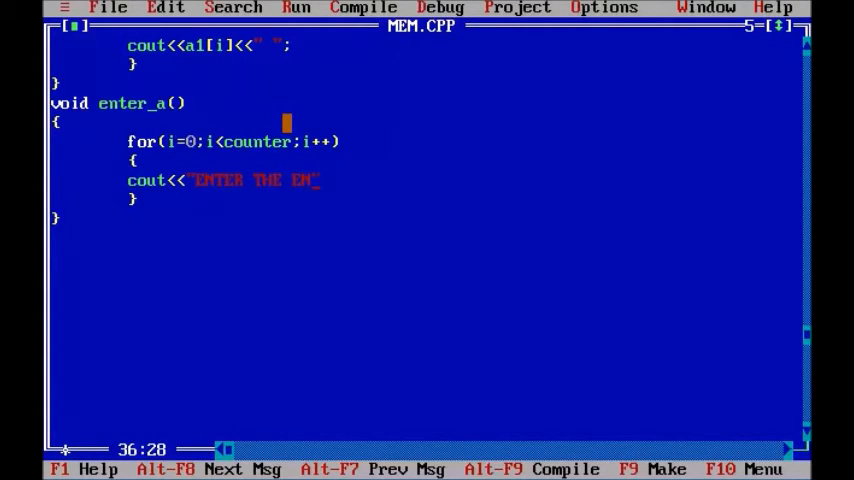
pyautogui.press('Backspace')
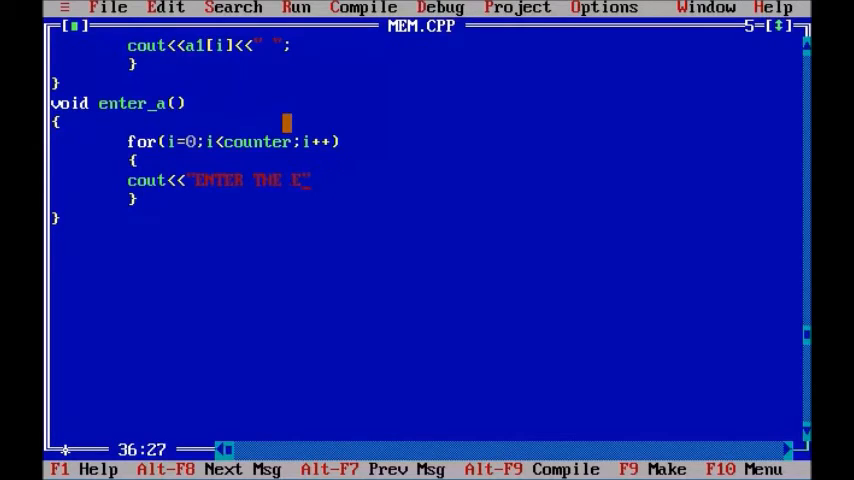
pyautogui.write('LEMENT"')
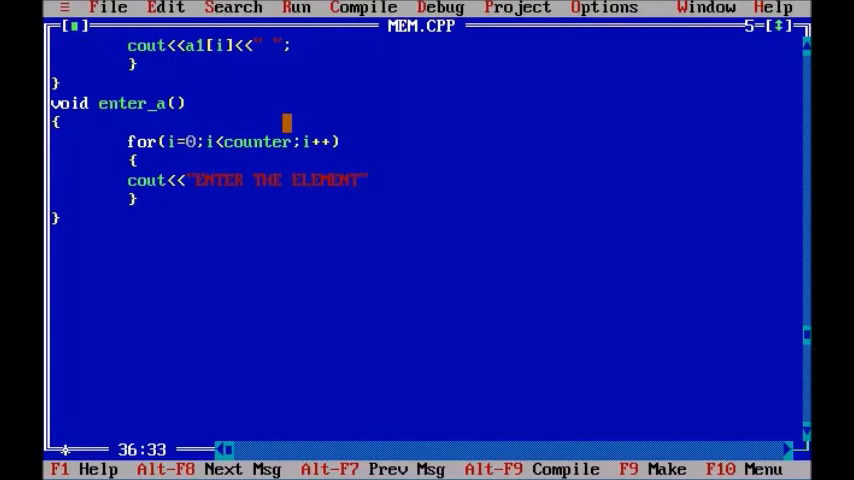
pyautogui.write('<')
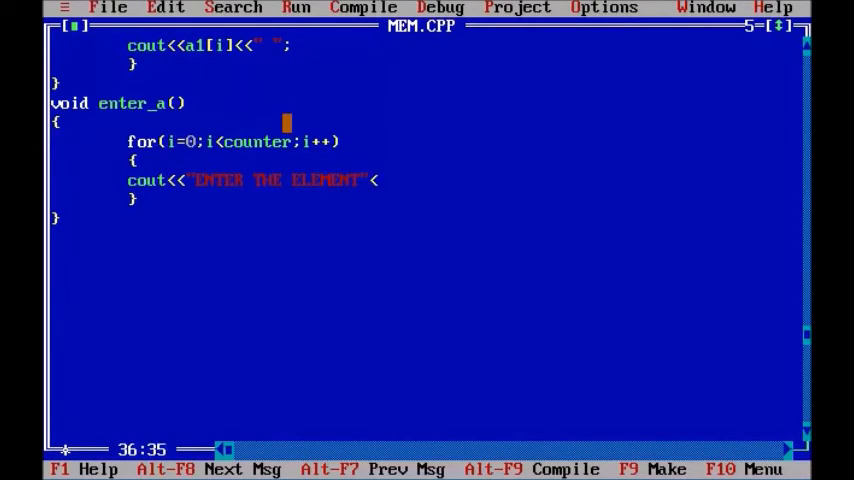
pyautogui.write('<i+')
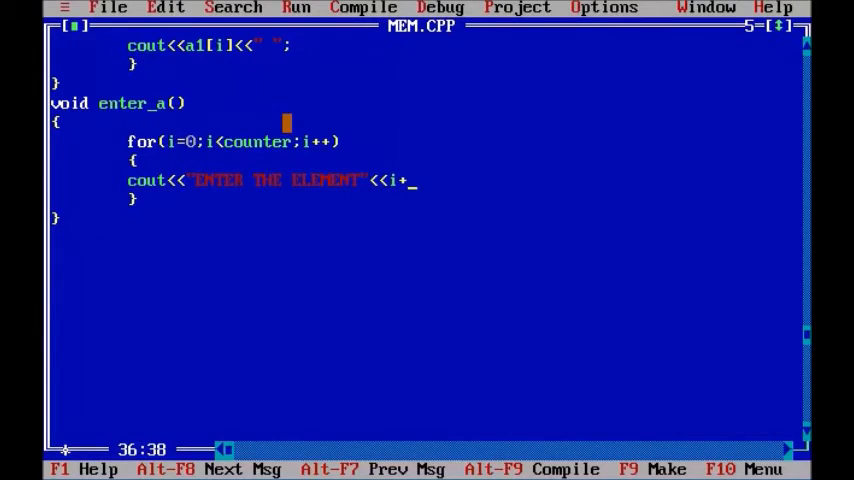
pyautogui.write('1<<')
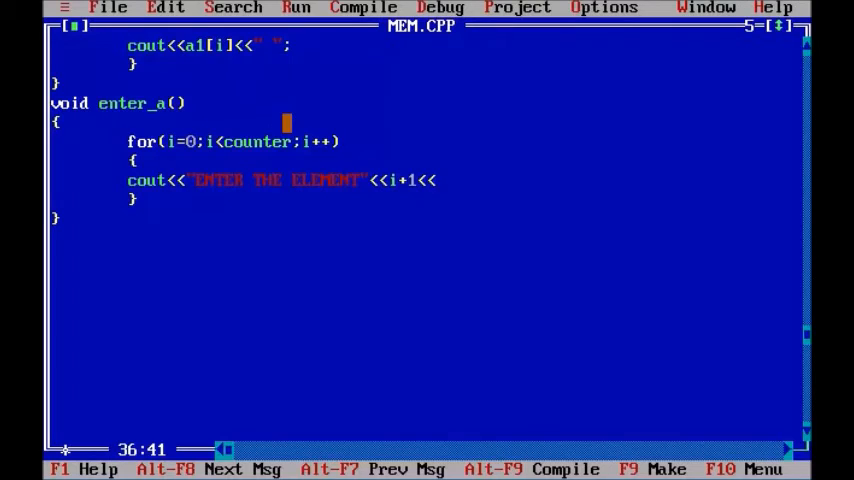
pyautogui.write('<<')
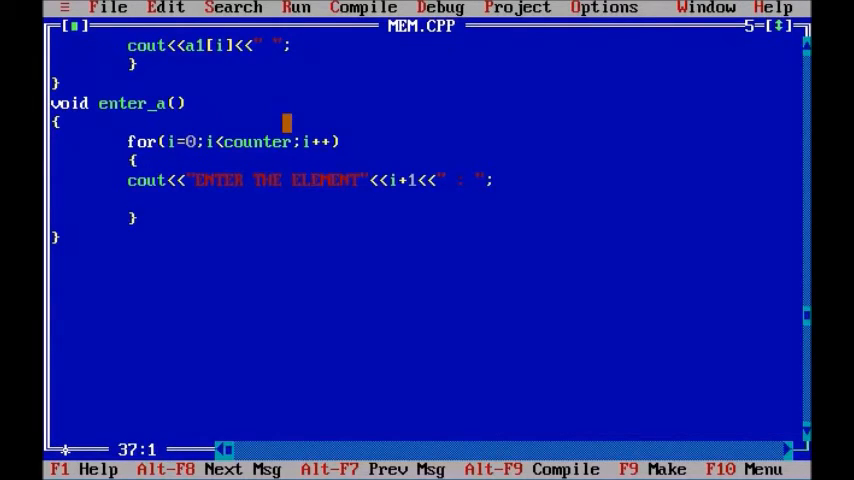
# Read each value into the array with cin>>a2[i];
pyautogui.write('cin>>')
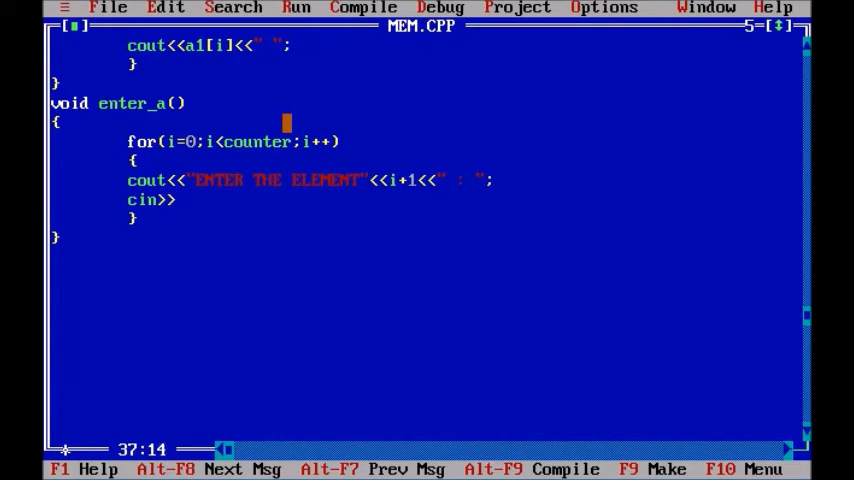
pyautogui.write('a2[')
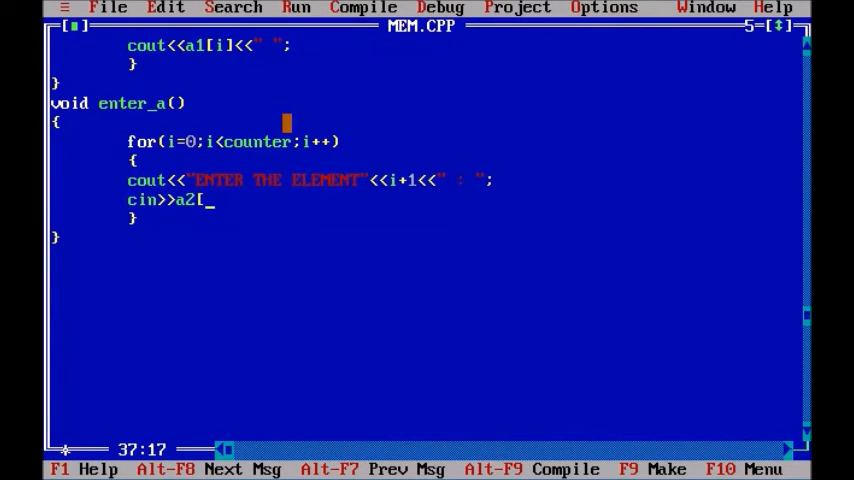
pyautogui.write('i]')
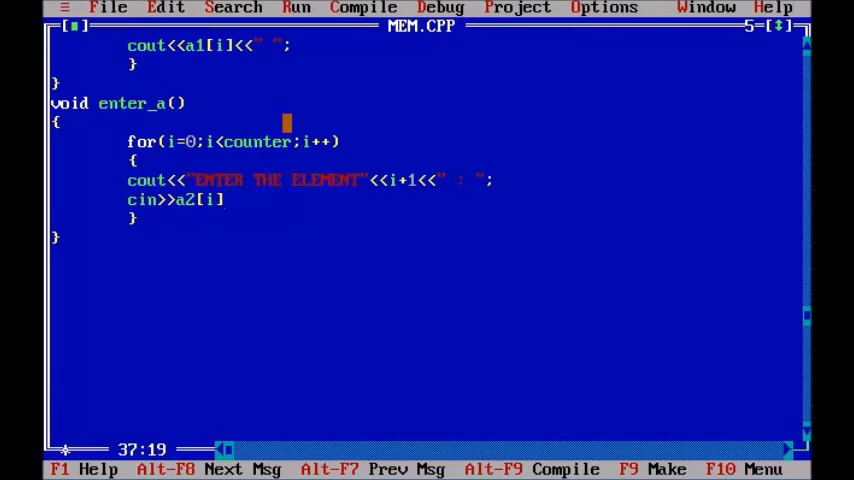
pyautogui.write(';')
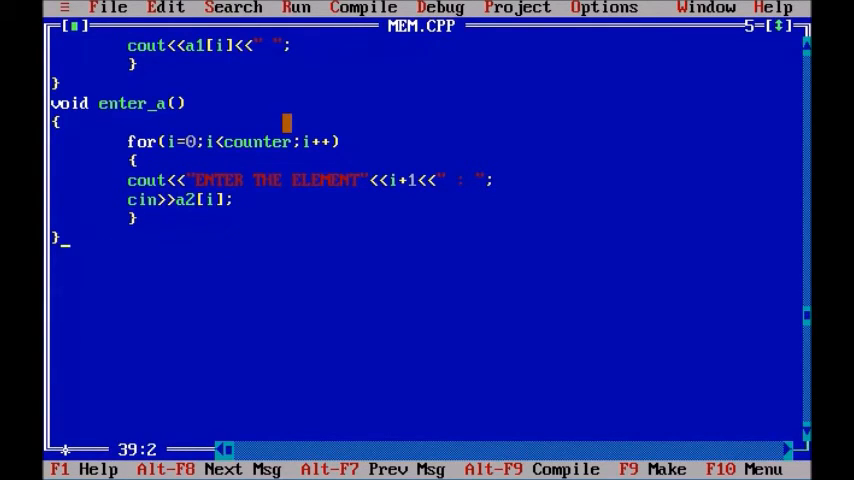
pyautogui.scroll(-3)
pyautogui.write('void')
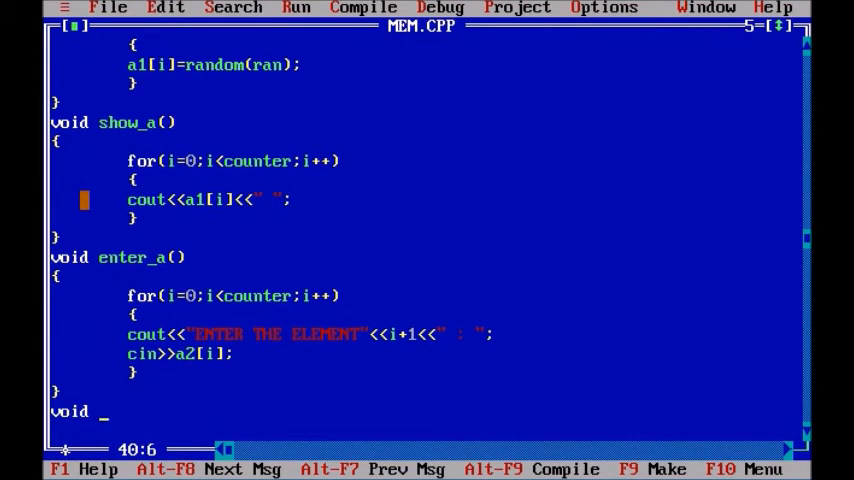
# Begin check() with a loop containing if(a1[i]!=a2[i])
pyautogui.write('check()')
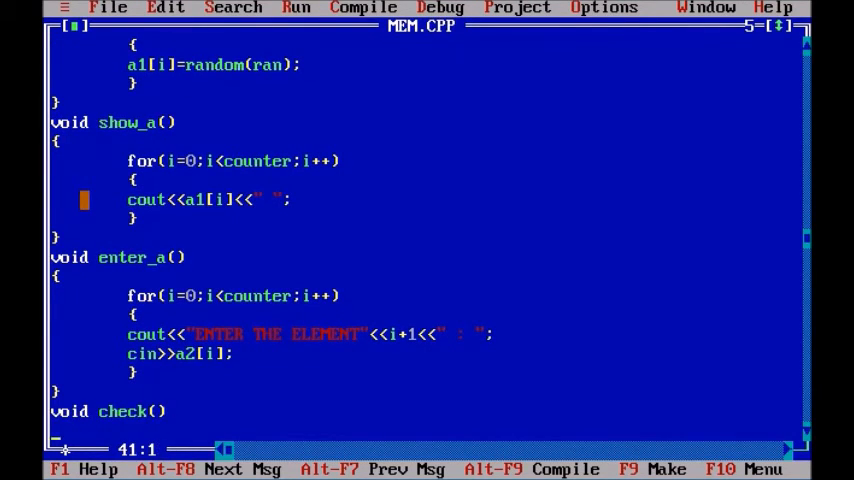
pyautogui.press('Down')
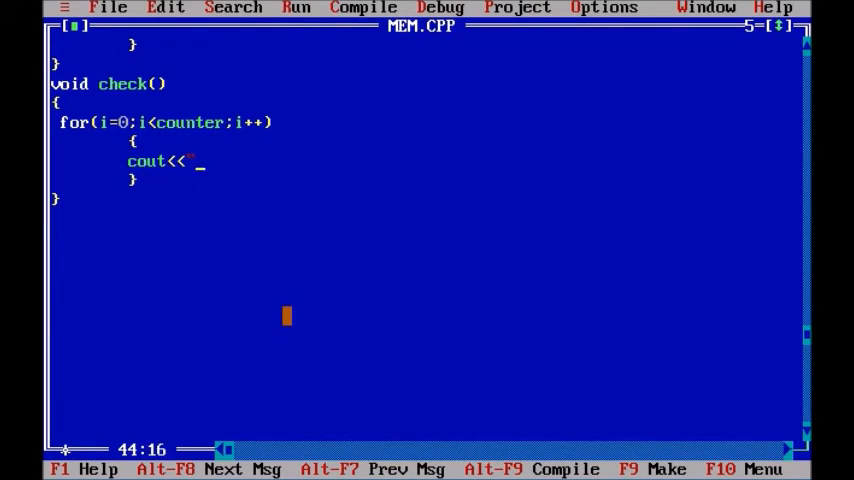
pyautogui.write('if()')
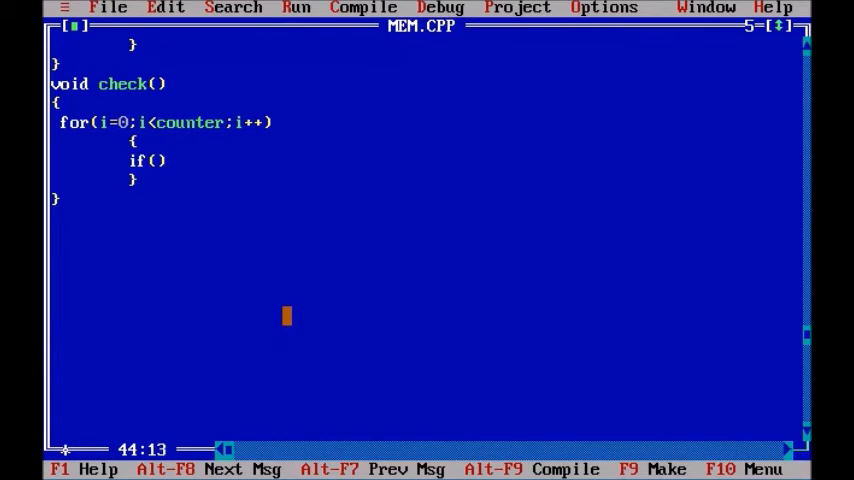
pyautogui.press('Left')
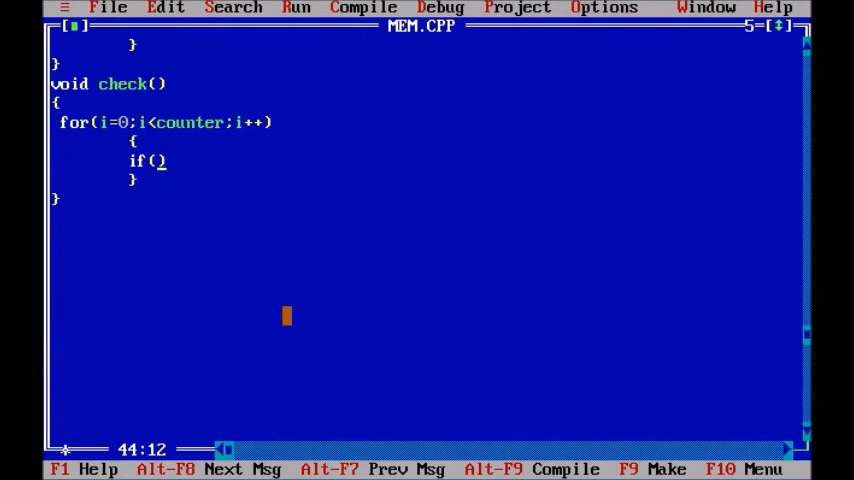
pyautogui.write('a1')
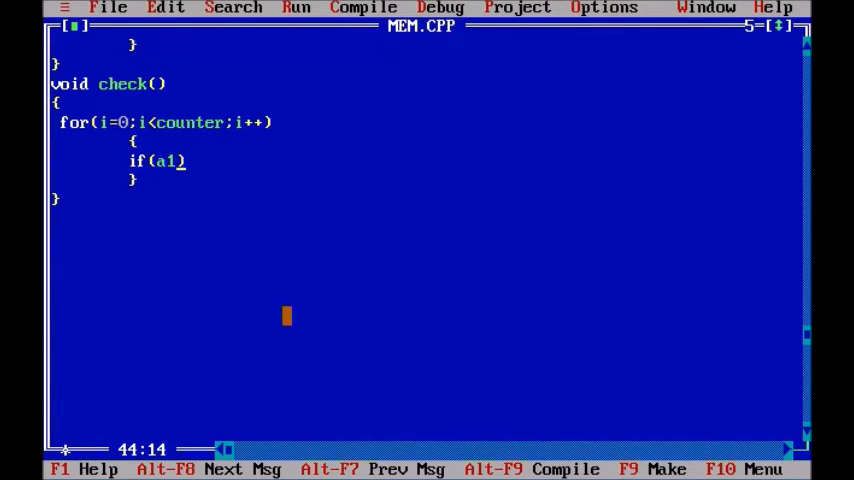
pyautogui.write('[i')
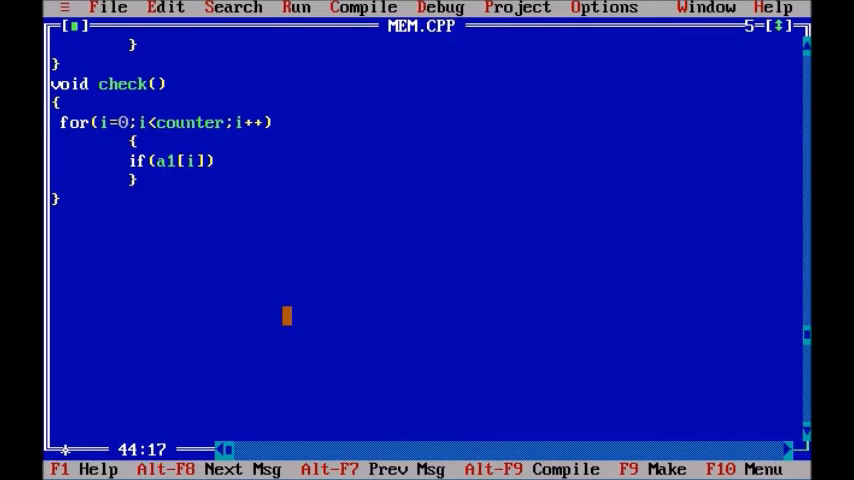
pyautogui.write('!')
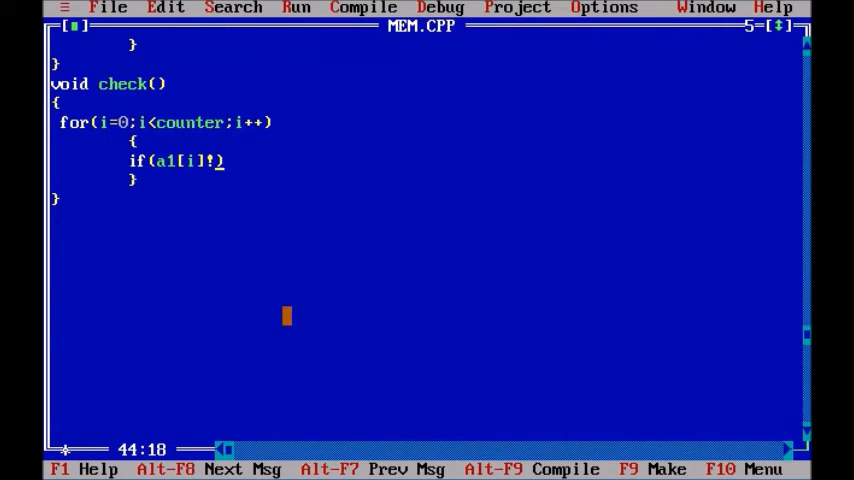
pyautogui.write('=')
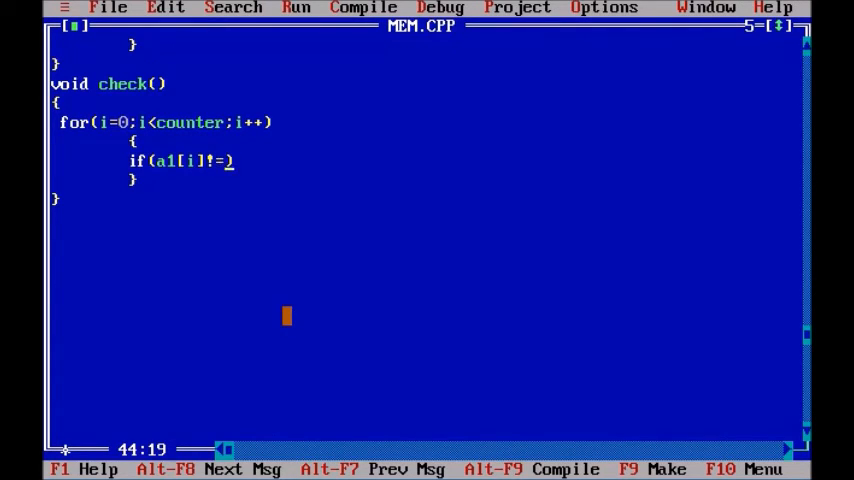
pyautogui.write('a2')
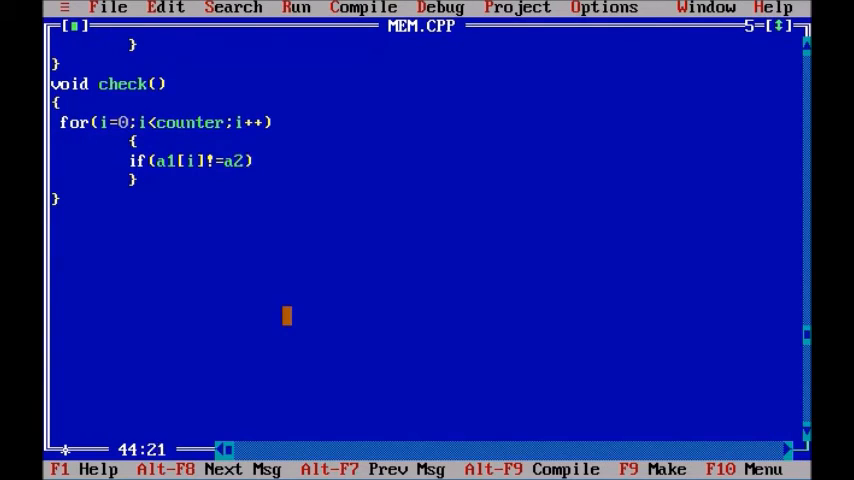
pyautogui.write('[i')
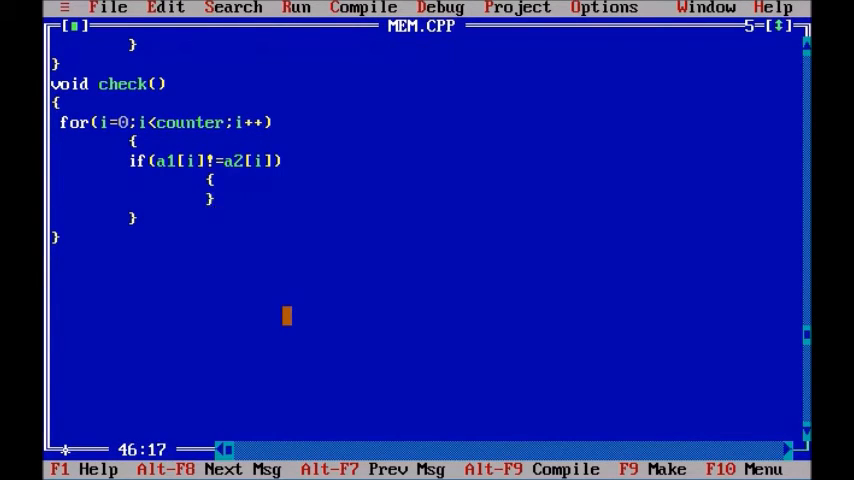
# Inside the if, add chk=chk+1; and break;
pyautogui.scroll(3)
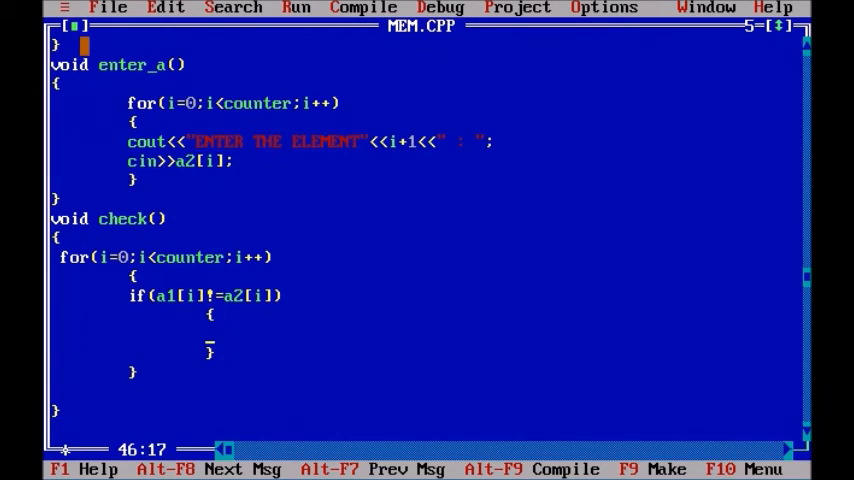
pyautogui.write('c')
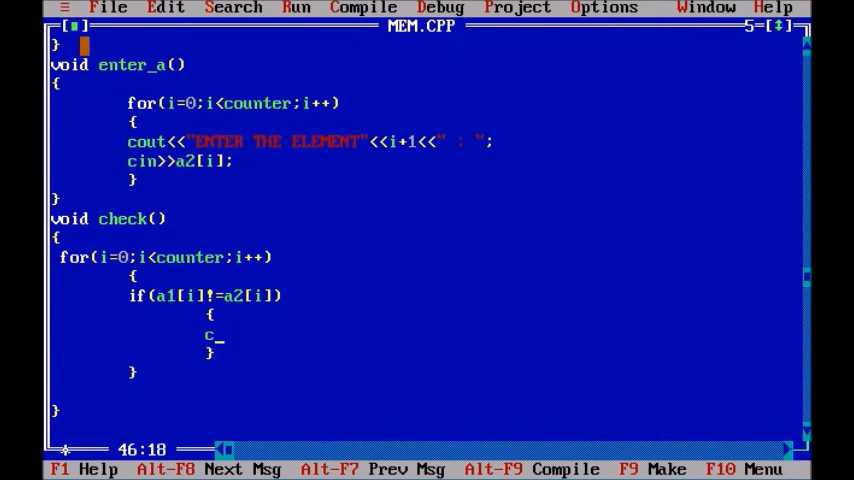
pyautogui.write('hk=chk')
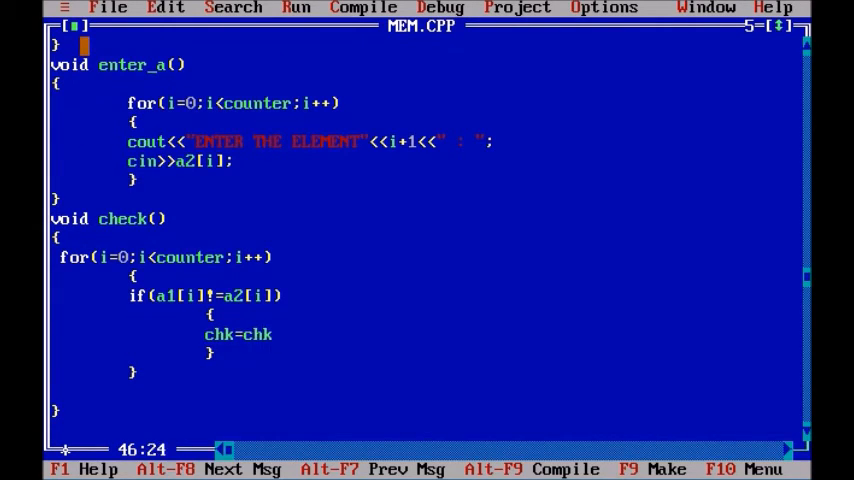
pyautogui.write('+1;')
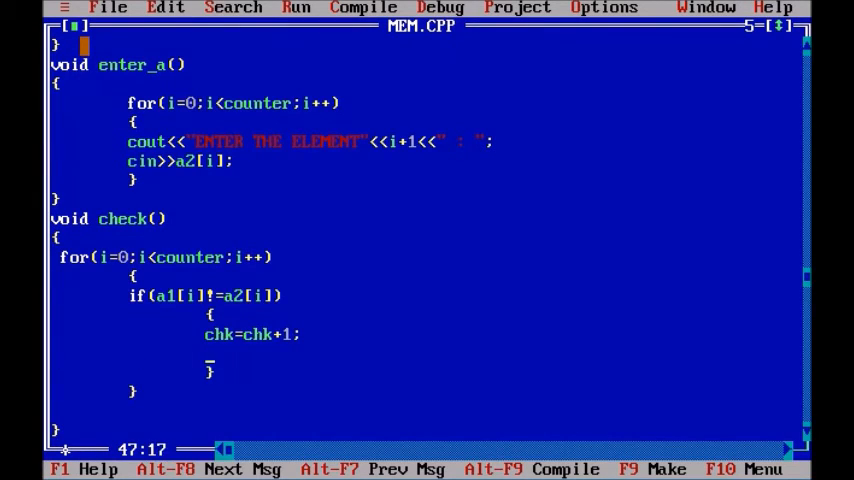
pyautogui.write('break;')
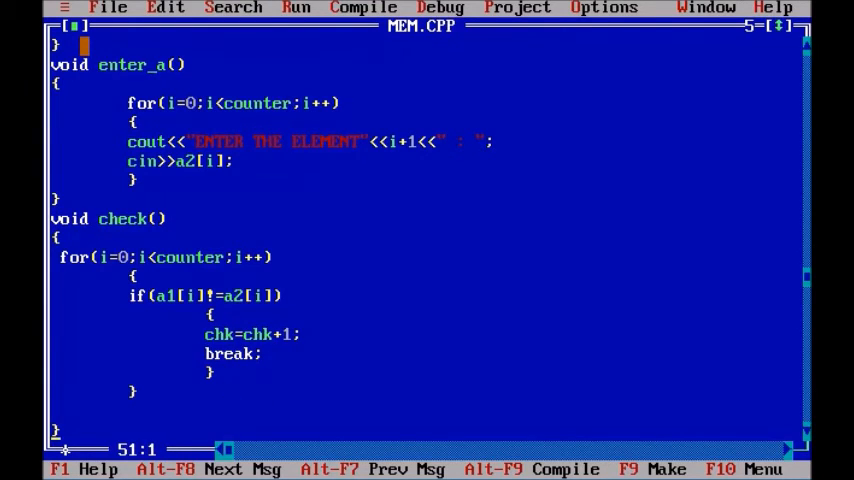
pyautogui.press('Up')
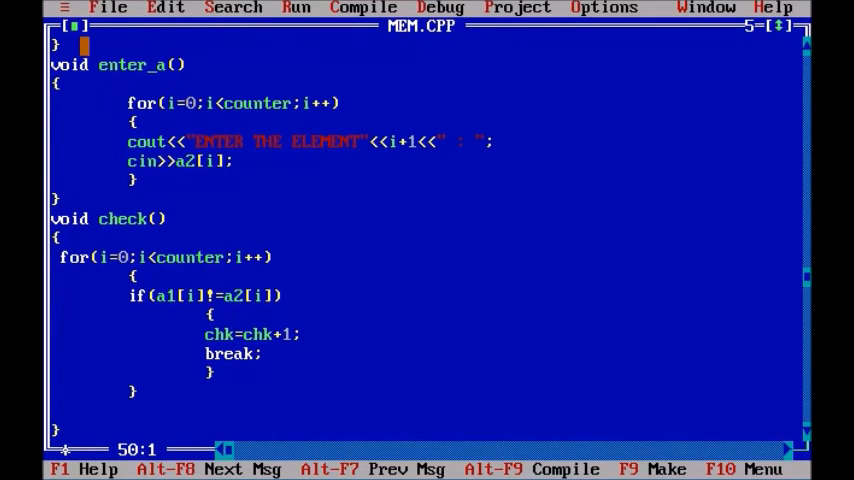
pyautogui.scroll(-3)
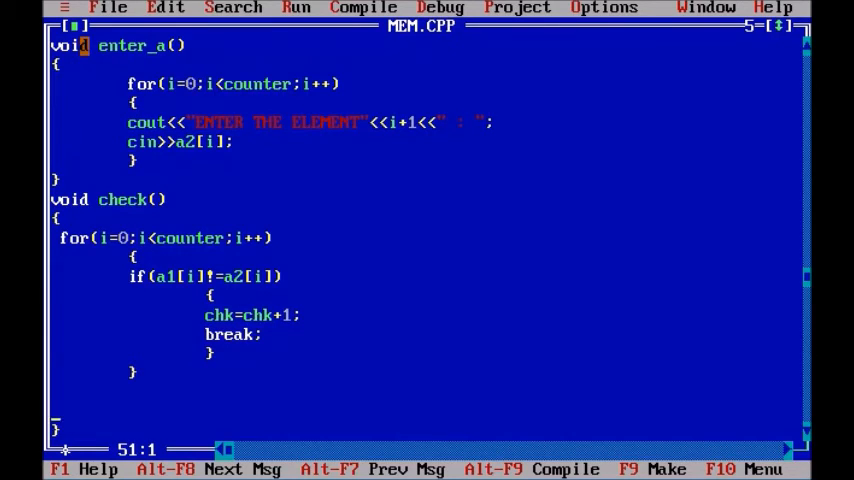
# Add an if(chk==0) block after the loop that sets counter=counter+1;
pyautogui.press('Right')
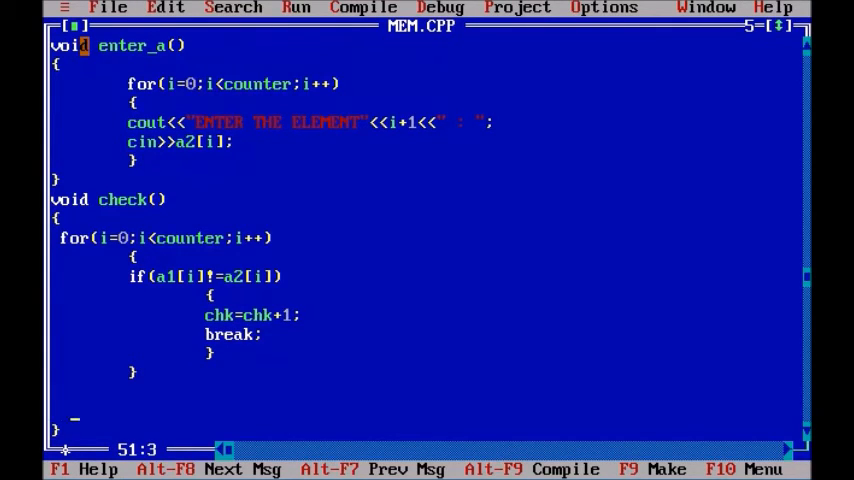
pyautogui.write('if(')
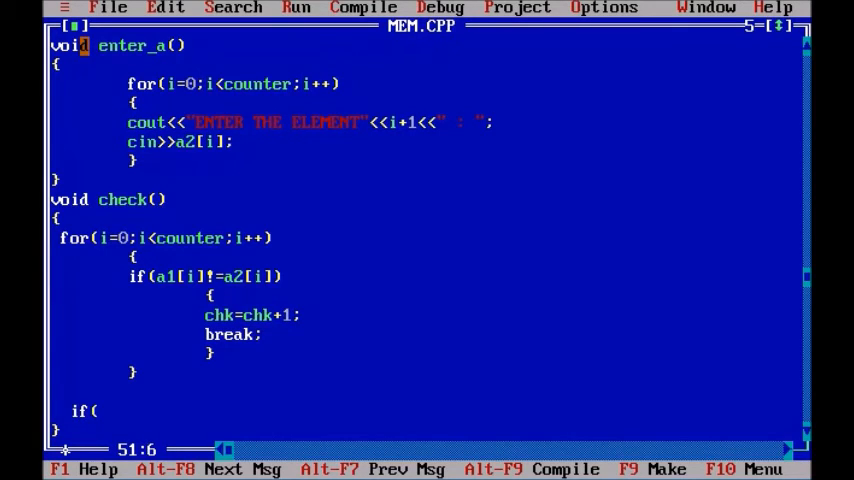
pyautogui.write(')')
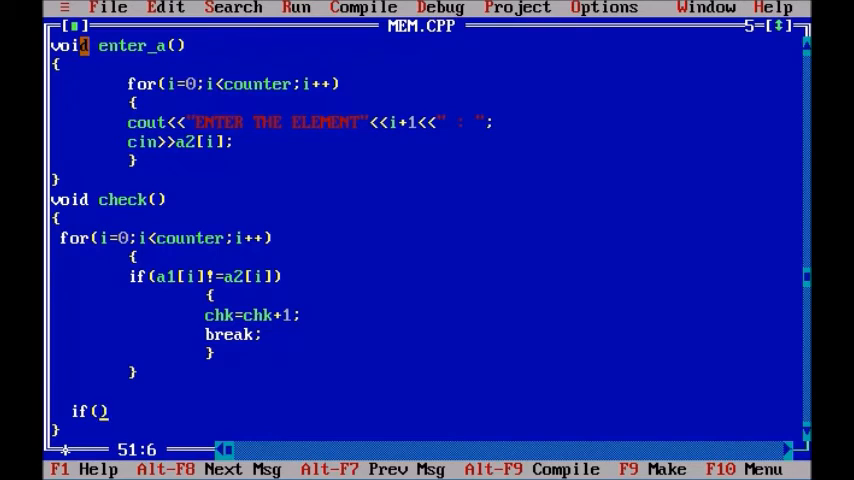
pyautogui.write('chk==0')
pyautogui.write('{')
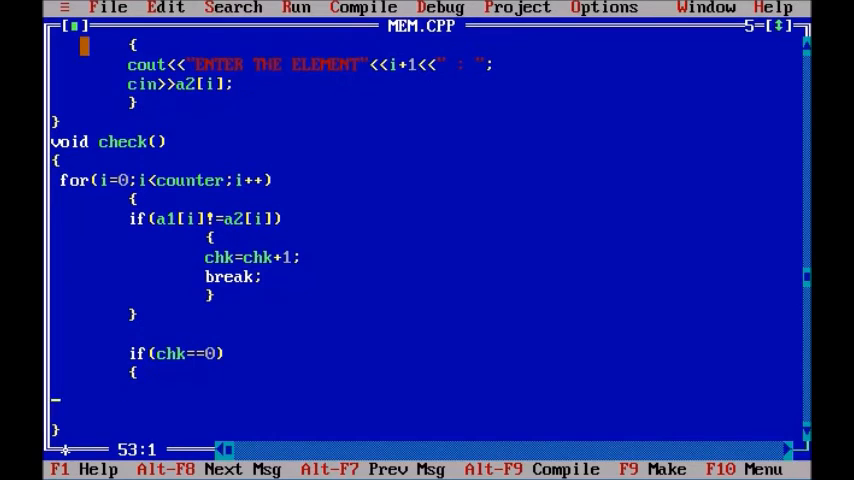
pyautogui.write('}')
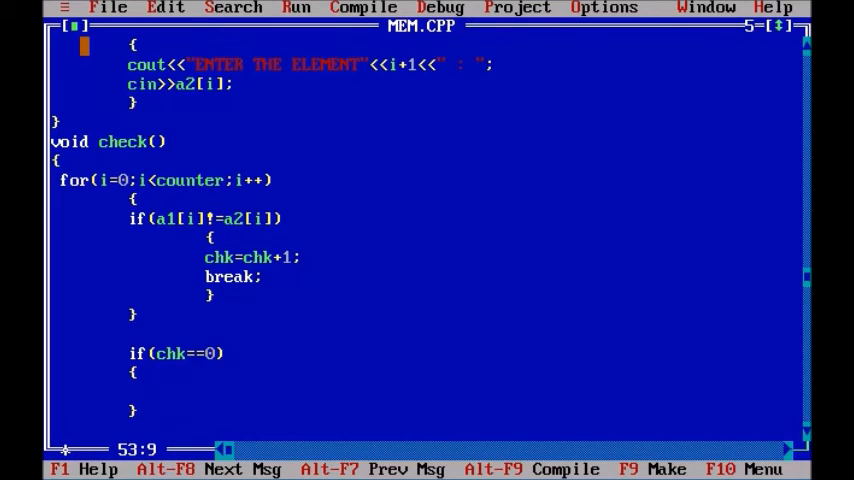
pyautogui.write('counter')
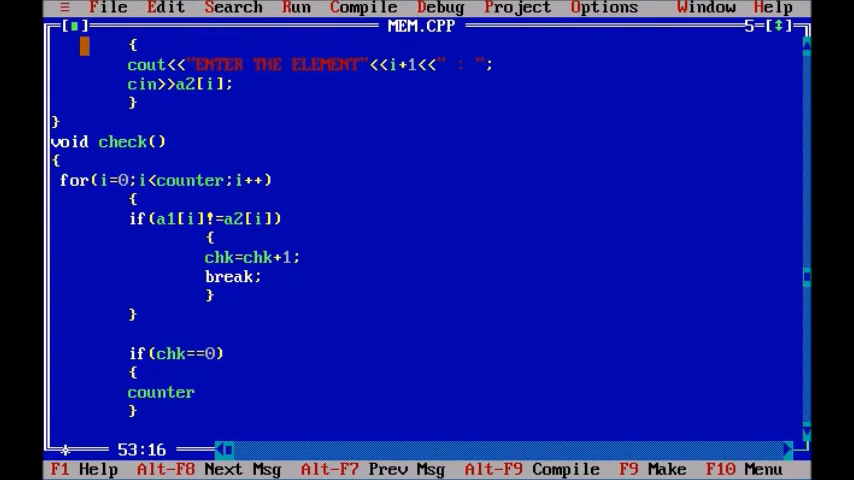
pyautogui.write('=co')
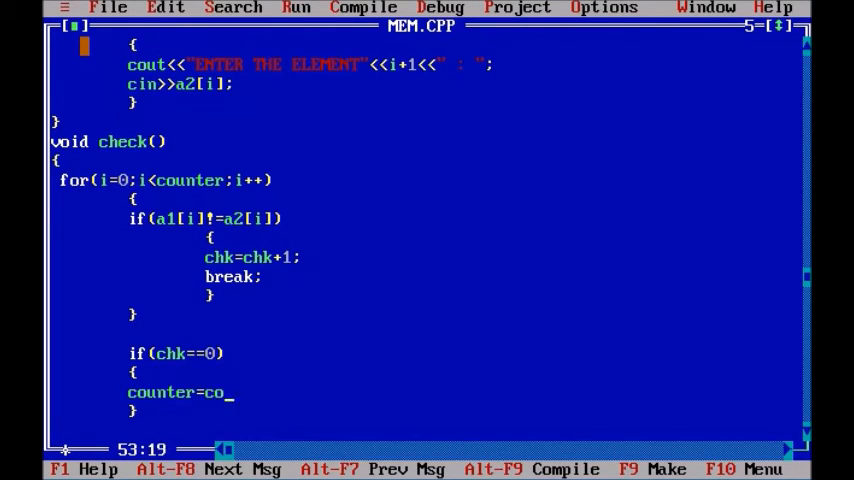
pyautogui.write('unter+1')
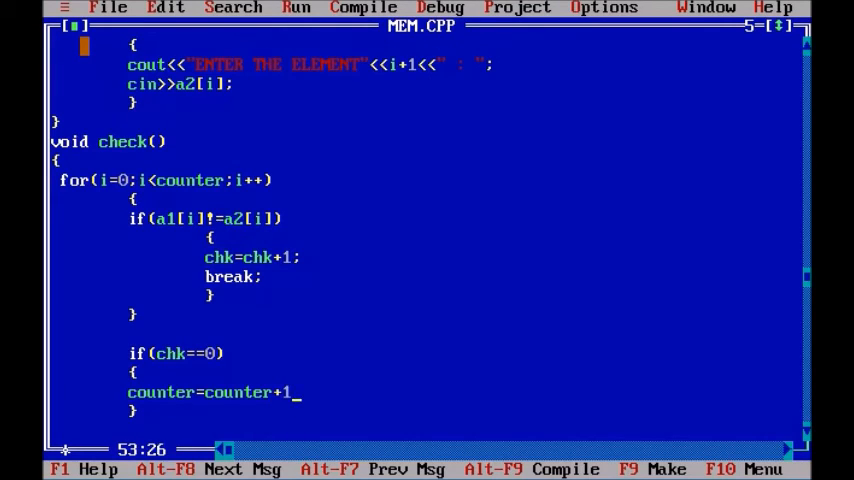
pyautogui.write(';')
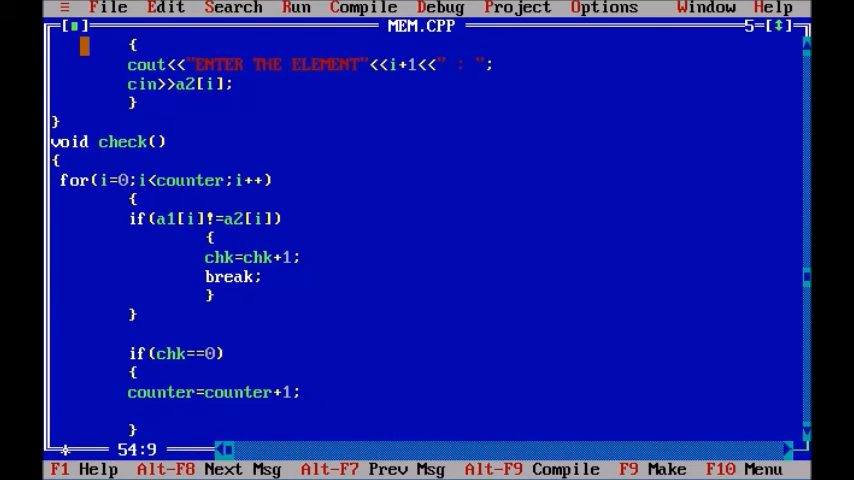
# Add score=score + 5; inside the chk==0 block
pyautogui.write('s')
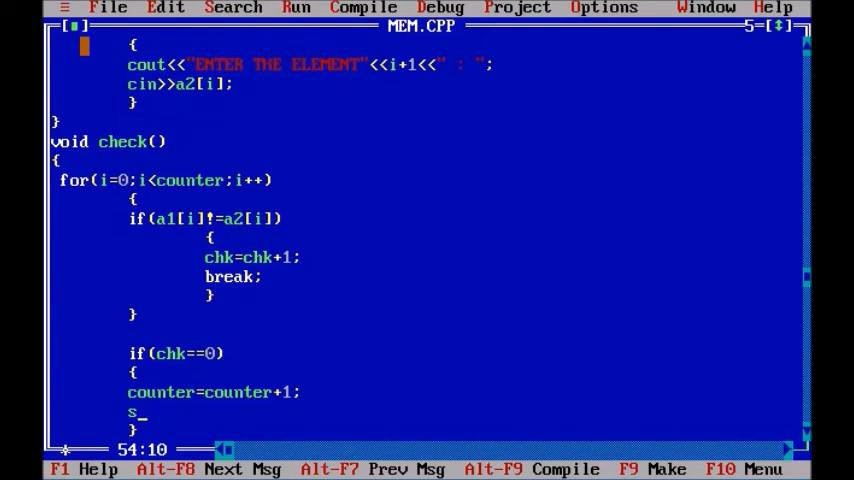
pyautogui.write('core')
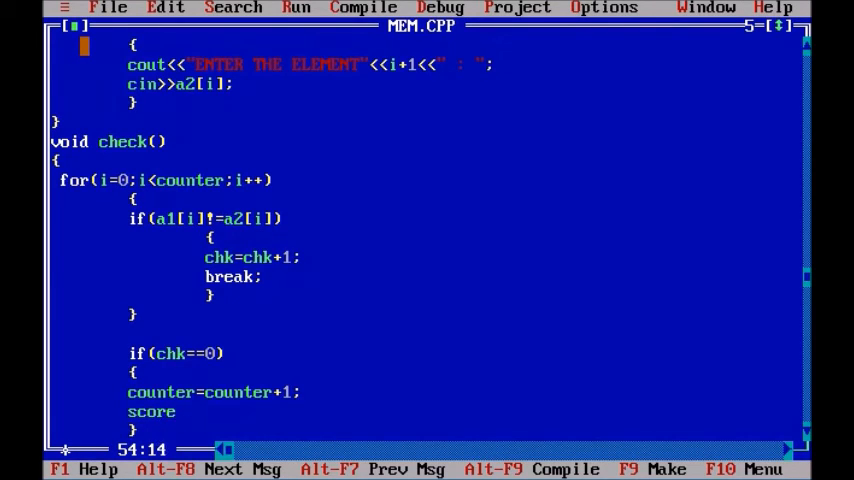
pyautogui.write('=sco')
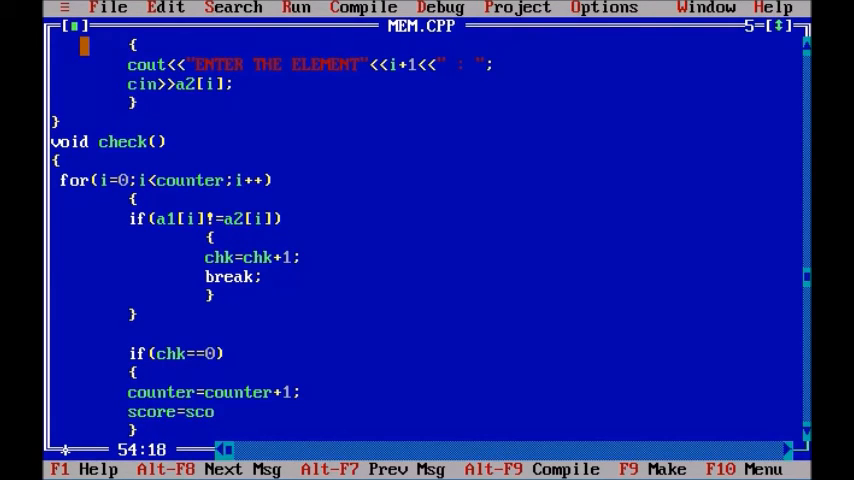
pyautogui.write('re +')
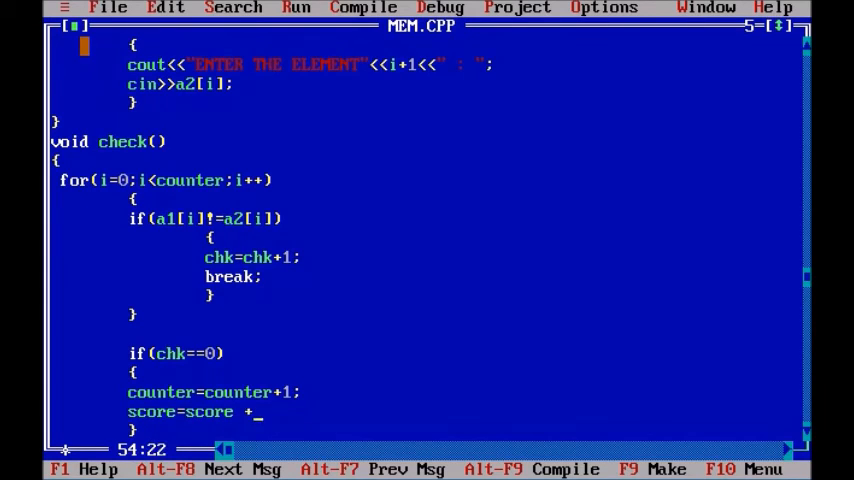
pyautogui.write('5;')
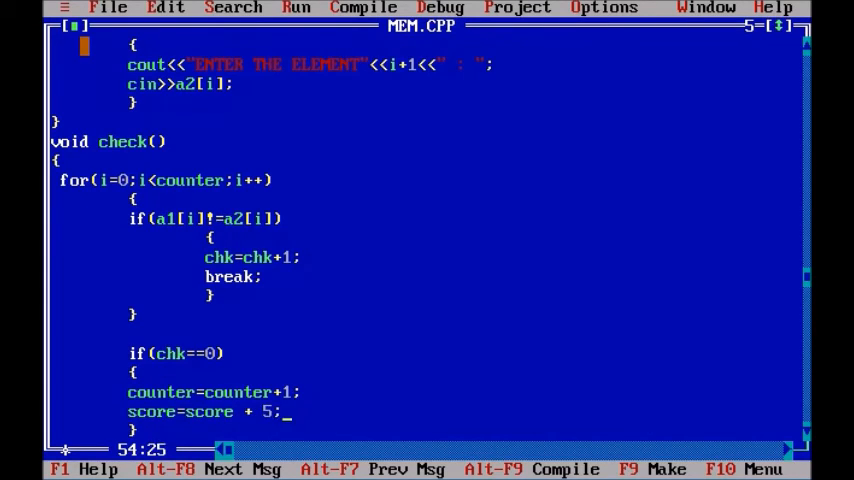
pyautogui.press('Left')
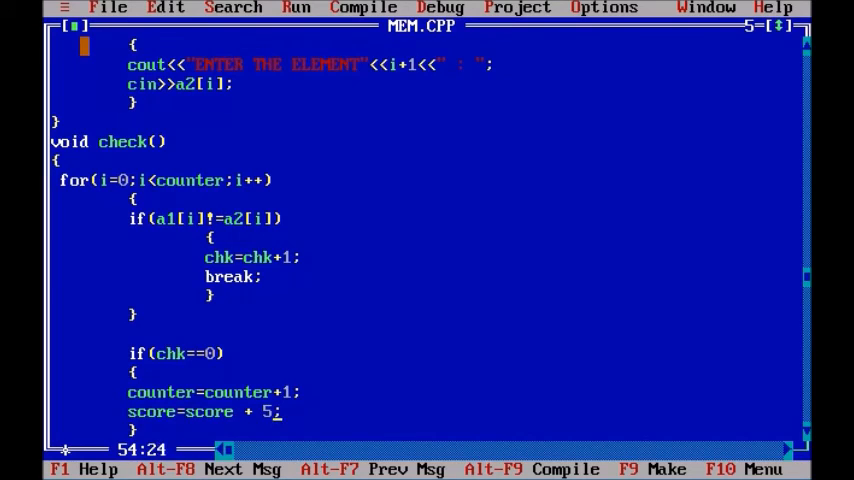
pyautogui.press('Right')
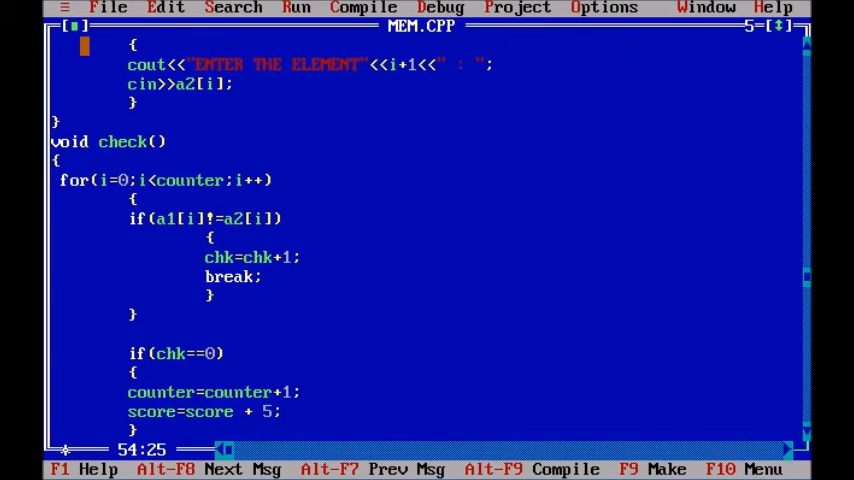
pyautogui.scroll(-3)
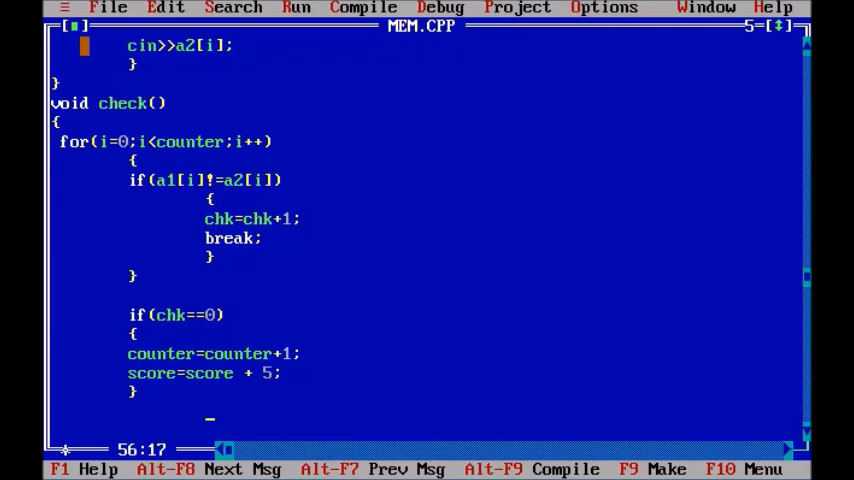
# Add an else block that prints "YOU LOSE" with cout
pyautogui.write('e')
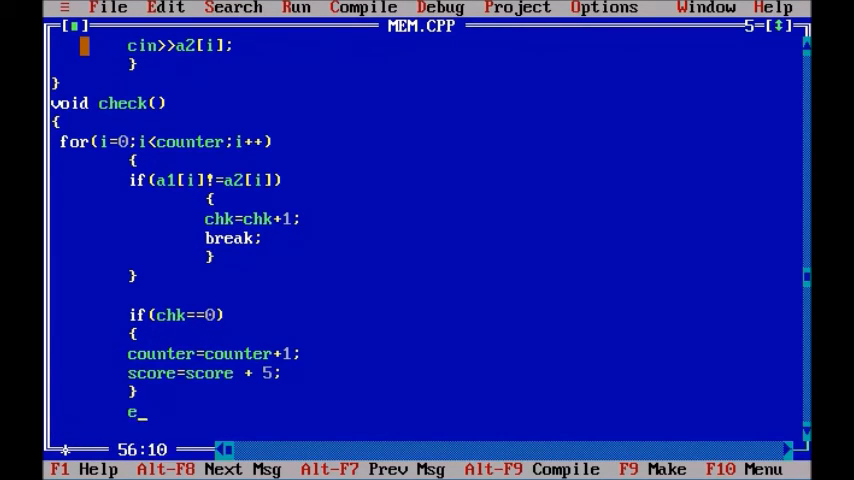
pyautogui.write('lse')
pyautogui.write('{')
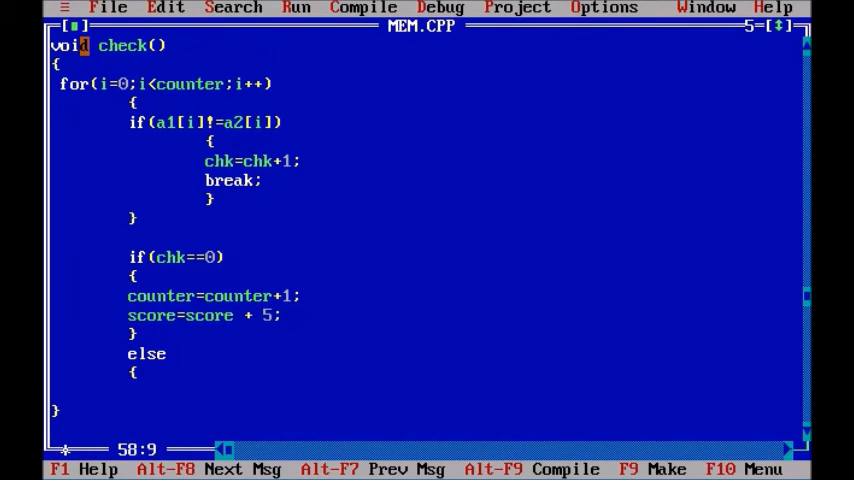
pyautogui.write('}')
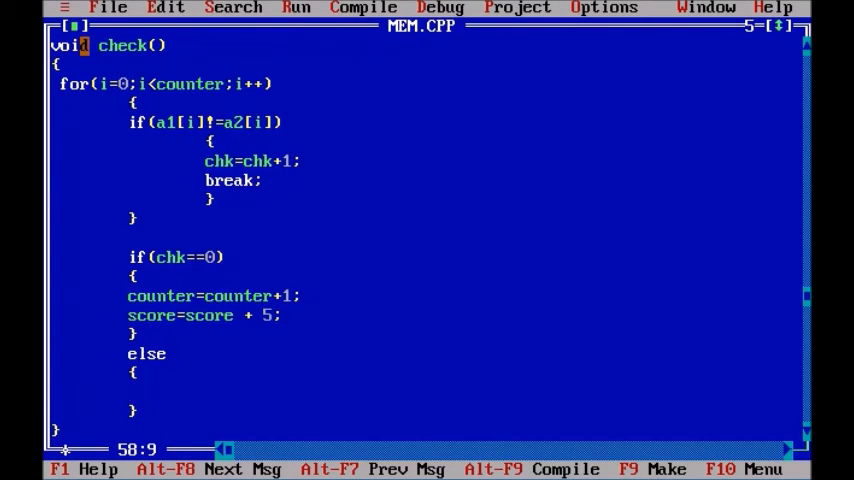
pyautogui.write('cout<<"')
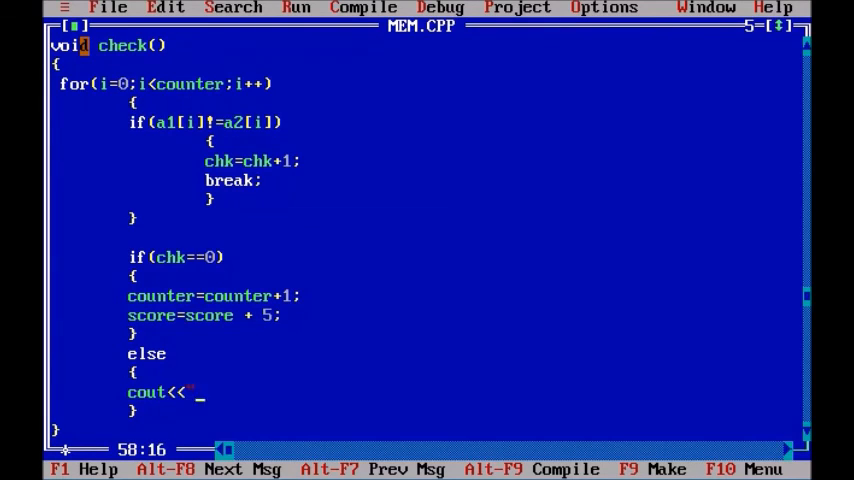
pyautogui.write('YOU')
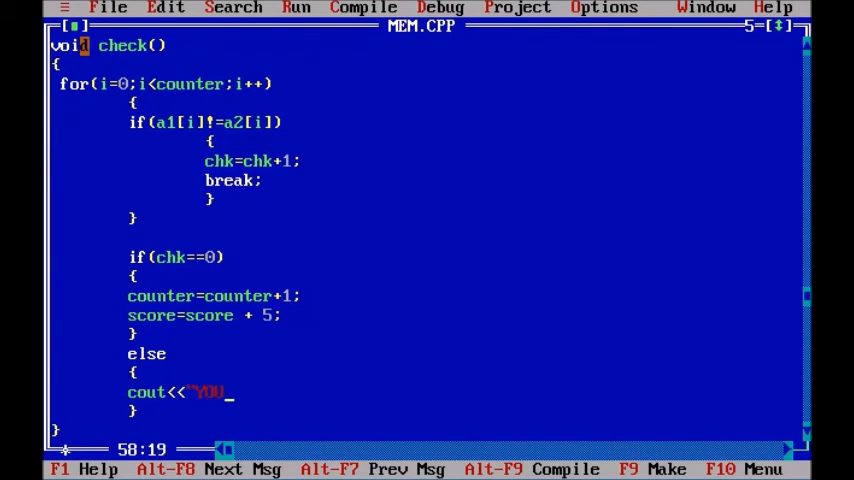
pyautogui.write('LOSE";')
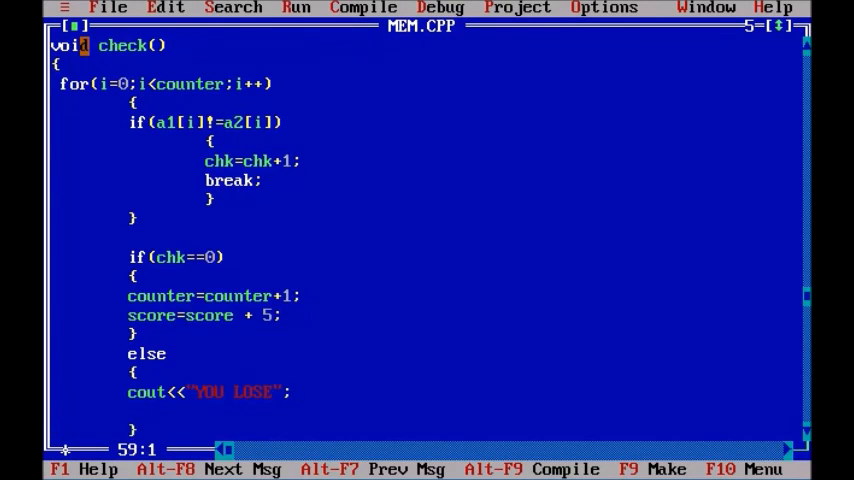
# In the else block, print "YOUR SCORE :" followed by score
pyautogui.write('CO')
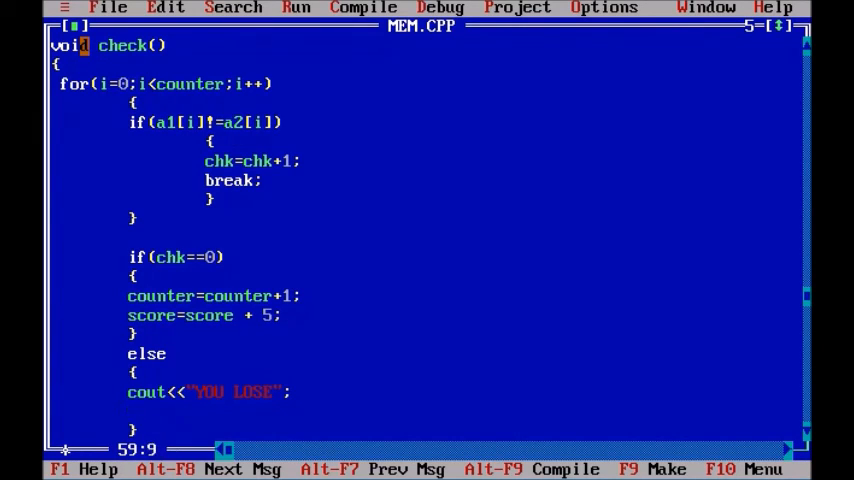
pyautogui.write('co')
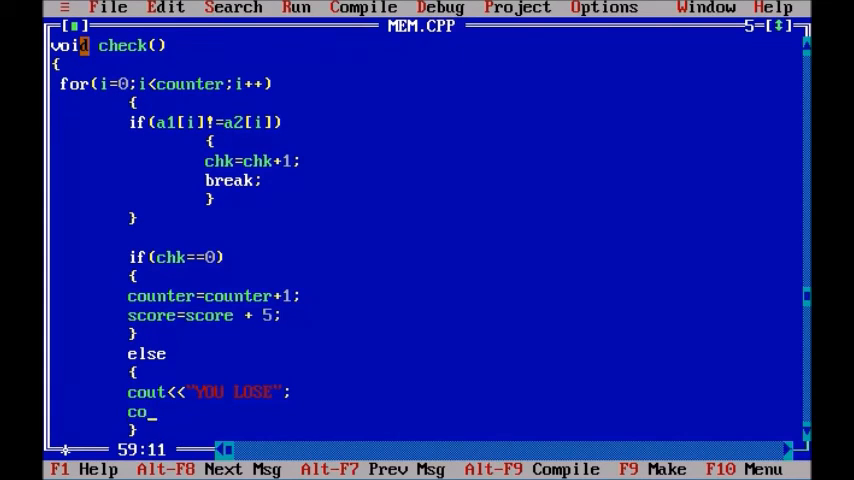
pyautogui.write('ut')
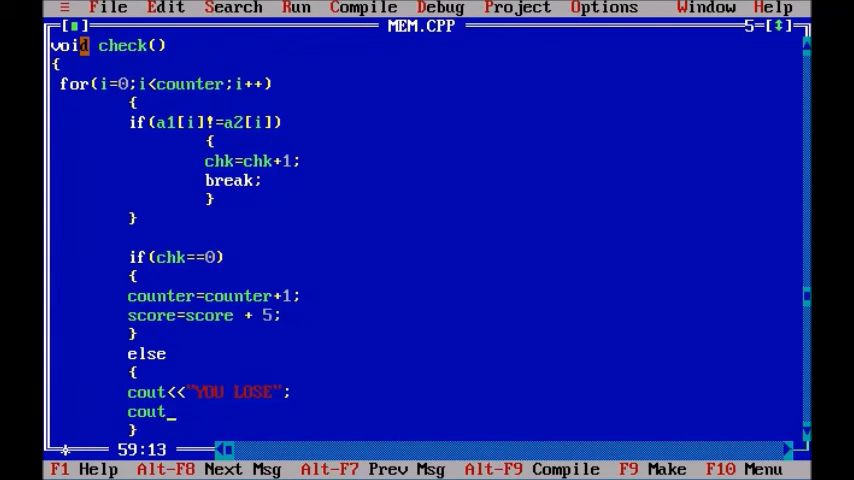
pyautogui.write('<<""')
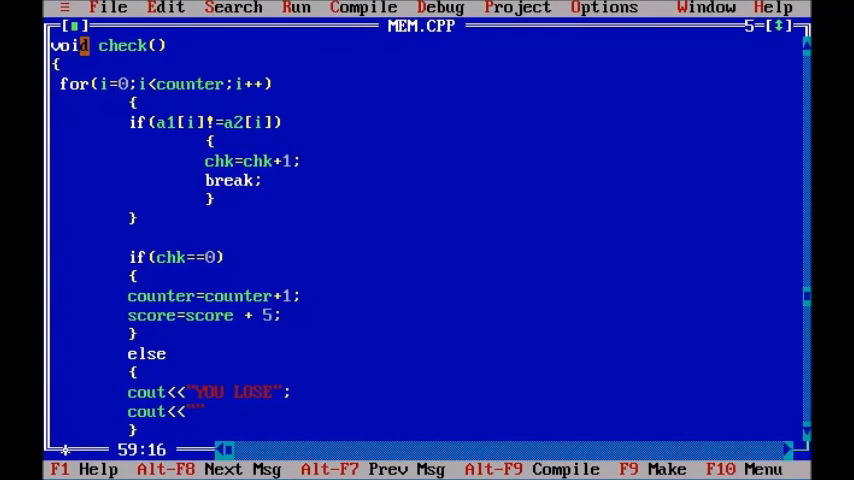
pyautogui.write('YOUR')
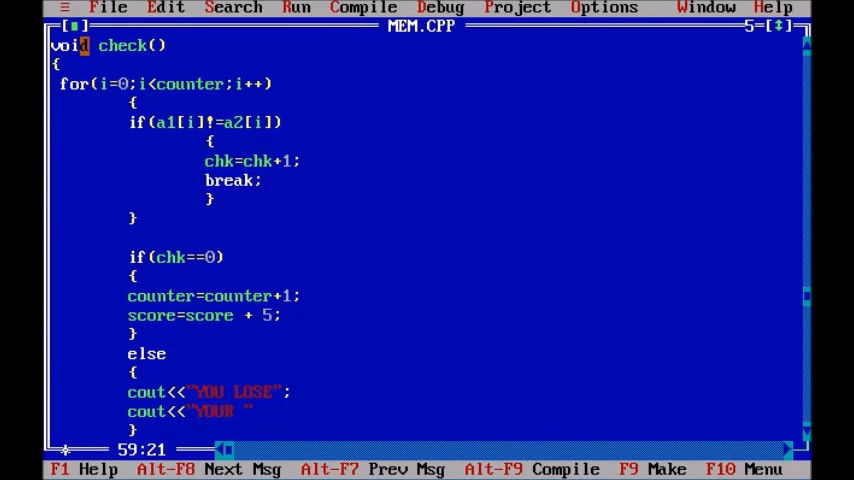
pyautogui.write('SCORE')
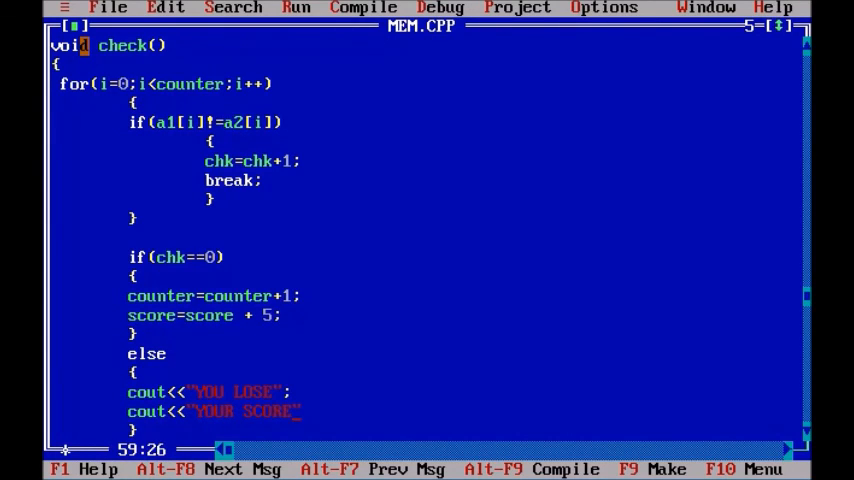
pyautogui.write(':')
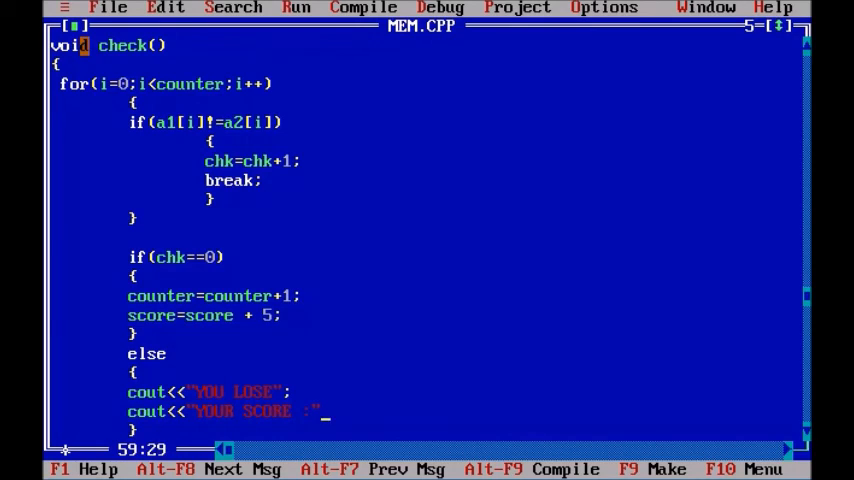
pyautogui.write('<<score')
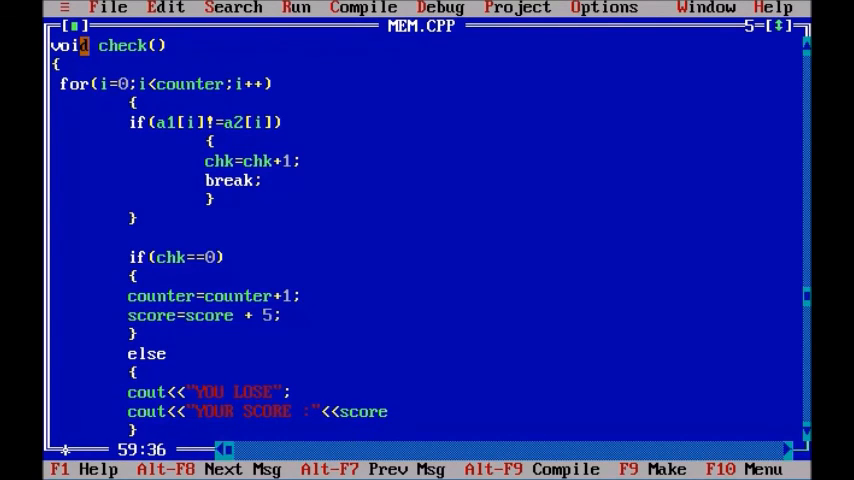
pyautogui.write(';')
pyautogui.click(209, 392)
pyautogui.write('\\n')
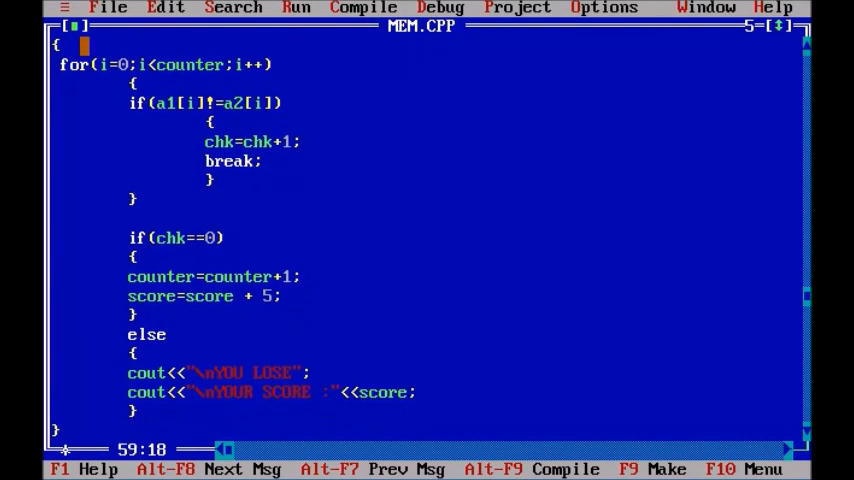
pyautogui.scroll(3)
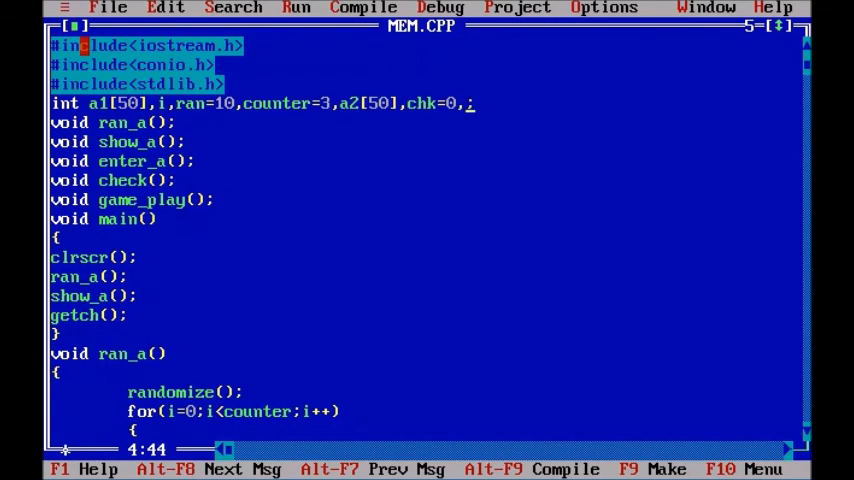
# Append score after chk=0 on the global int declaration line
pyautogui.write('score')
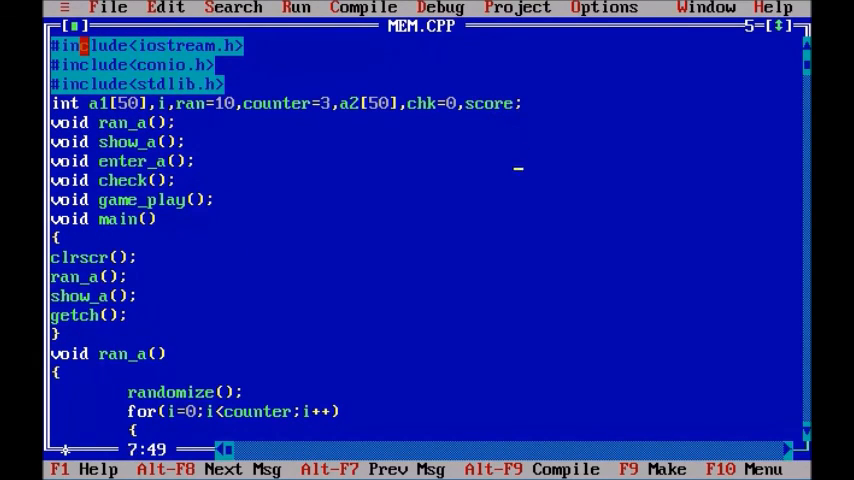
pyautogui.scroll(-3)
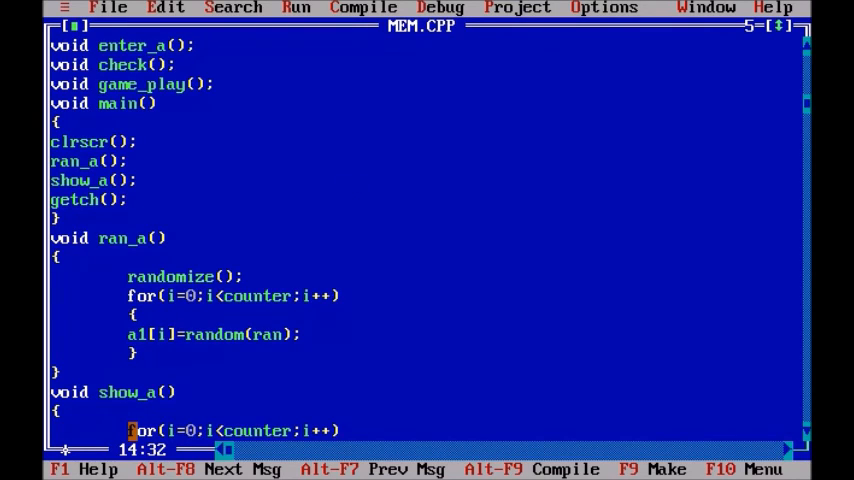
pyautogui.moveTo(354, 187)
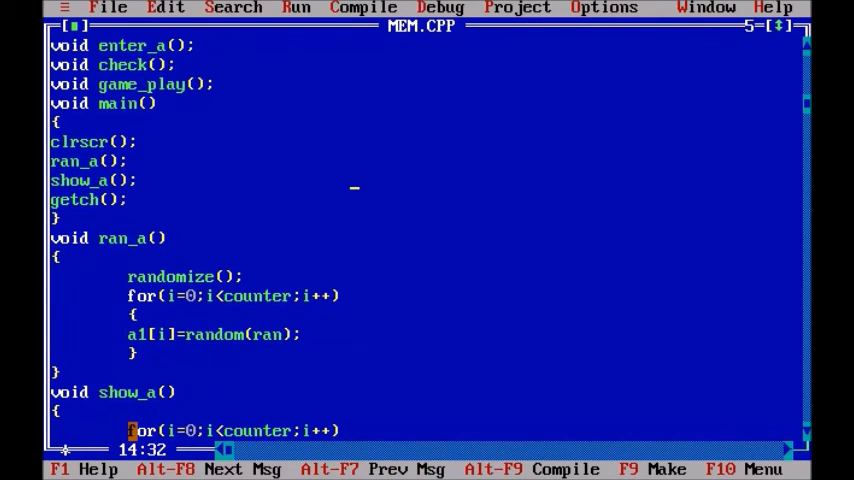